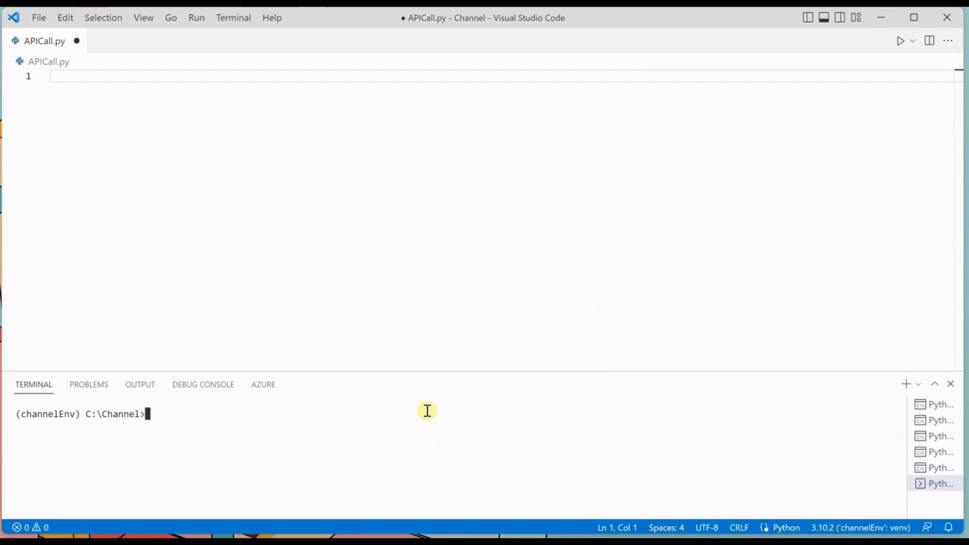
Run pip install openai in the integrated terminal to install the package into channelEnv
{"action": "type", "text": "pip"}
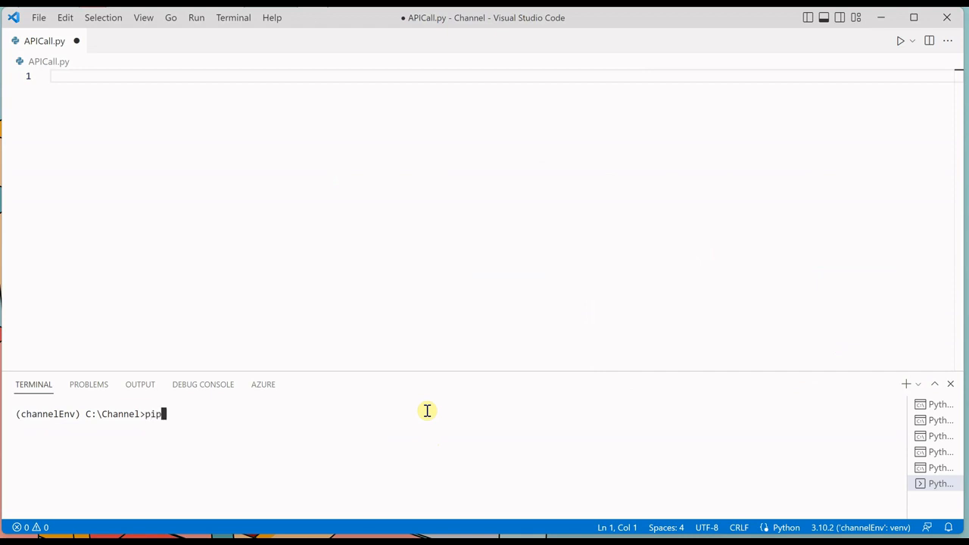
{"action": "type", "text": "in"}
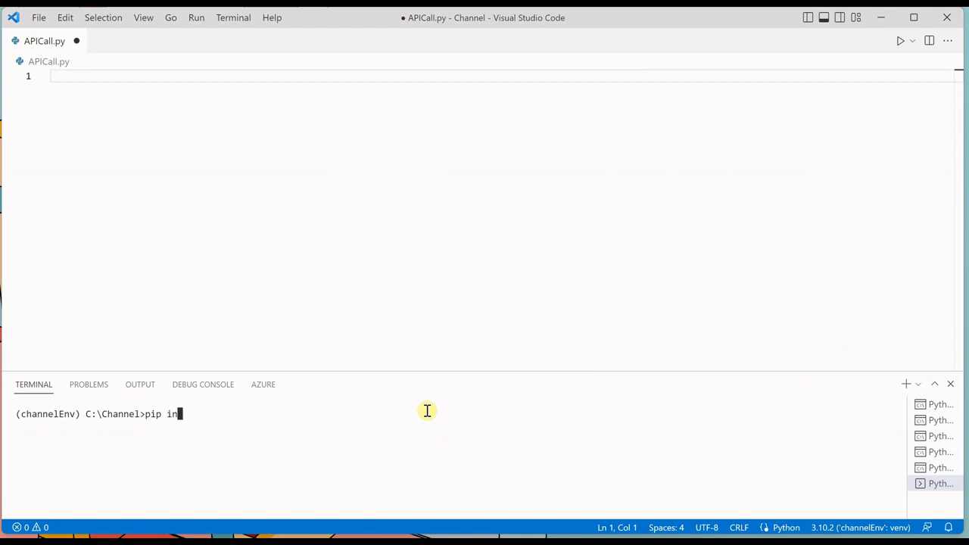
{"action": "type", "text": "stall openai"}
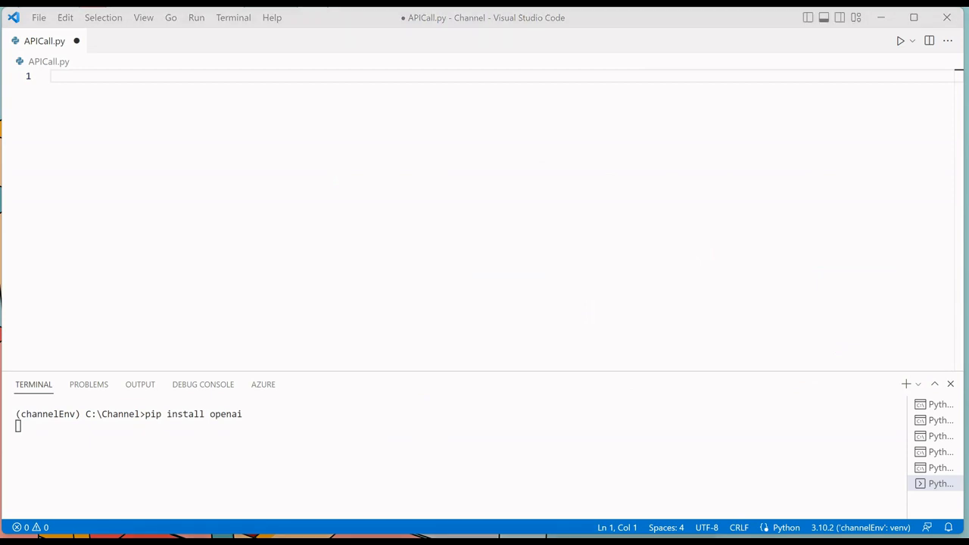
{"action": "key", "text": "Return"}
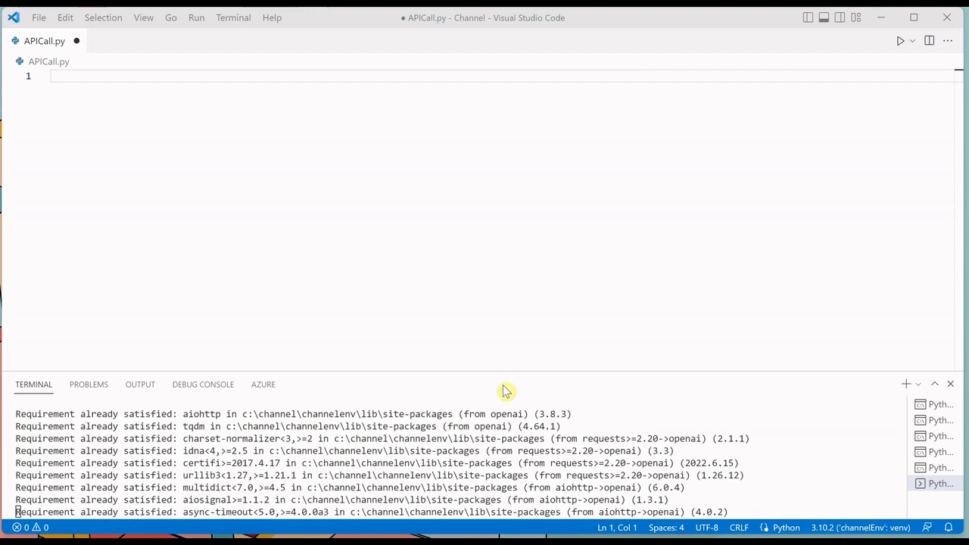
{"action": "scroll", "scroll_direction": "down", "scroll_amount": 3}
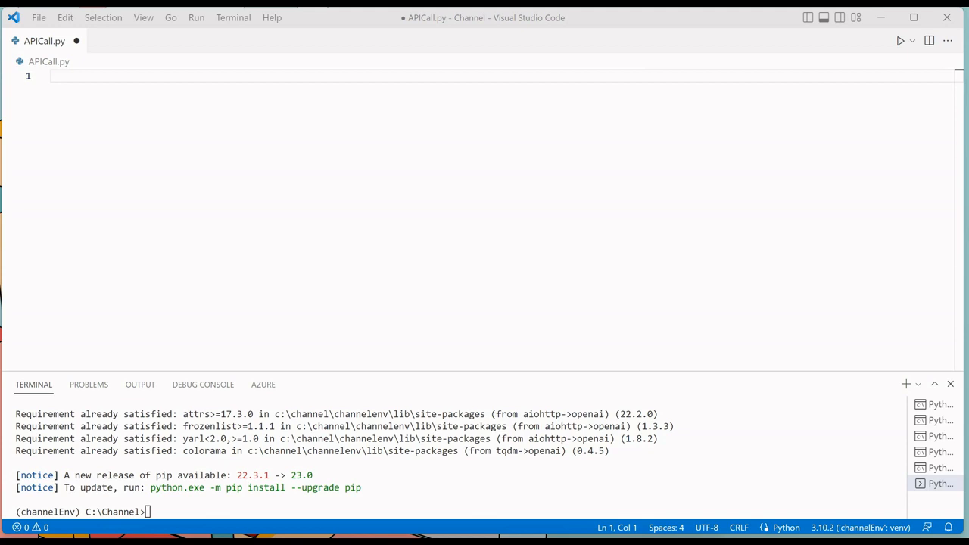
Add the line from base64 import b64decode at the top of the empty APICall.py
{"action": "left_click", "coordinate": [176, 78]}
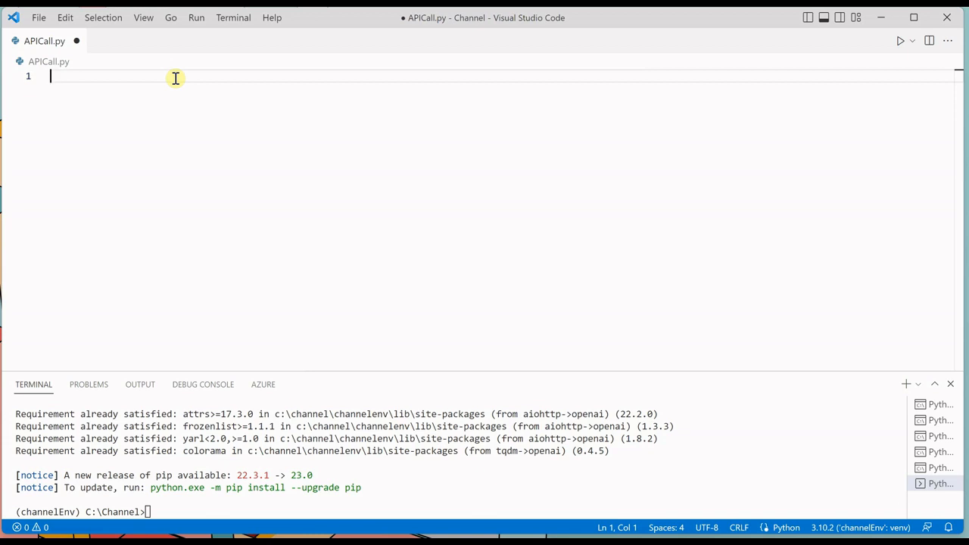
{"action": "type", "text": "from"}
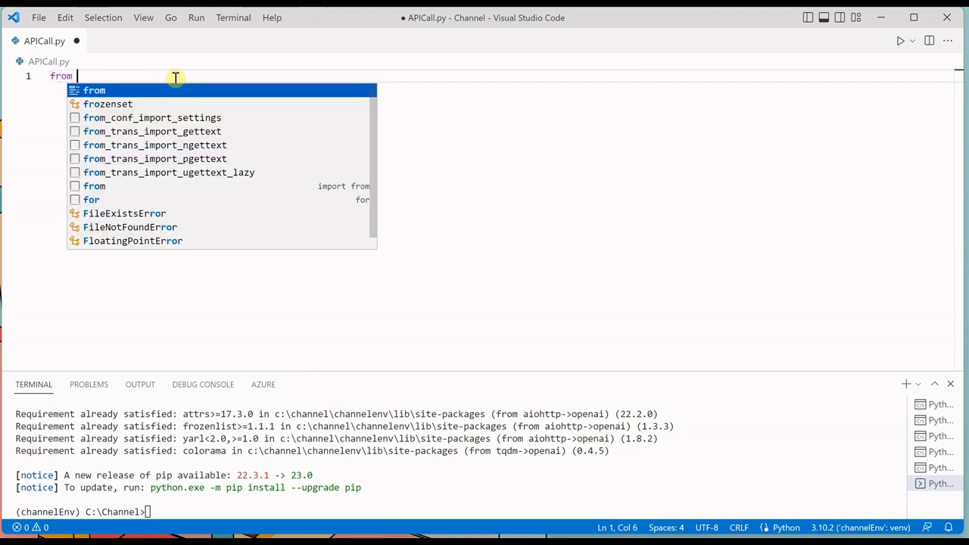
{"action": "type", "text": "b"}
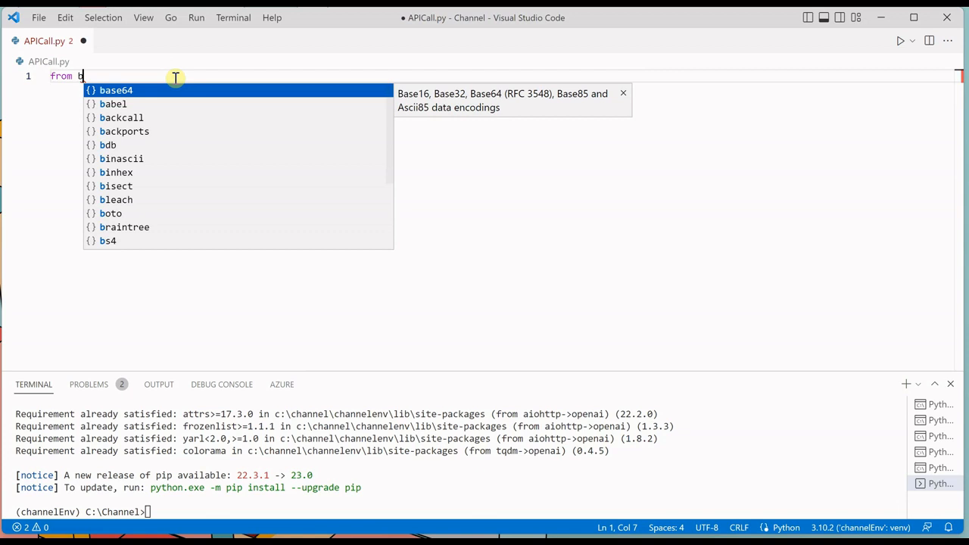
{"action": "type", "text": "ase64 import"}
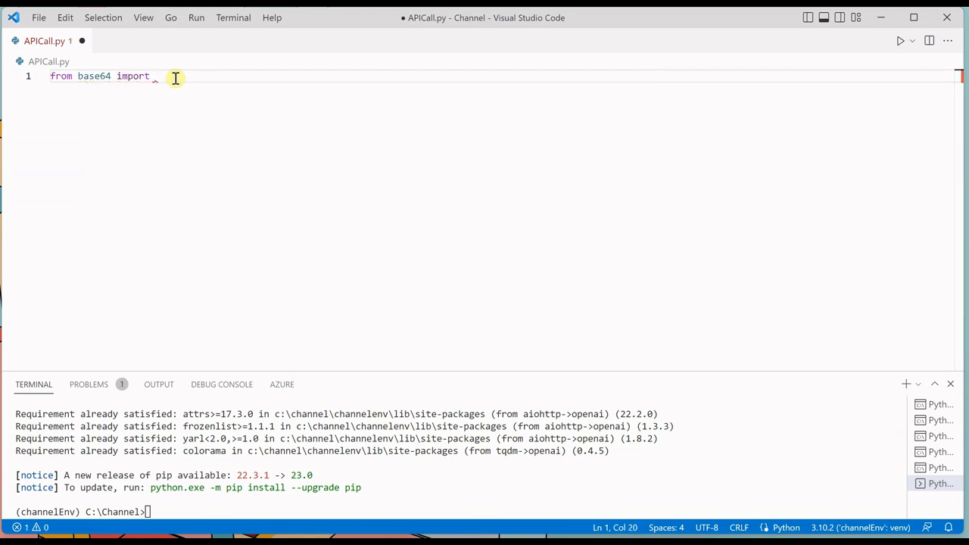
{"action": "type", "text": "b"}
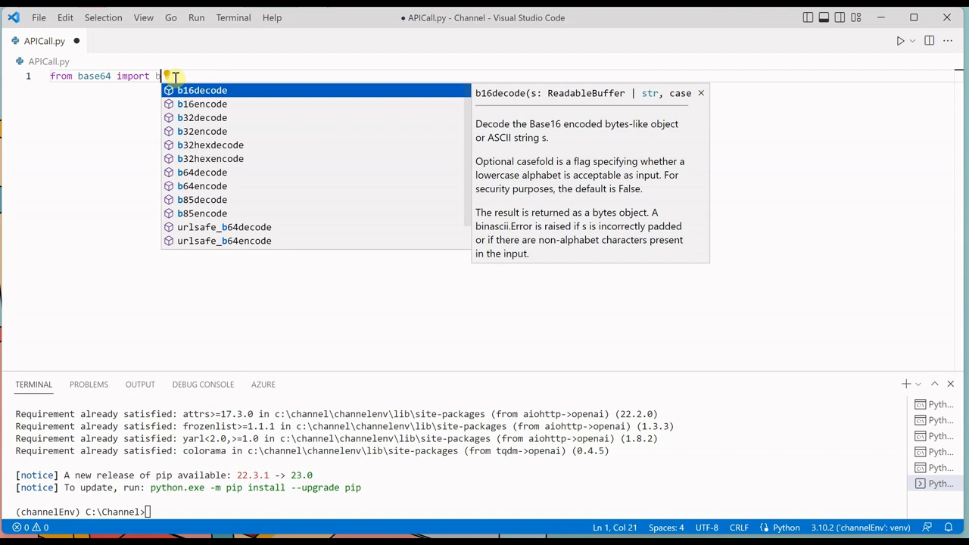
{"action": "type", "text": "64"}
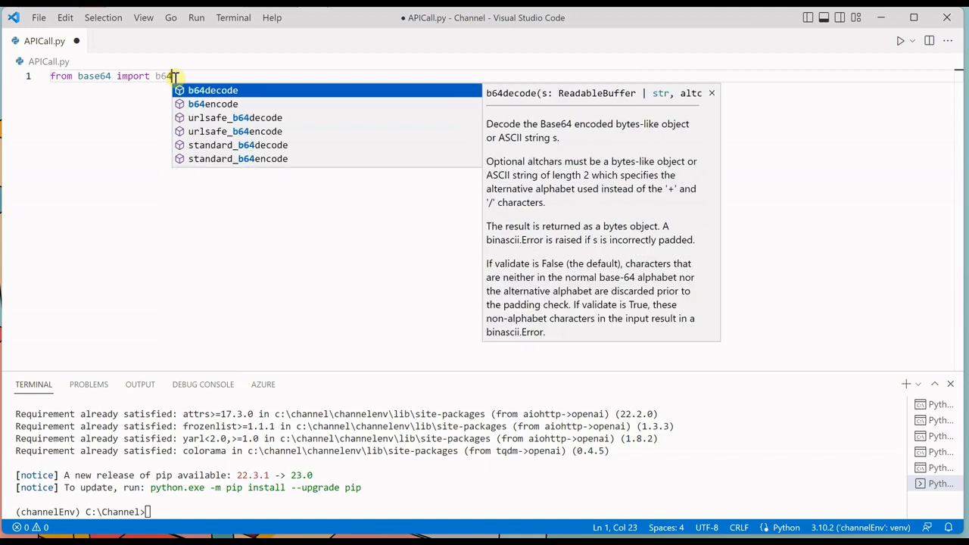
{"action": "left_click", "coordinate": [212, 91]}
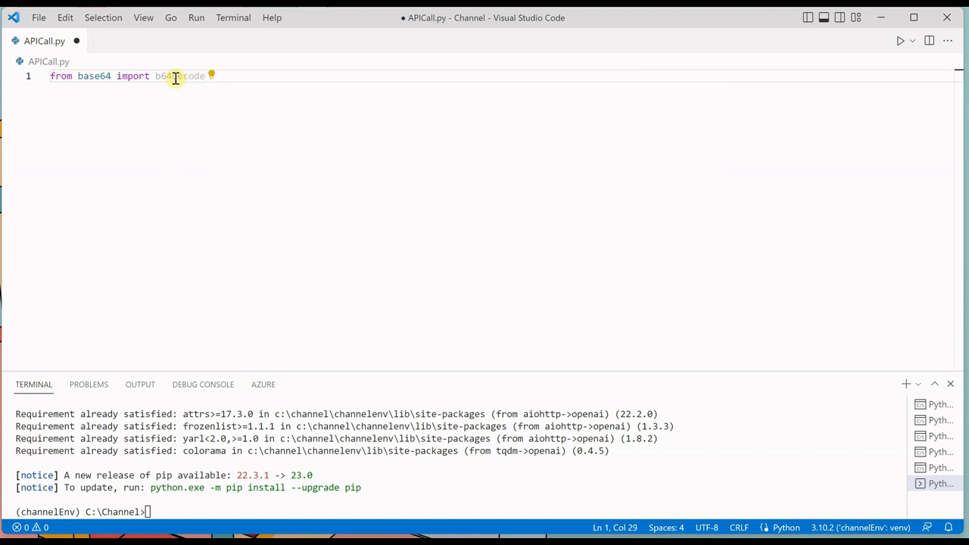
Add import webbrowser and import openai below the base64 import
{"action": "type", "text": "import"}
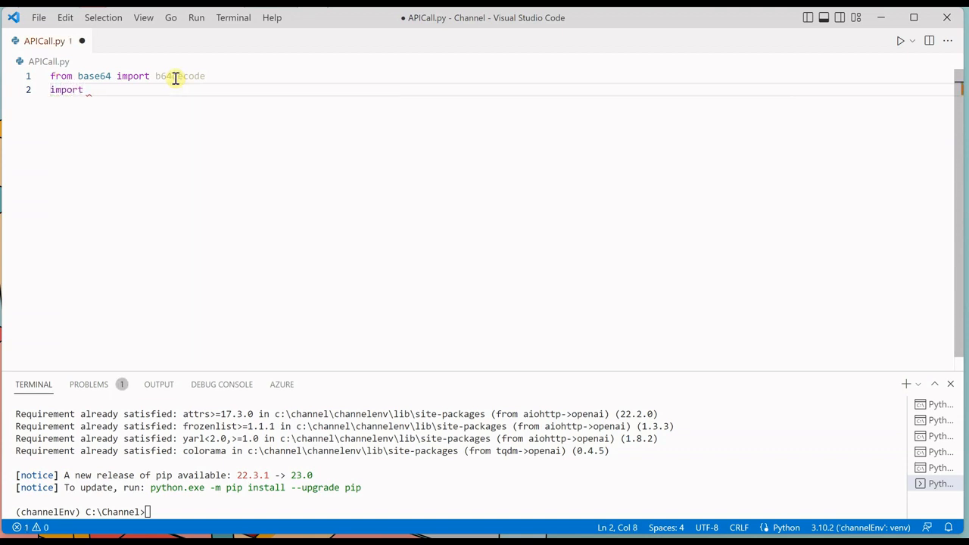
{"action": "type", "text": "webbrowser"}
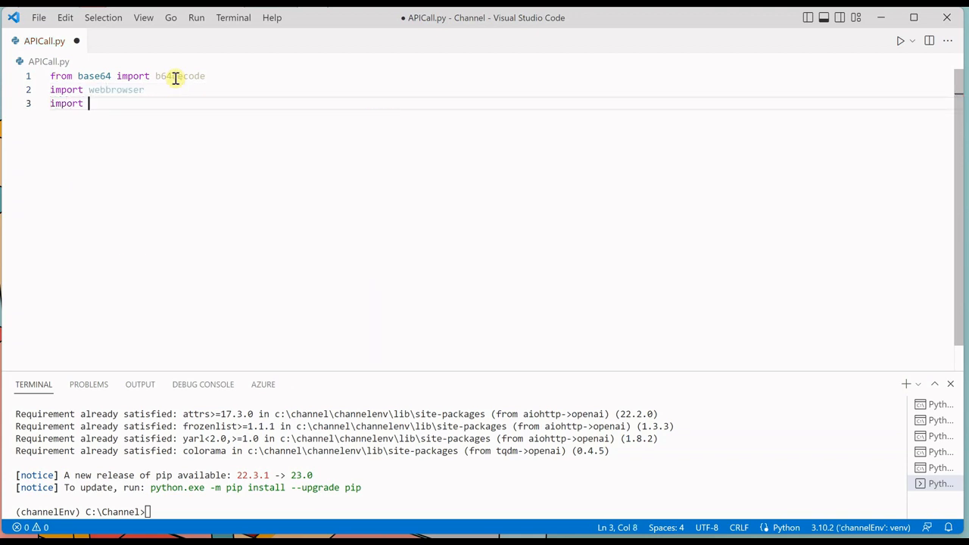
{"action": "type", "text": "openai"}
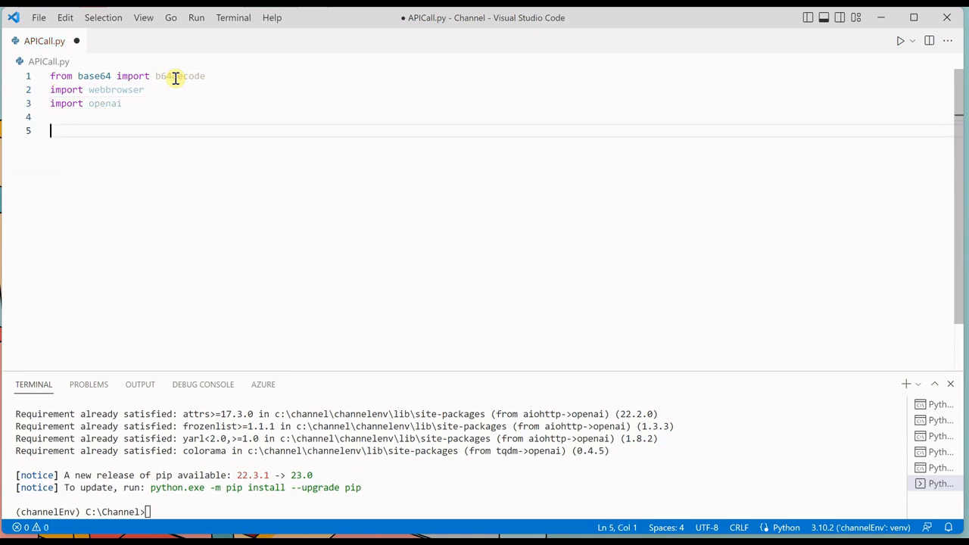
Declare def generateImage_AndSave(prompt, image_count): and move into its indented body
{"action": "type", "text": "def"}
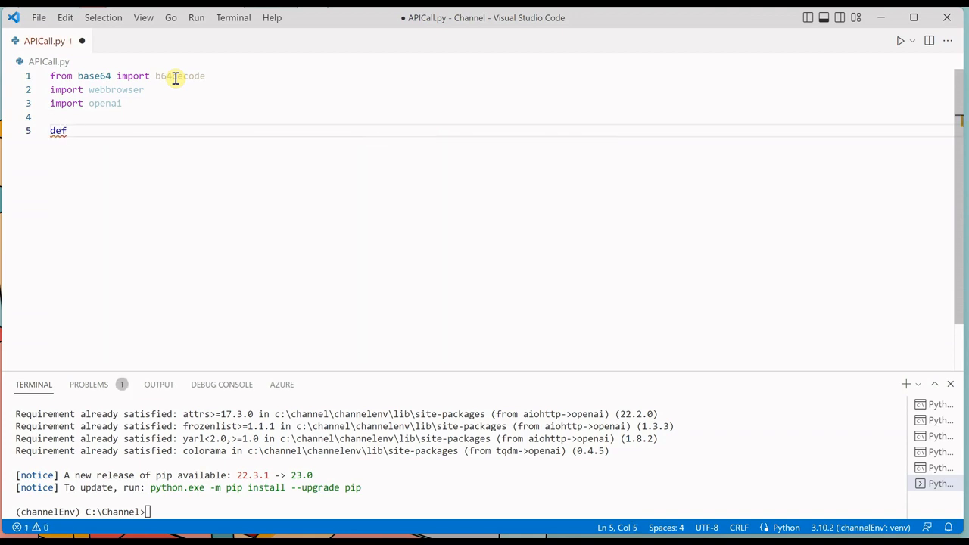
{"action": "type", "text": "generate"}
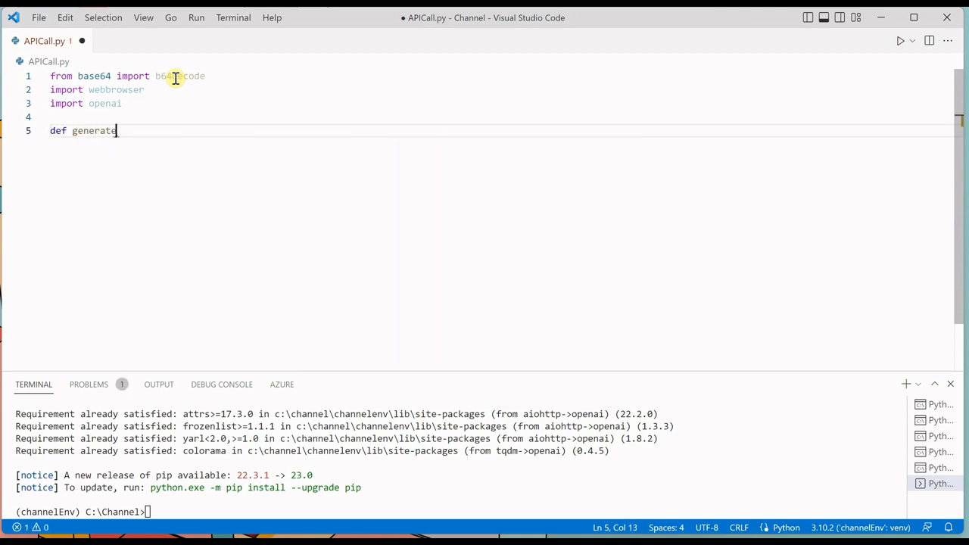
{"action": "type", "text": "Image_"}
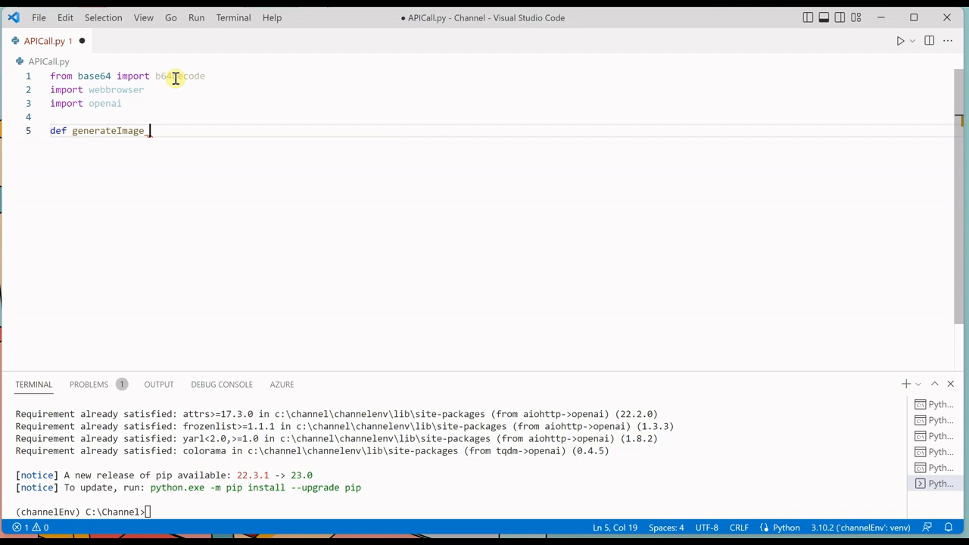
{"action": "type", "text": "ANdSave"}
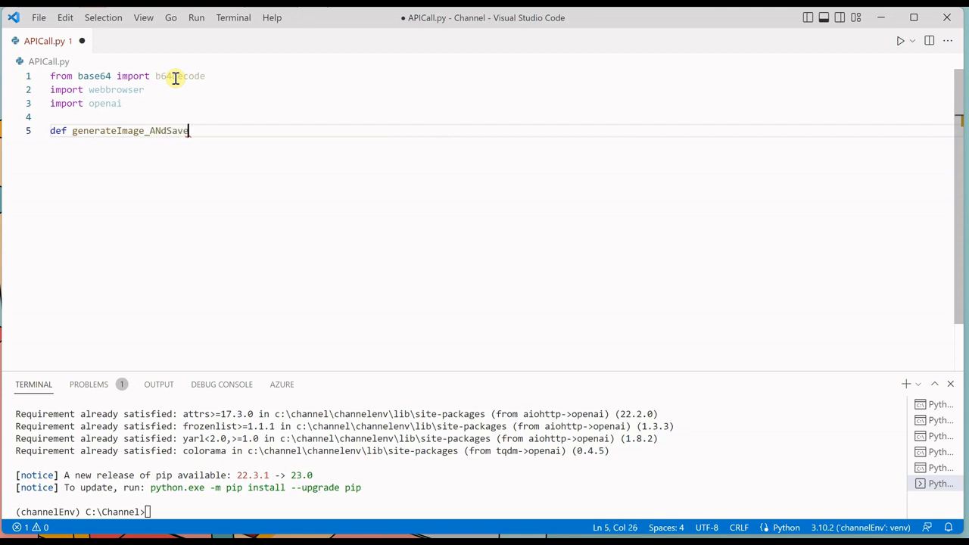
{"action": "key", "text": "Backspace"}
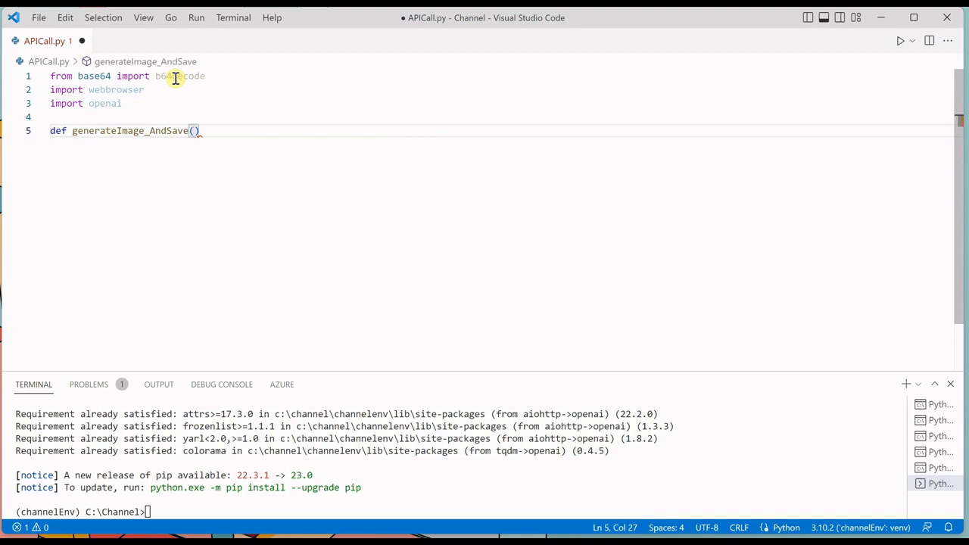
{"action": "type", "text": "prompt"}
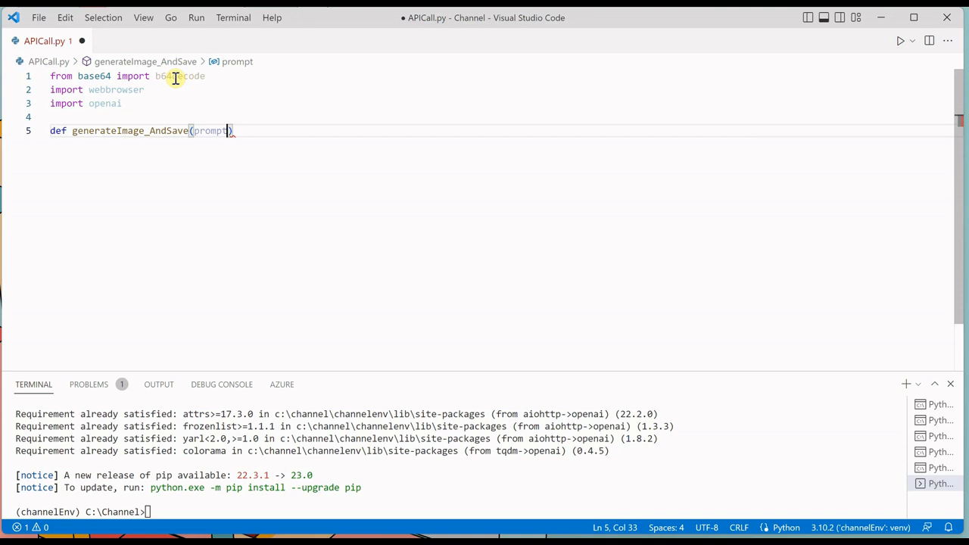
{"action": "type", "text": ", image"}
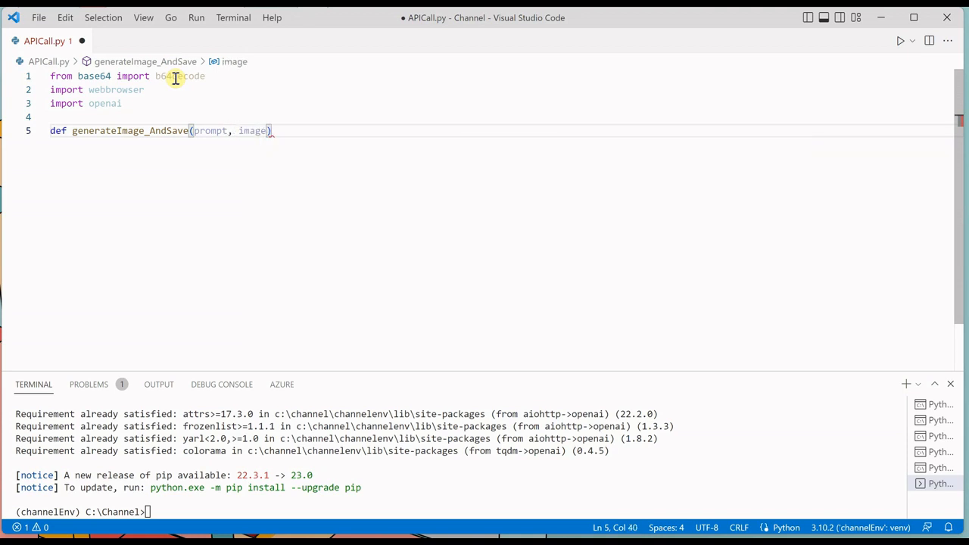
{"action": "type", "text": "_count"}
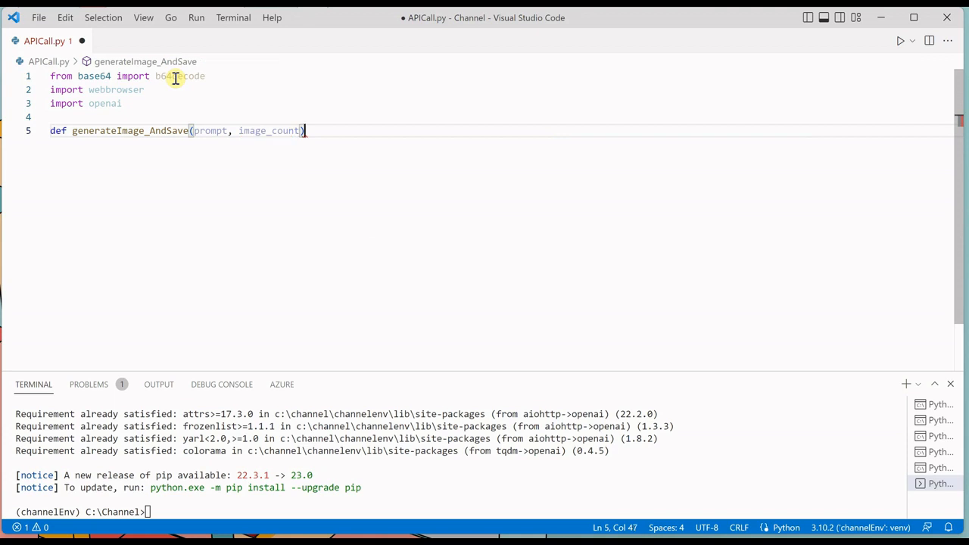
{"action": "key", "text": "enter"}
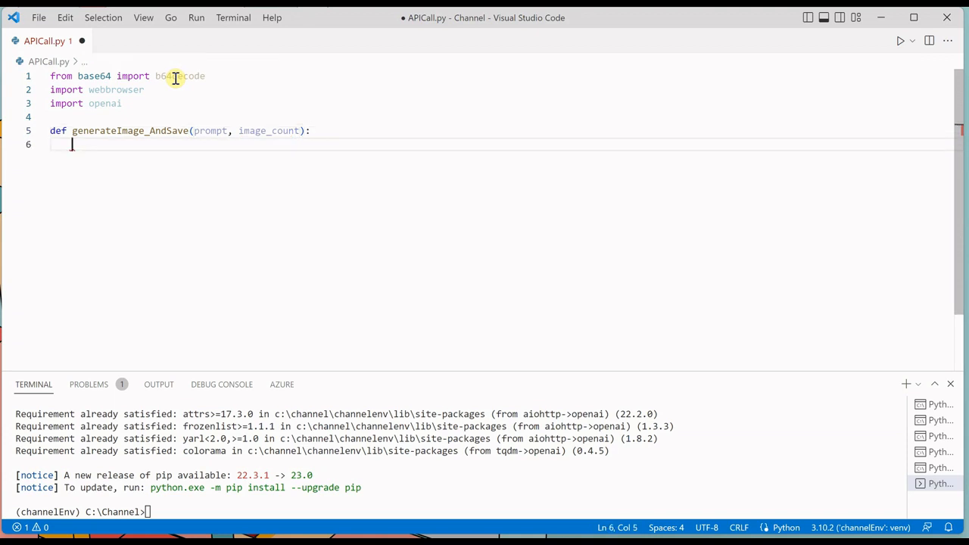
Initialize images = [] and write response = openai.Image.Create() with empty parentheses
{"action": "type", "text": "images"}
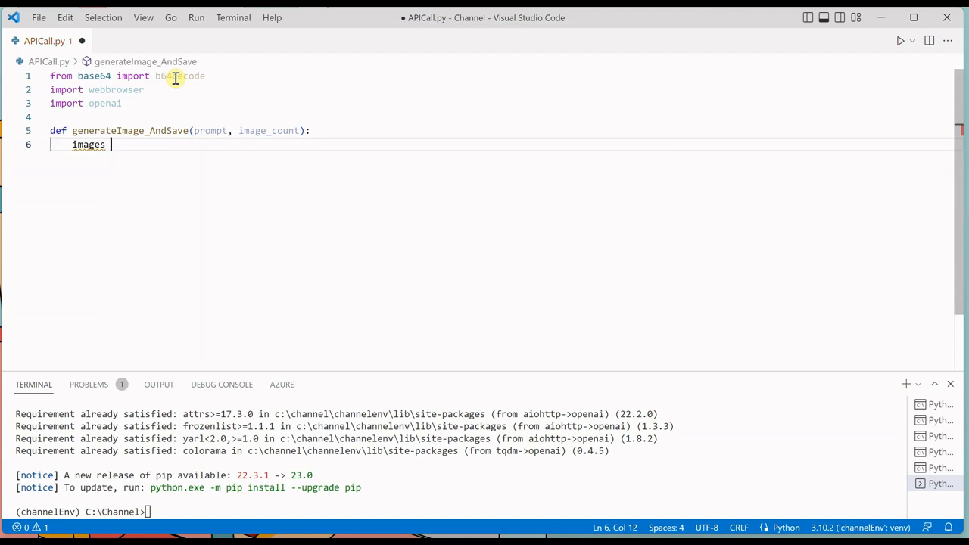
{"action": "type", "text": "= []"}
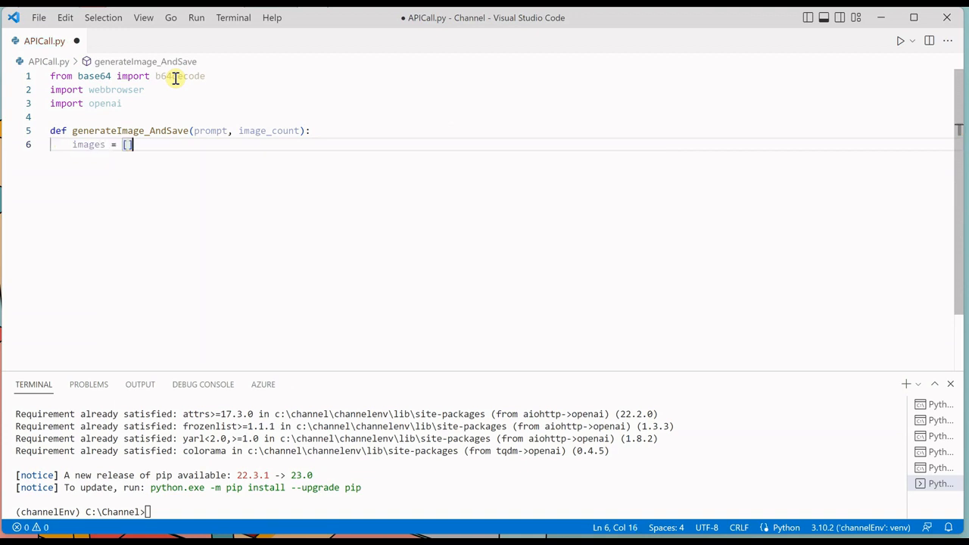
{"action": "type", "text": "response"}
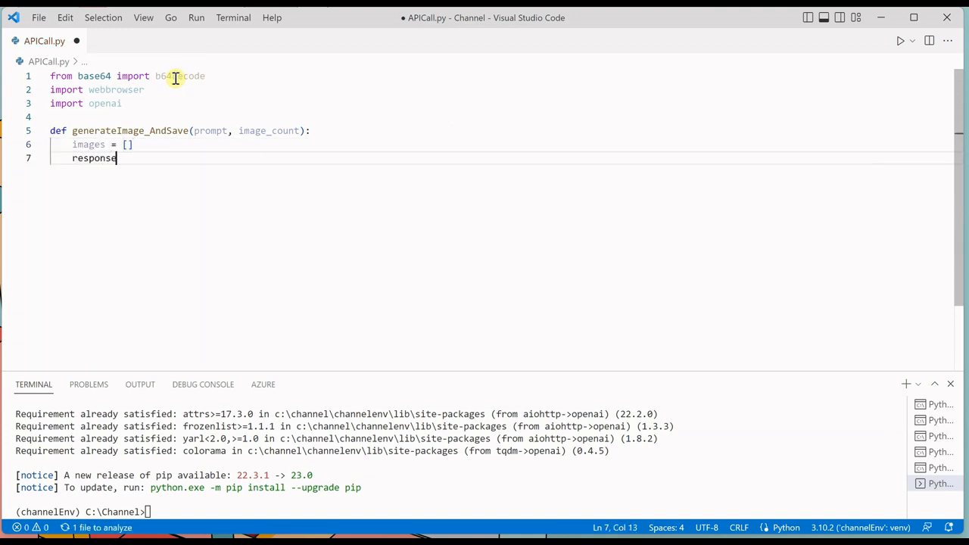
{"action": "type", "text": "= openai"}
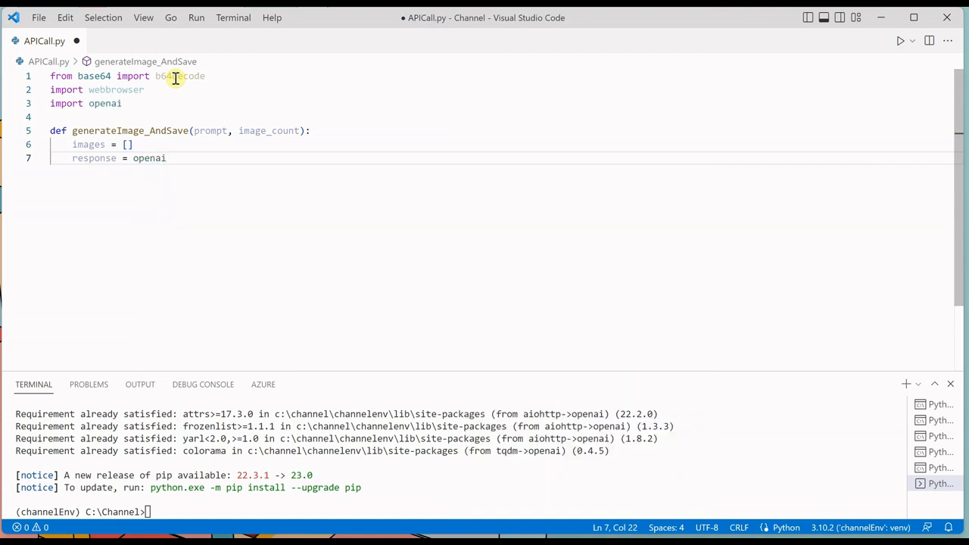
{"action": "type", "text": ".Image"}
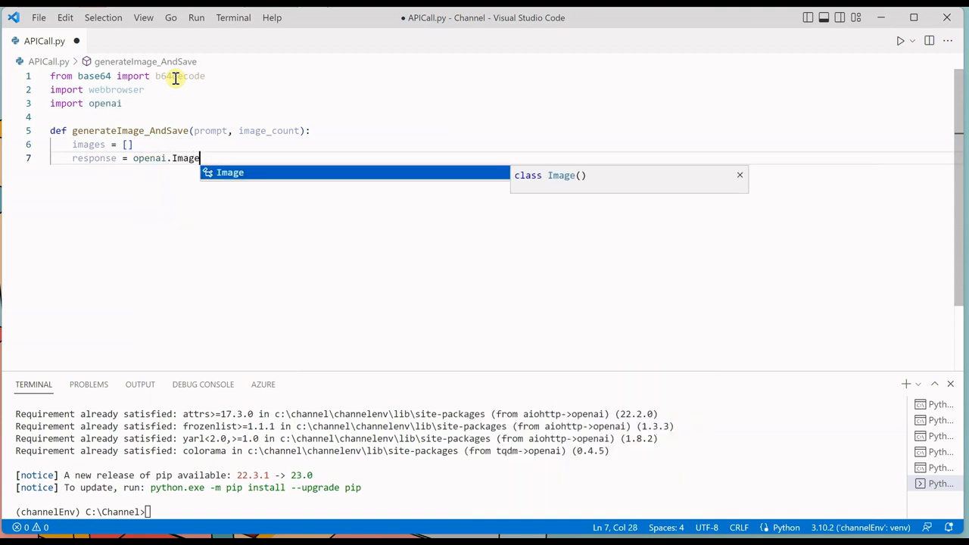
{"action": "type", "text": ".Create"}
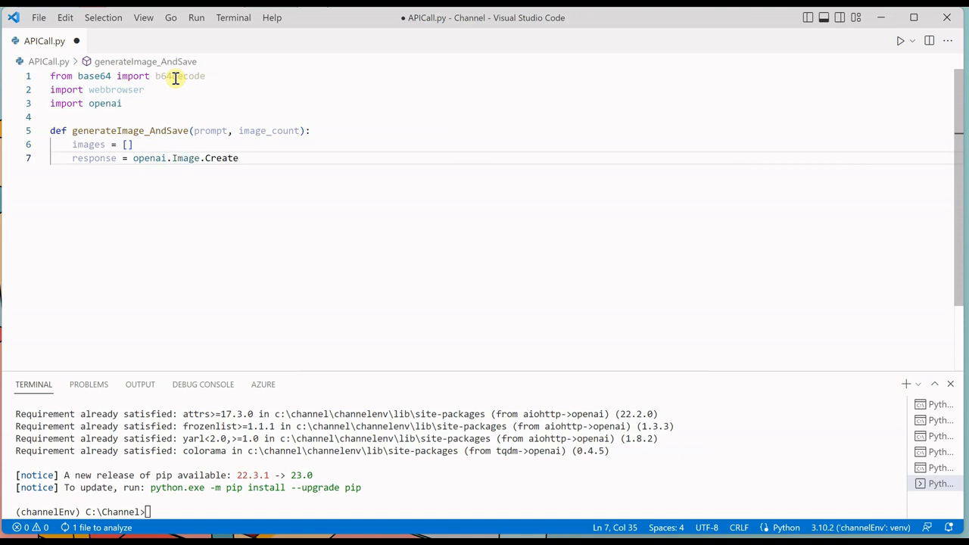
{"action": "type", "text": "()"}
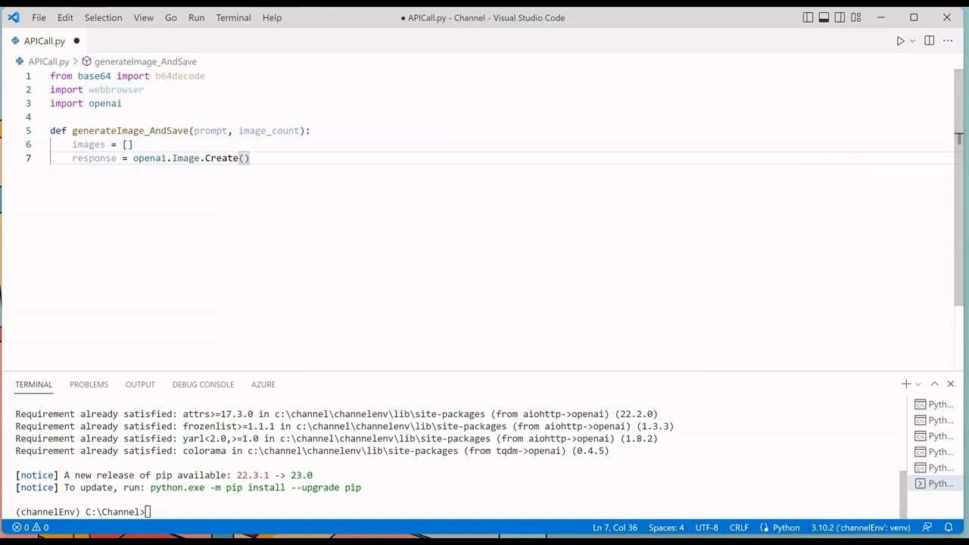
{"action": "mouse_move", "coordinate": [366, 249]}
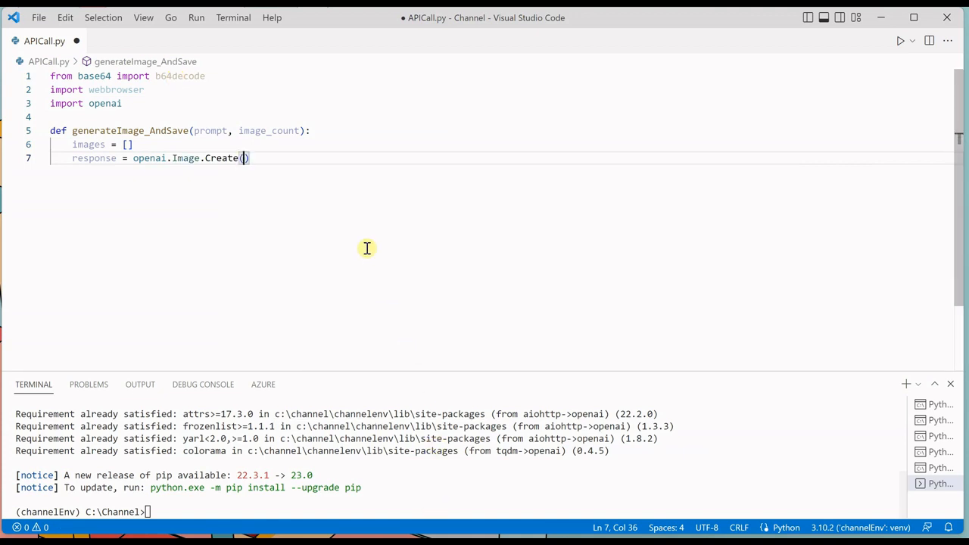
Pass prompt=prompt, n=image_count and size='512x512' to Image.Create on separate lines
{"action": "key", "text": "Enter"}
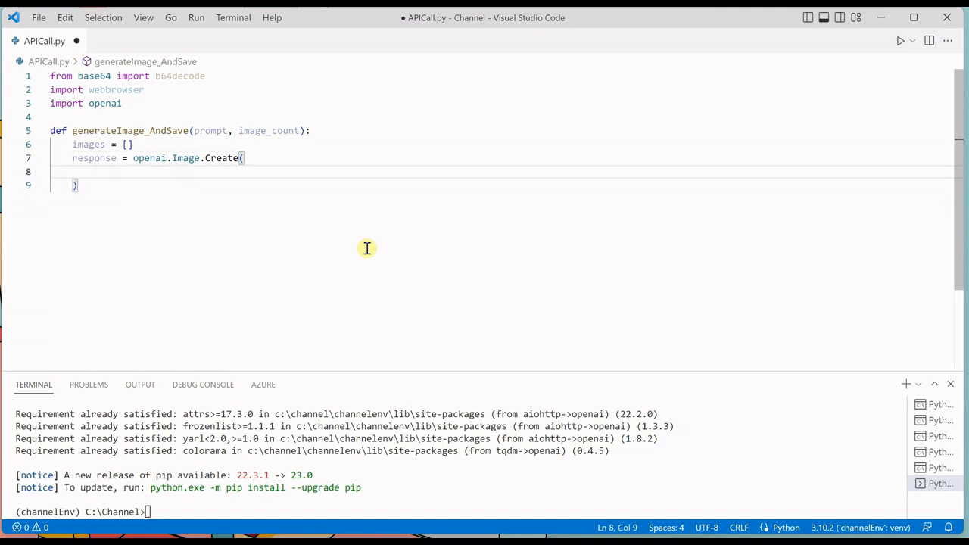
{"action": "type", "text": "prompt"}
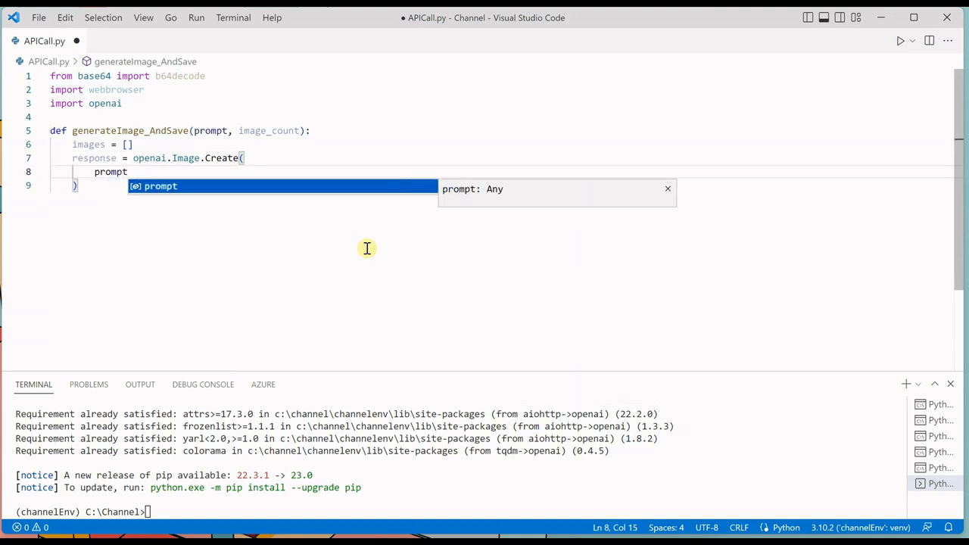
{"action": "type", "text": "=prompt,"}
{"action": "type", "text": "n="}
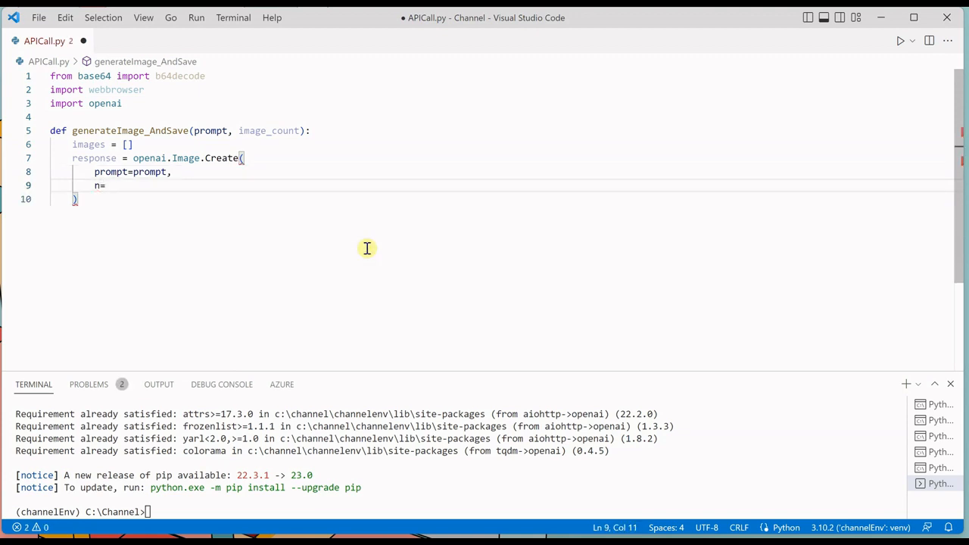
{"action": "type", "text": "image_count,"}
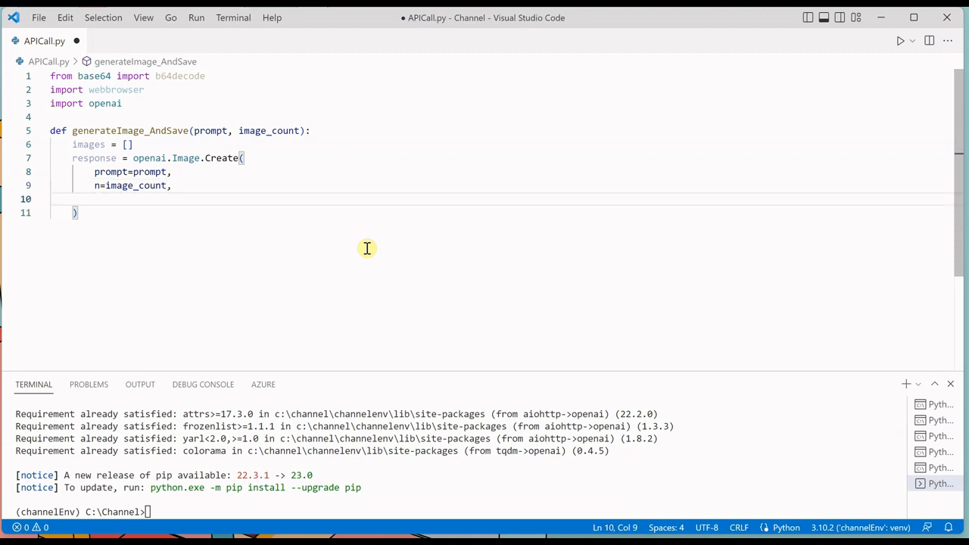
{"action": "type", "text": "size"}
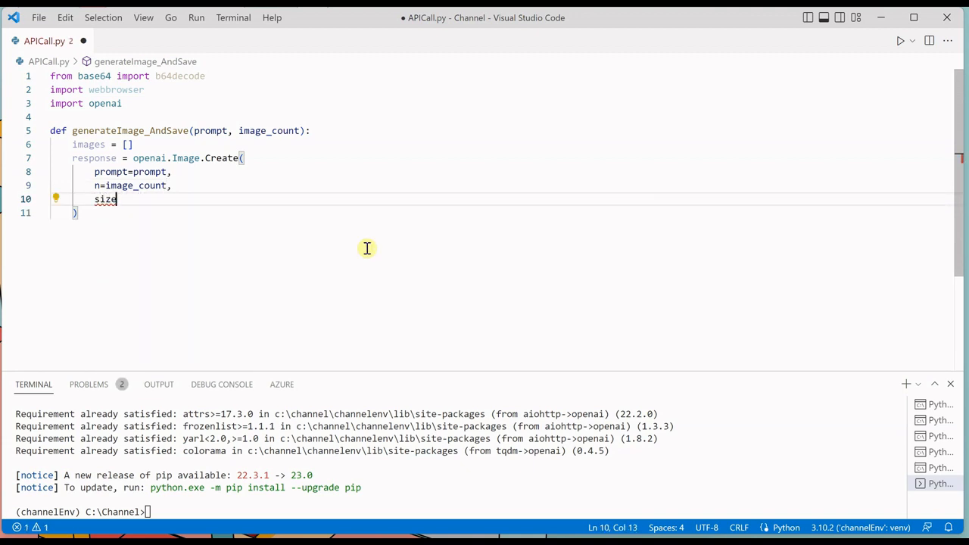
{"action": "type", "text": "='512'"}
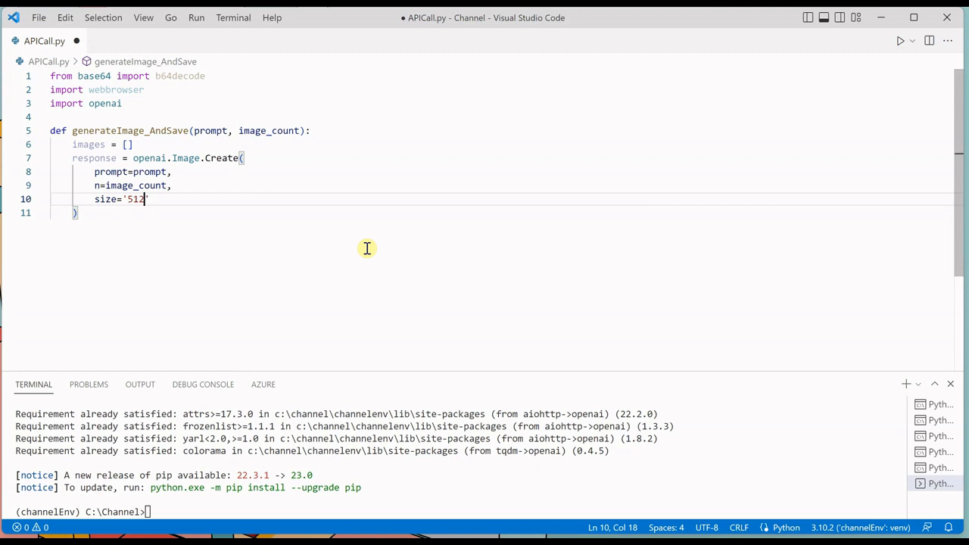
{"action": "type", "text": "x51"}
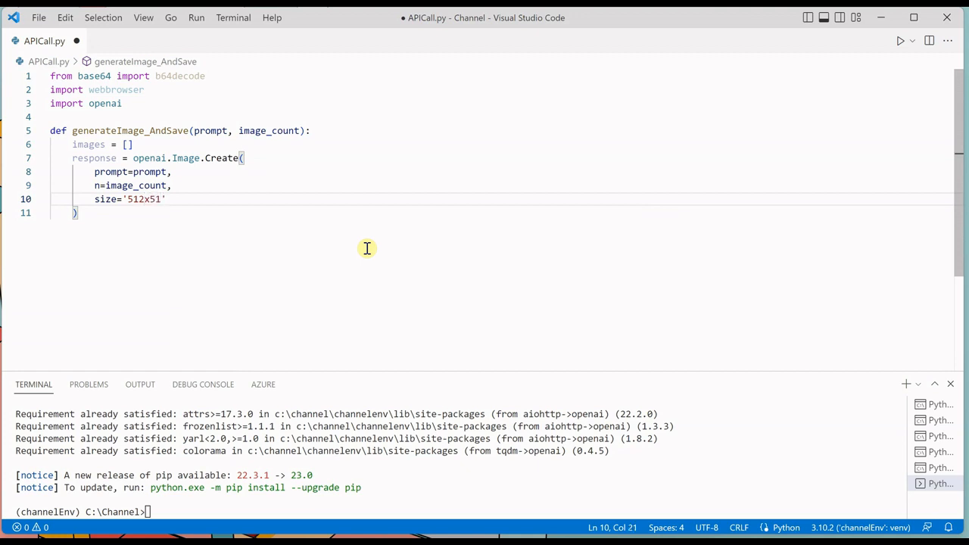
{"action": "type", "text": "2"}
{"action": "type", "text": "re"}
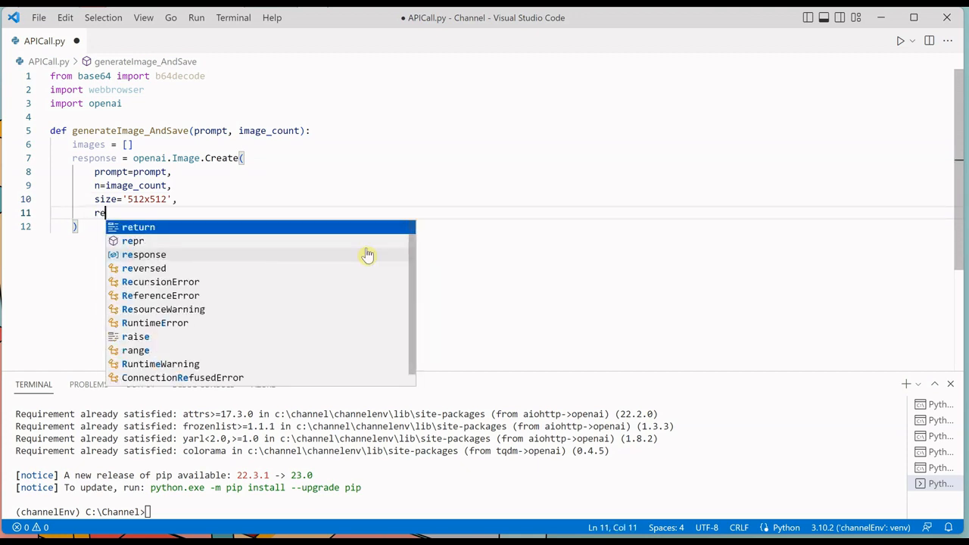
Add the response_format='b64_json' argument to the Image.Create call
{"action": "left_click", "coordinate": [142, 254]}
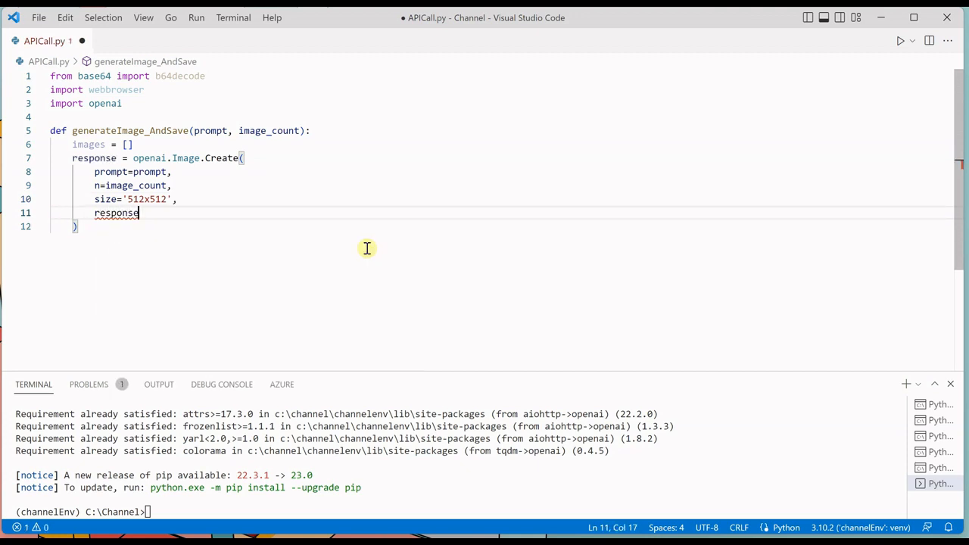
{"action": "type", "text": "_format"}
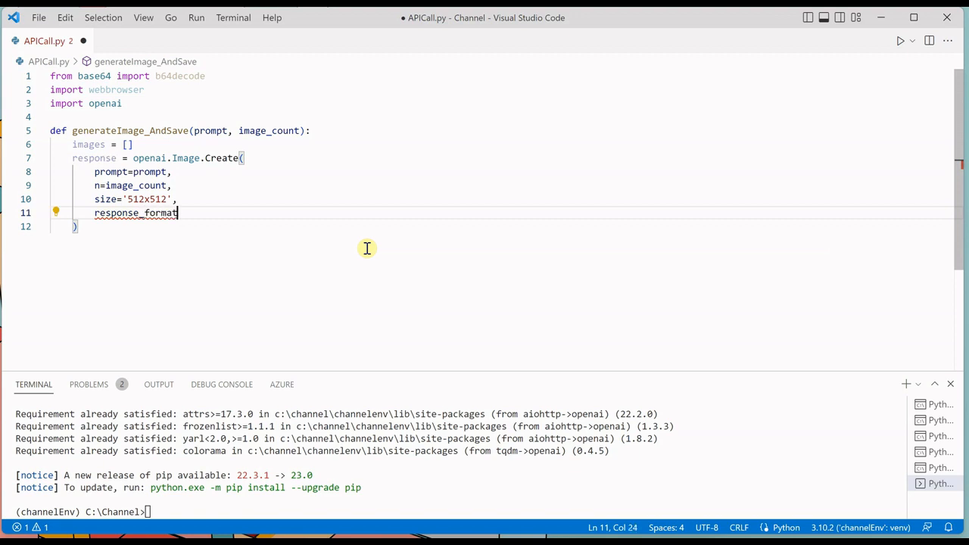
{"action": "type", "text": "='"}
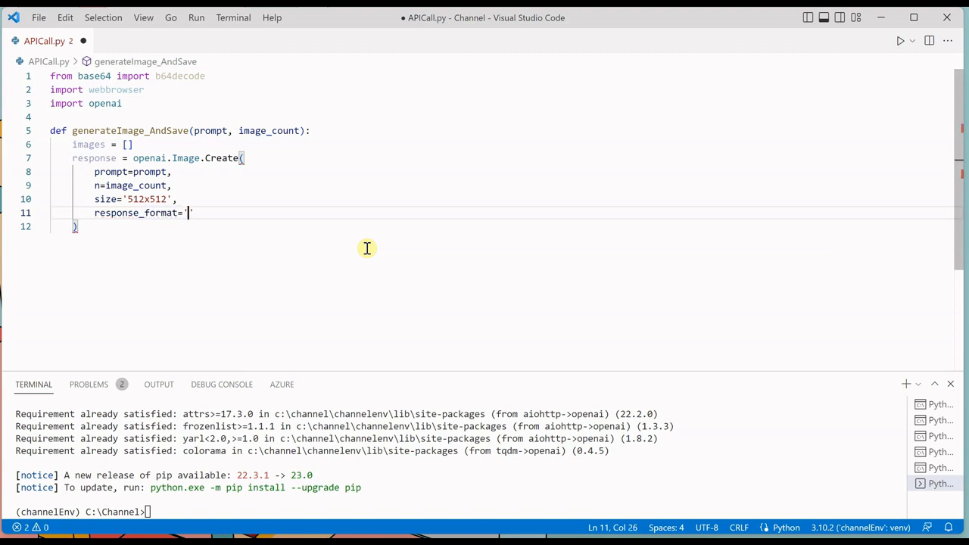
{"action": "type", "text": "b"}
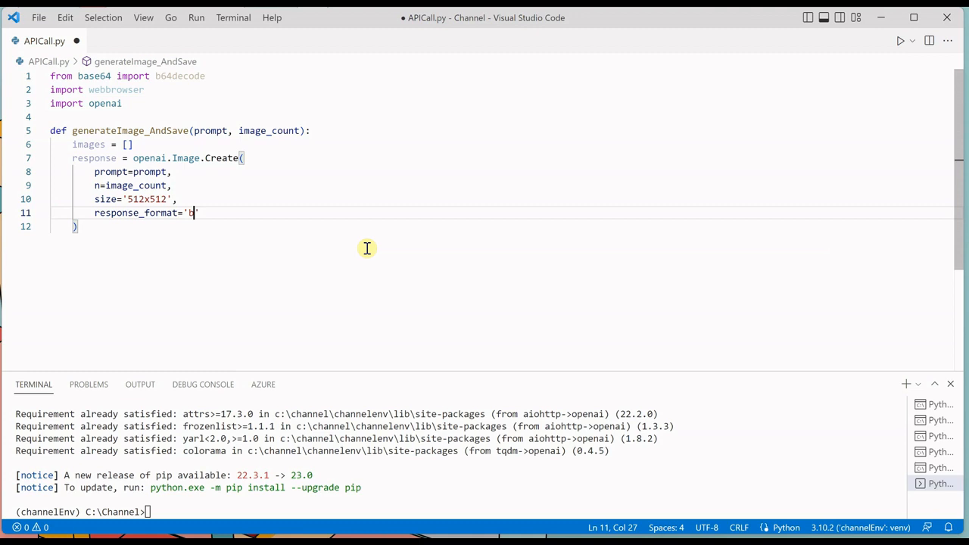
{"action": "type", "text": "64_"}
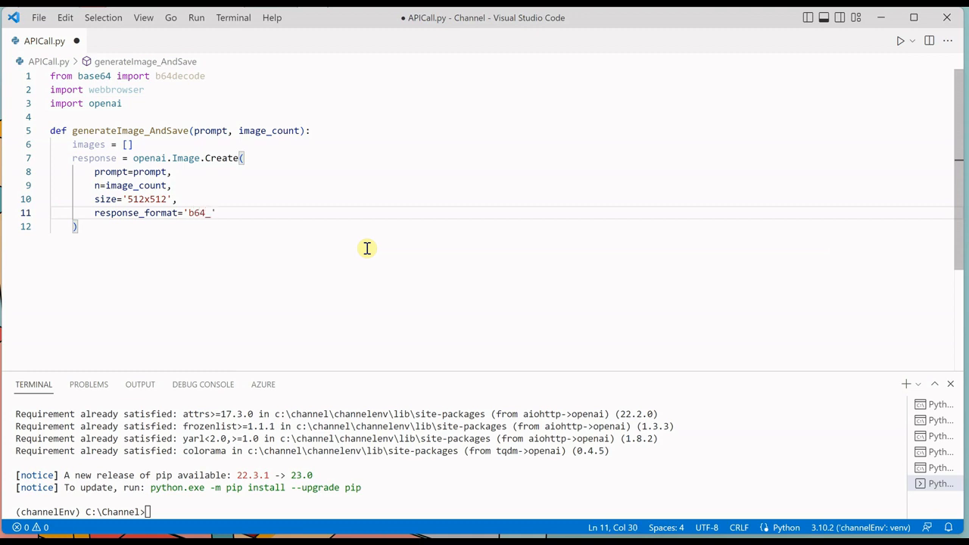
{"action": "type", "text": "json"}
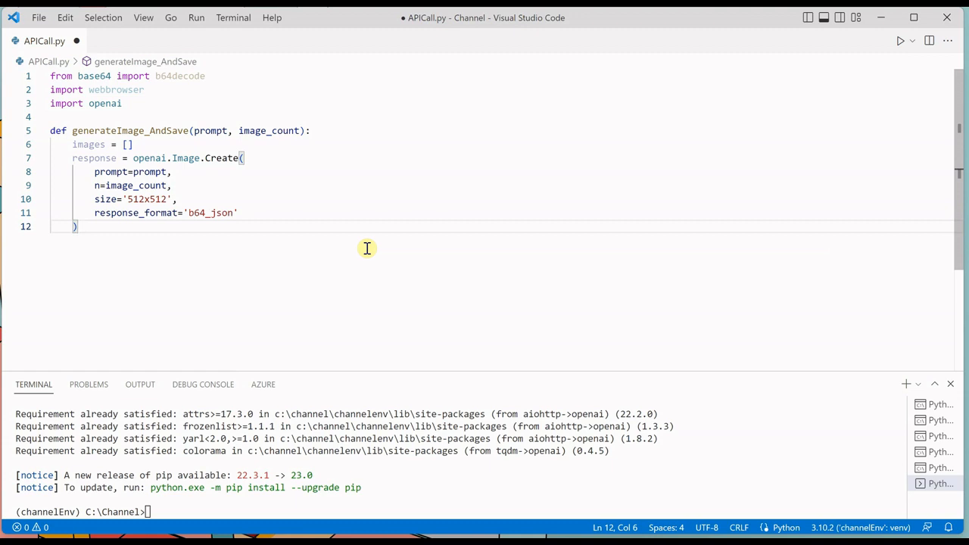
Write a for loop over response['data'] after the Create call
{"action": "key", "text": "Enter"}
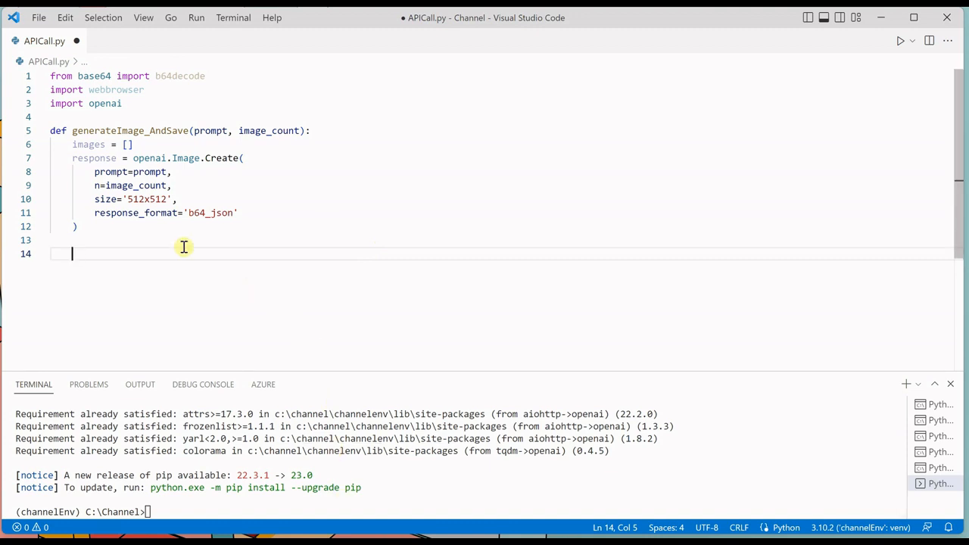
{"action": "type", "text": "for"}
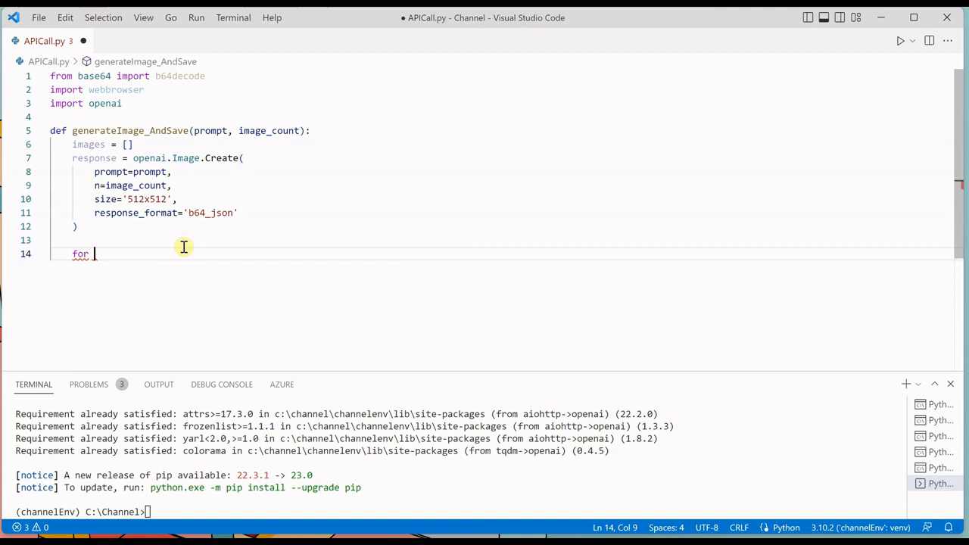
{"action": "type", "text": "image in"}
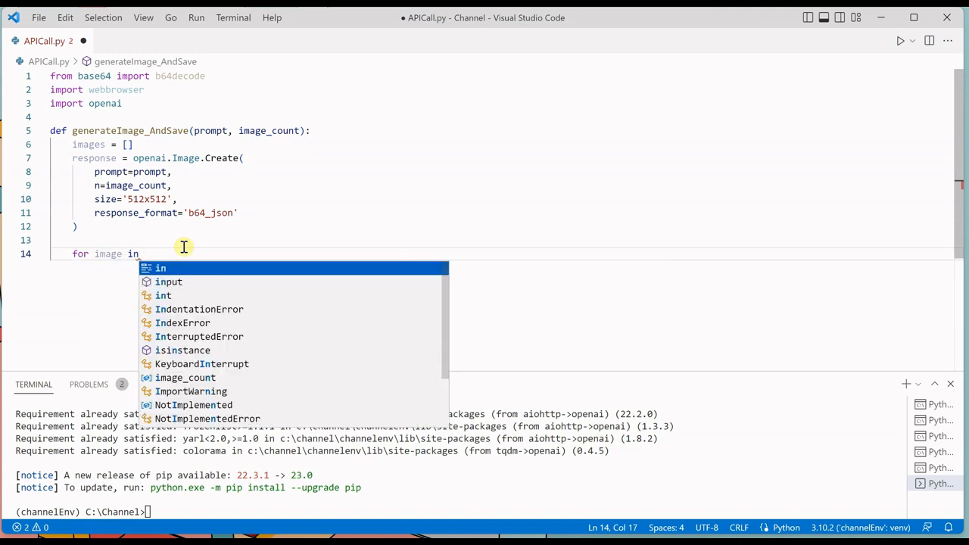
{"action": "type", "text": "response"}
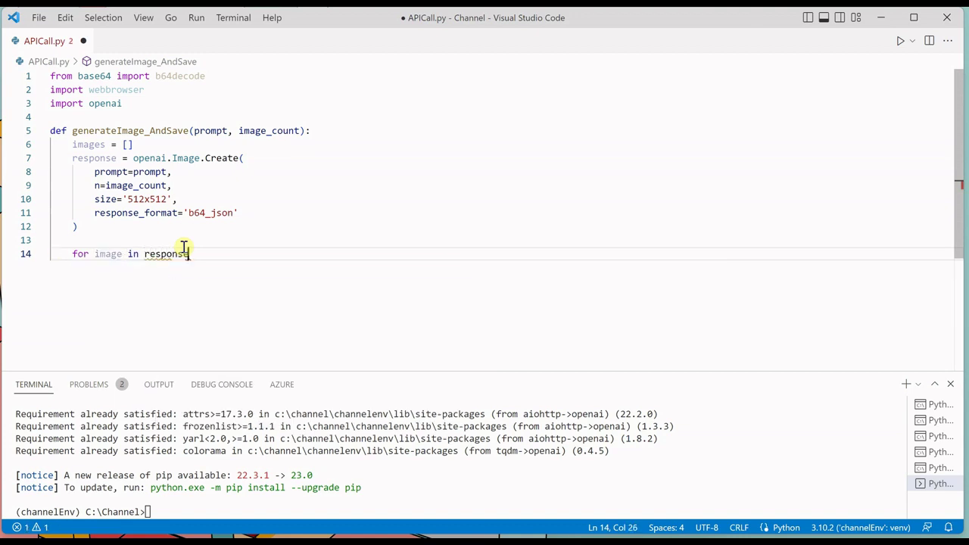
{"action": "type", "text": "['data']"}
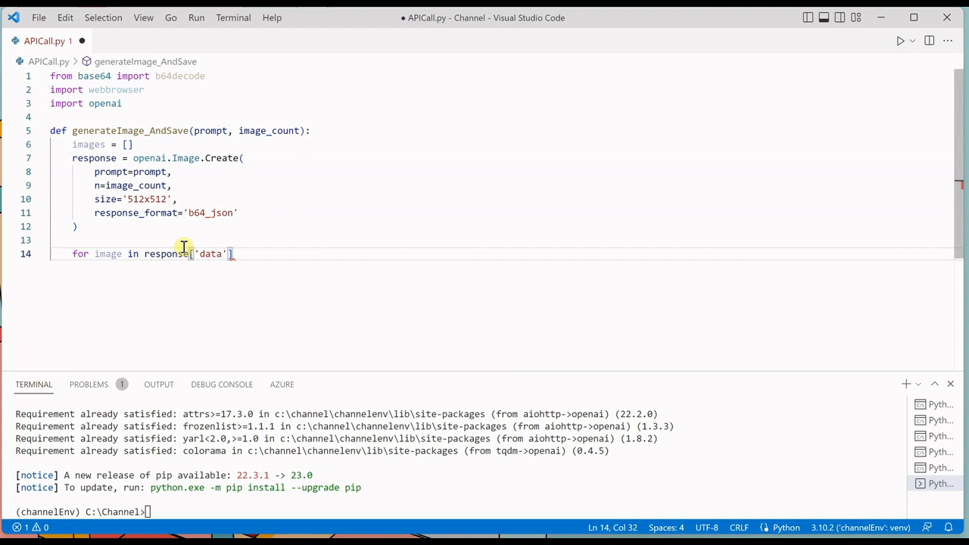
{"action": "type", "text": ":"}
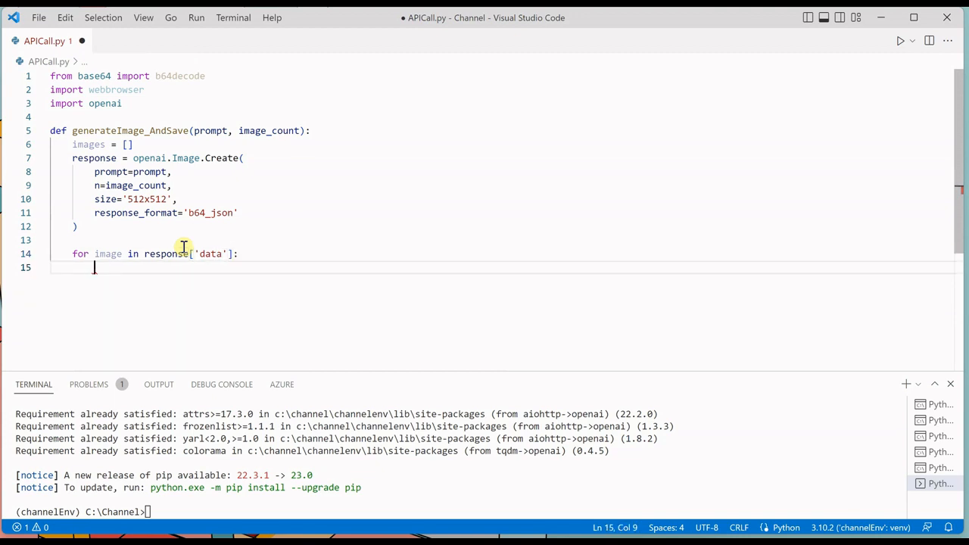
Append each image.b64_json to the images list inside the loop
{"action": "type", "text": "images"}
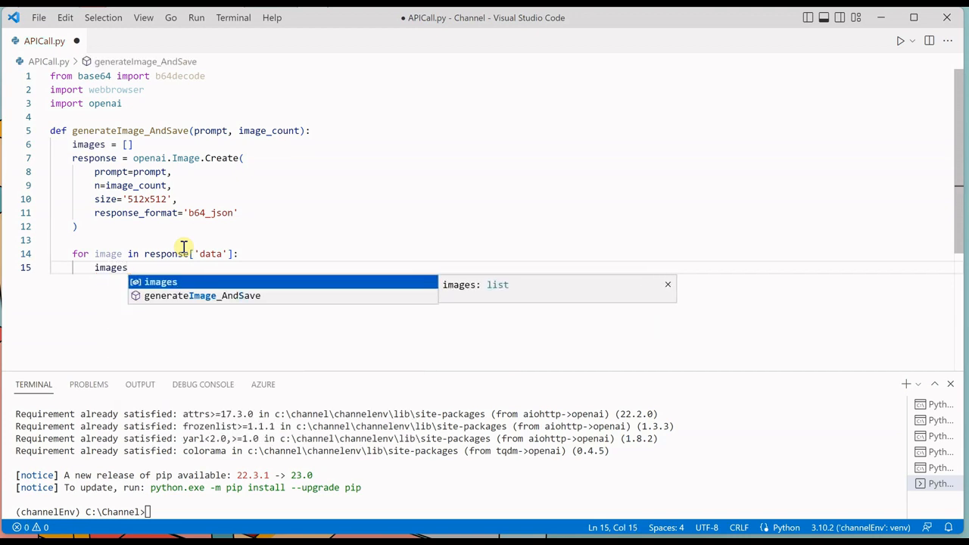
{"action": "type", "text": ".append(o"}
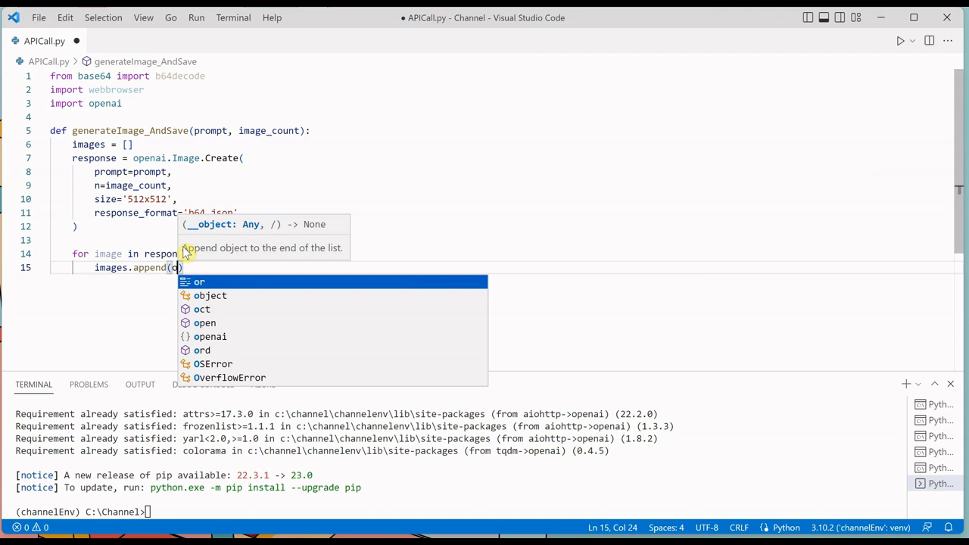
{"action": "type", "text": "image"}
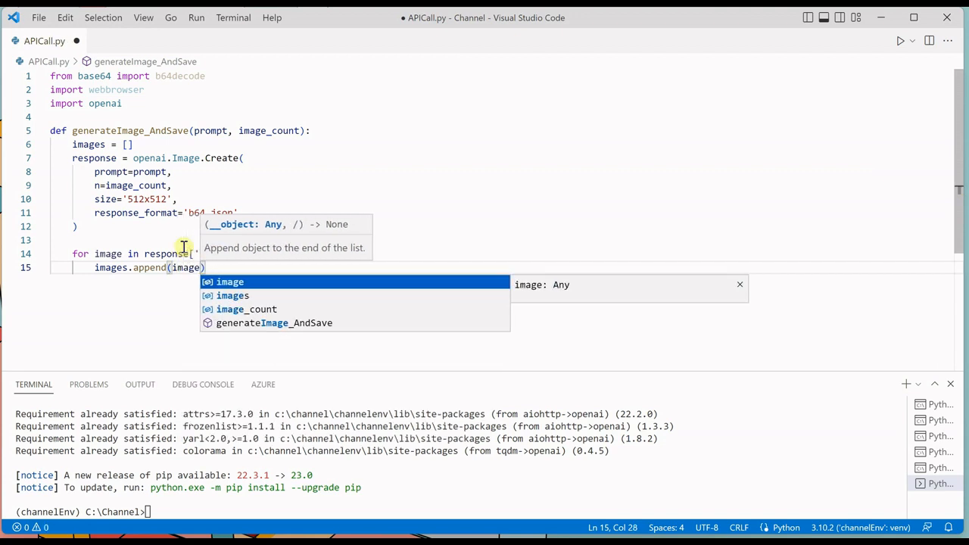
{"action": "type", "text": ".b"}
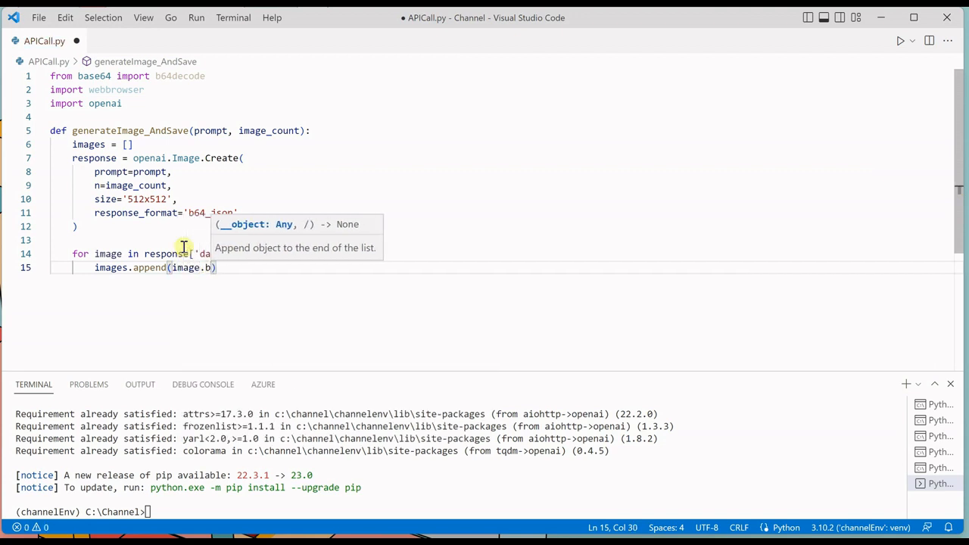
{"action": "type", "text": "64_json"}
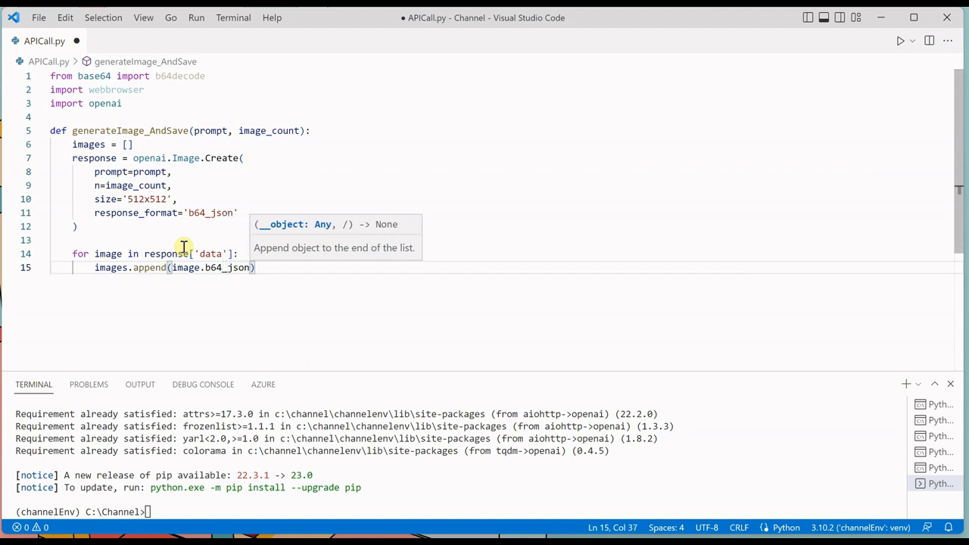
{"action": "key", "text": "Enter"}
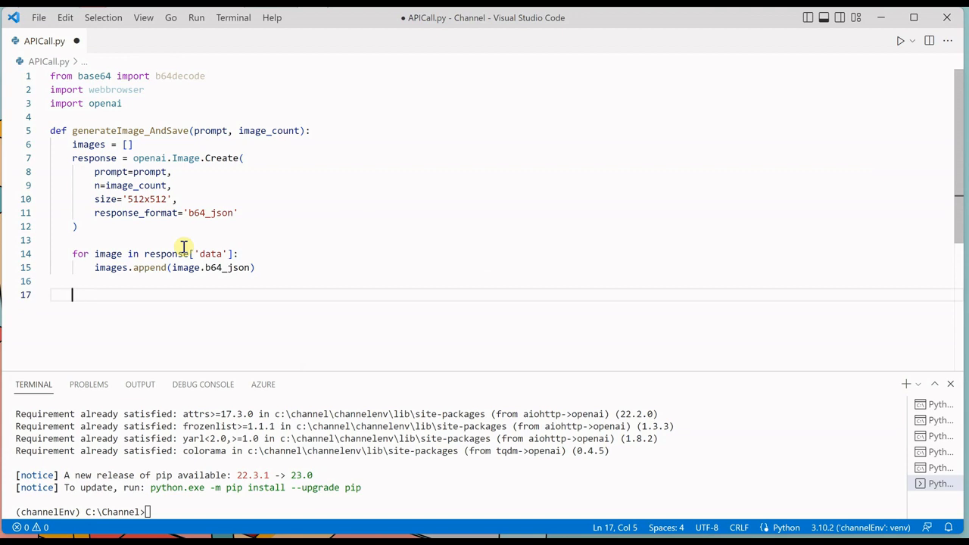
Set prefix = 'Img' as the saved file-name prefix
{"action": "type", "text": "p"}
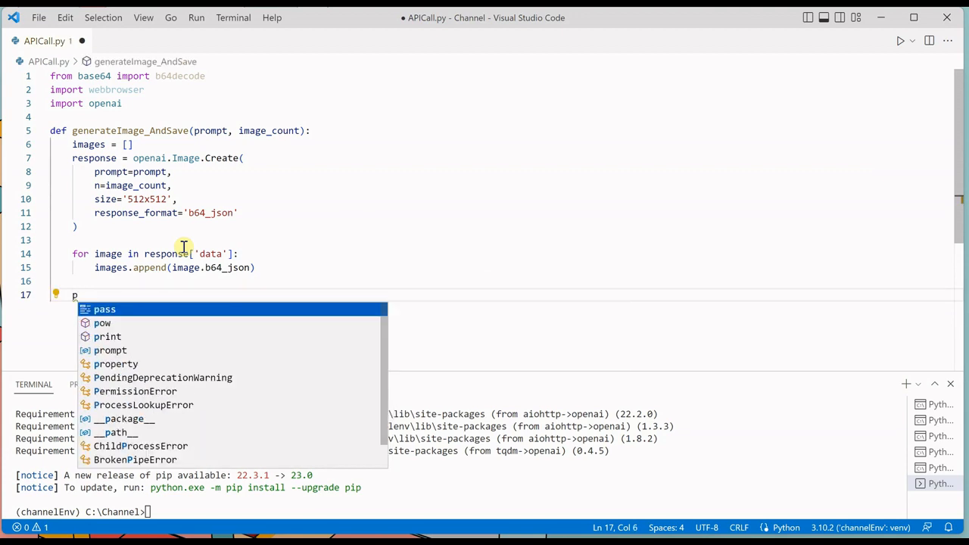
{"action": "type", "text": "refix ="}
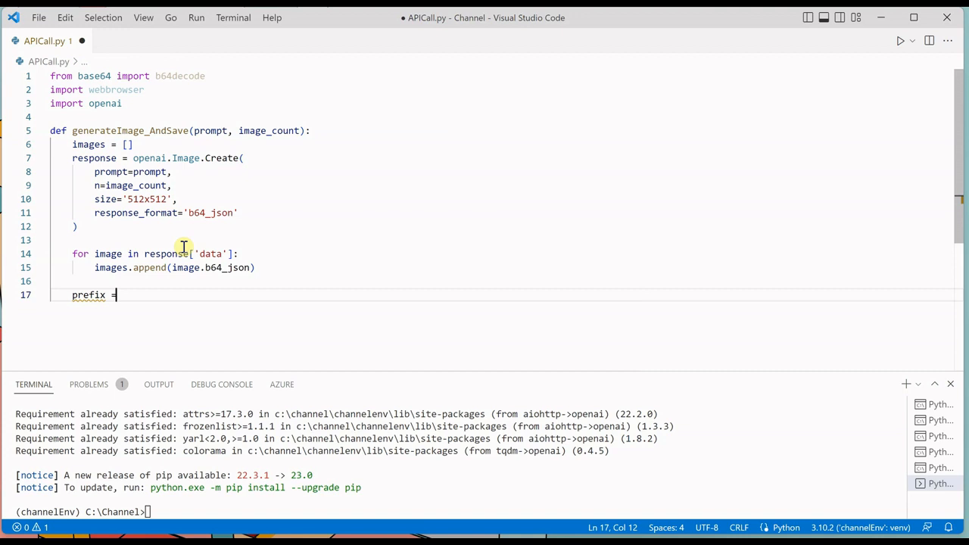
{"action": "type", "text": "'Ima"}
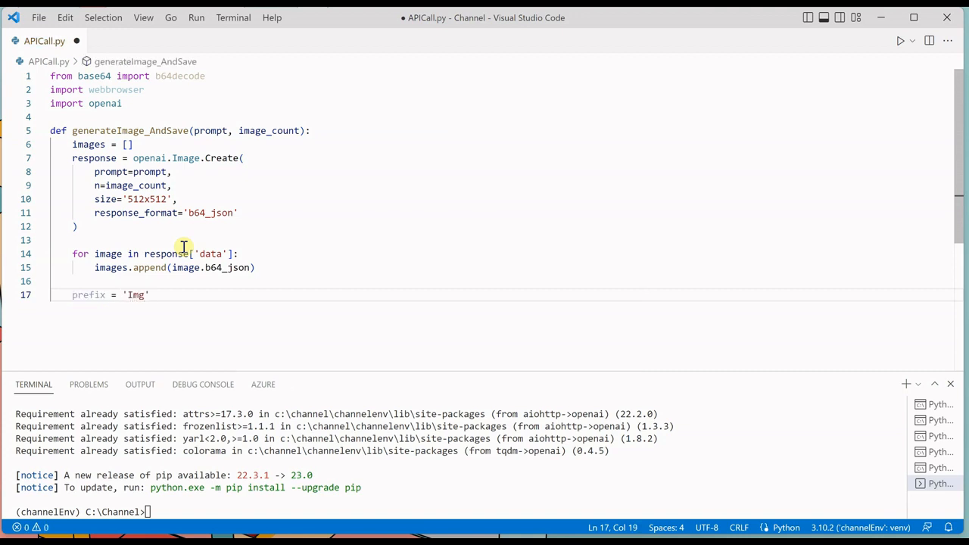
{"action": "key", "text": "enter"}
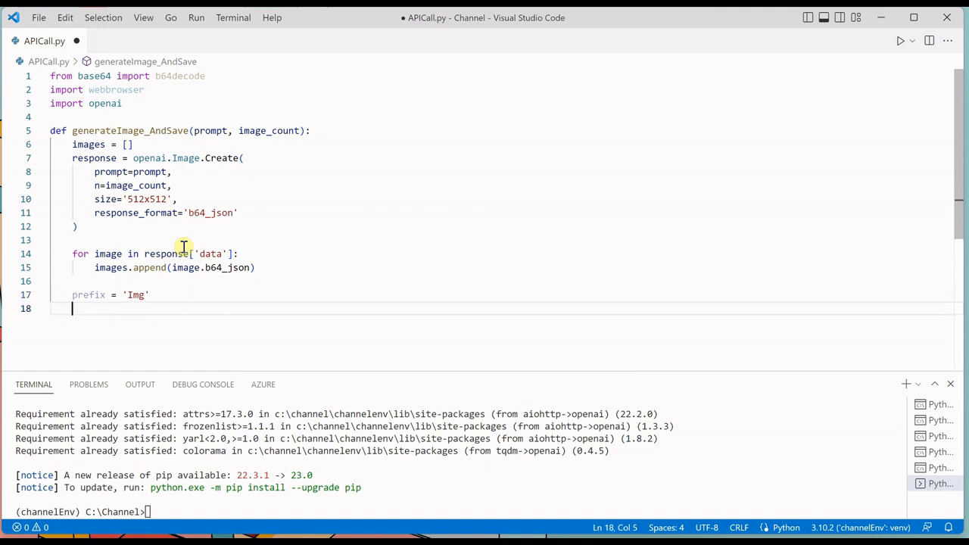
Loop with for index,image in enumerate(images): and begin a with statement inside it
{"action": "type", "text": "for"}
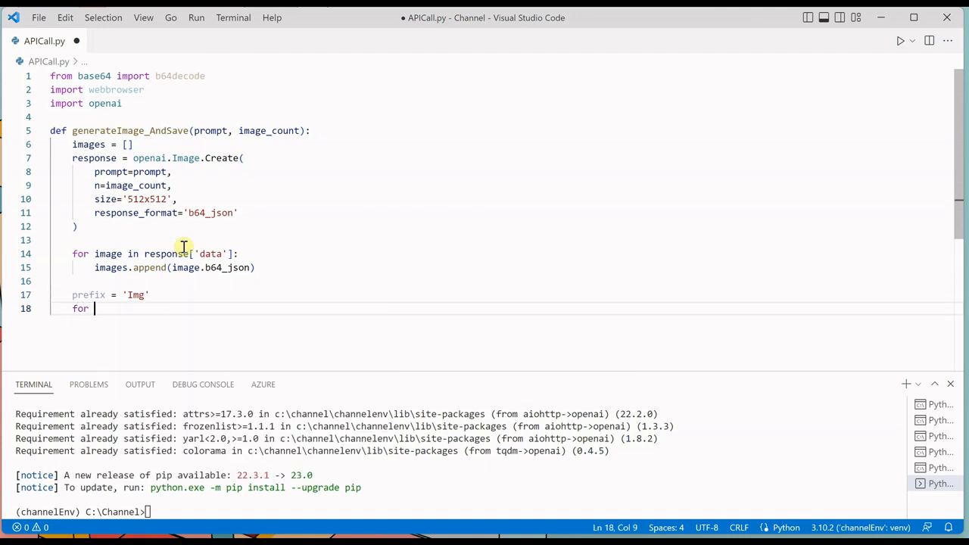
{"action": "type", "text": "n"}
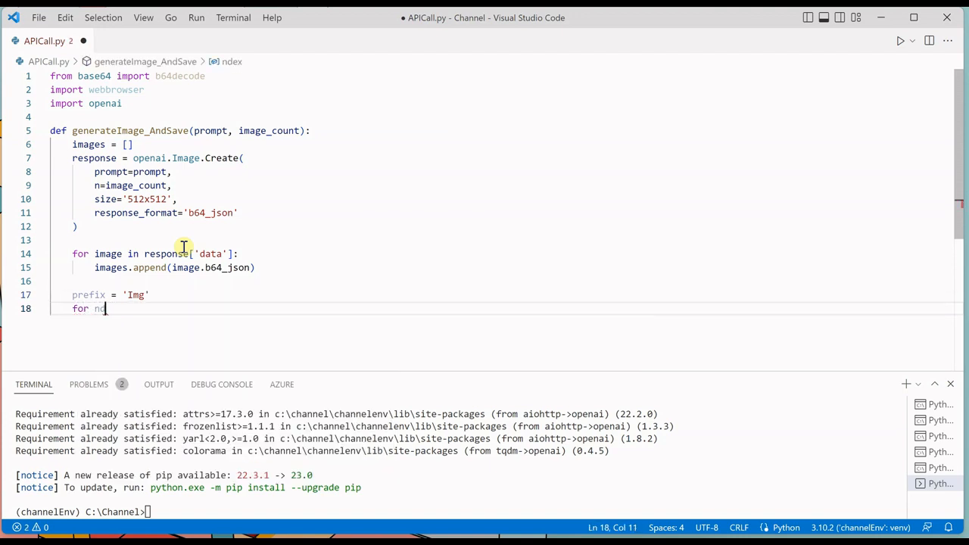
{"action": "type", "text": "dex"}
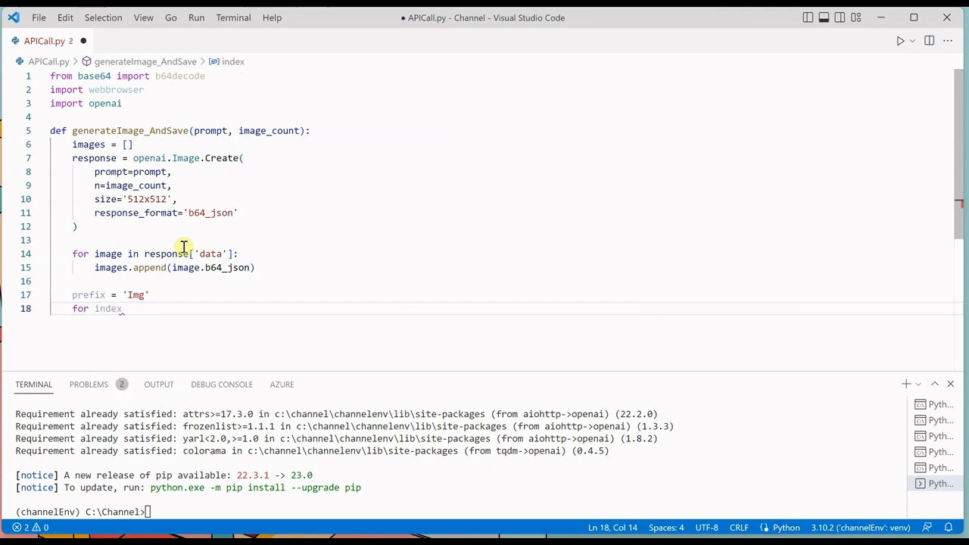
{"action": "type", "text": ",i"}
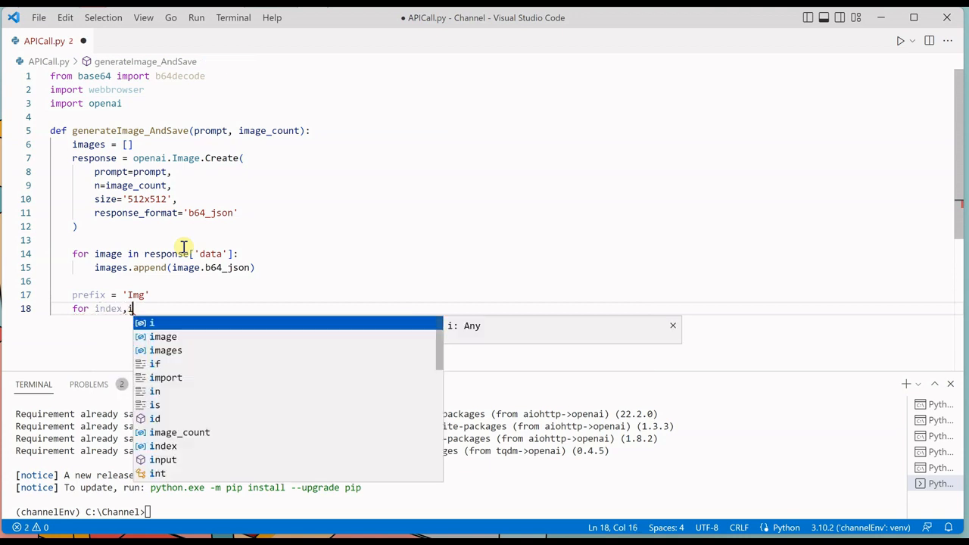
{"action": "type", "text": "mage in e"}
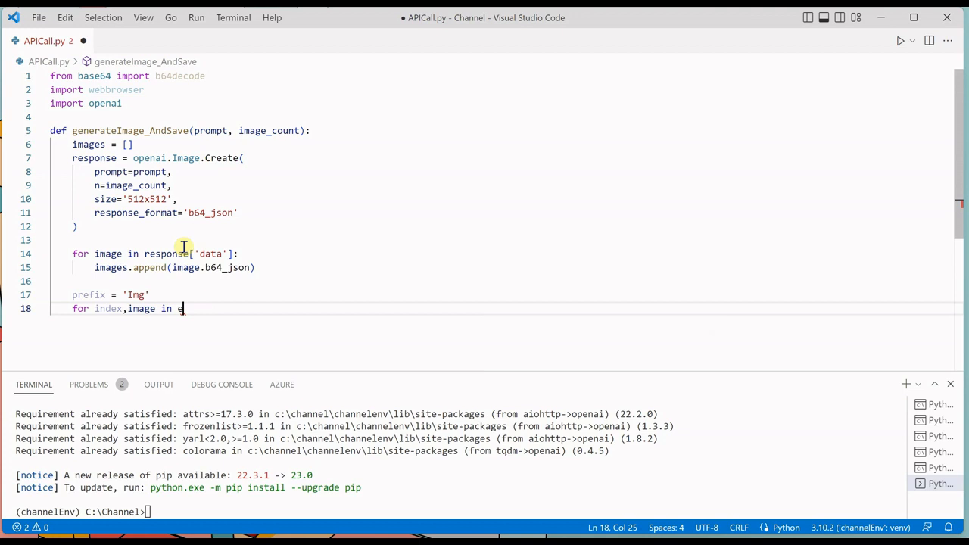
{"action": "type", "text": "numerate"}
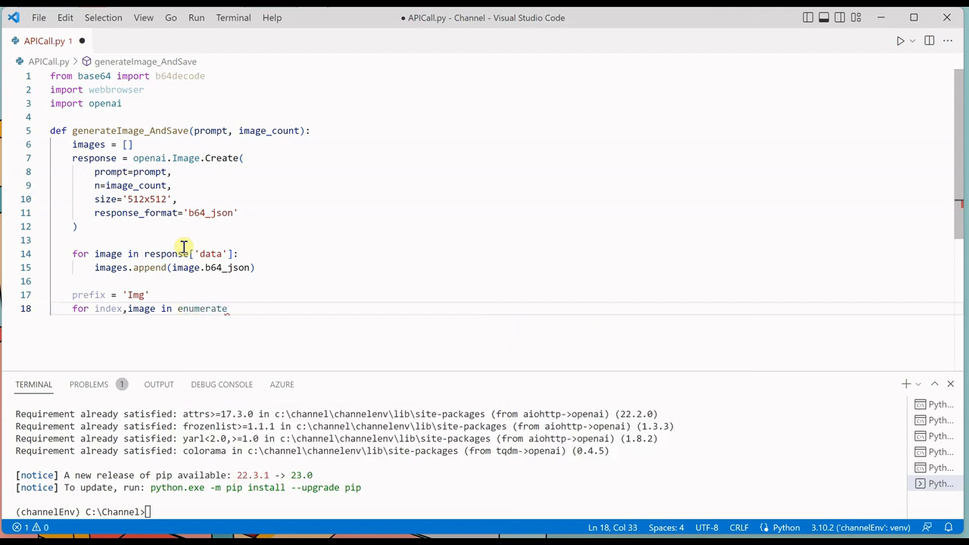
{"action": "type", "text": "(images"}
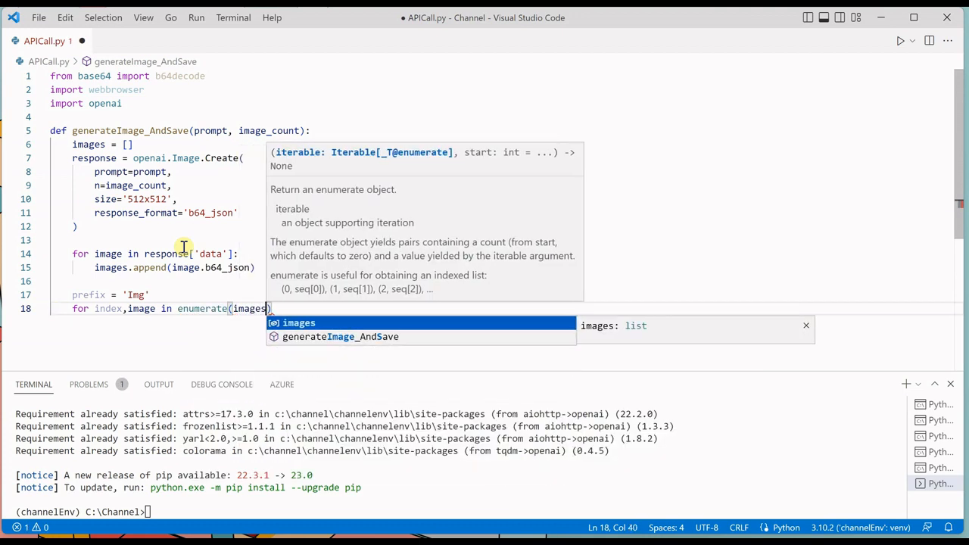
{"action": "key", "text": "enter"}
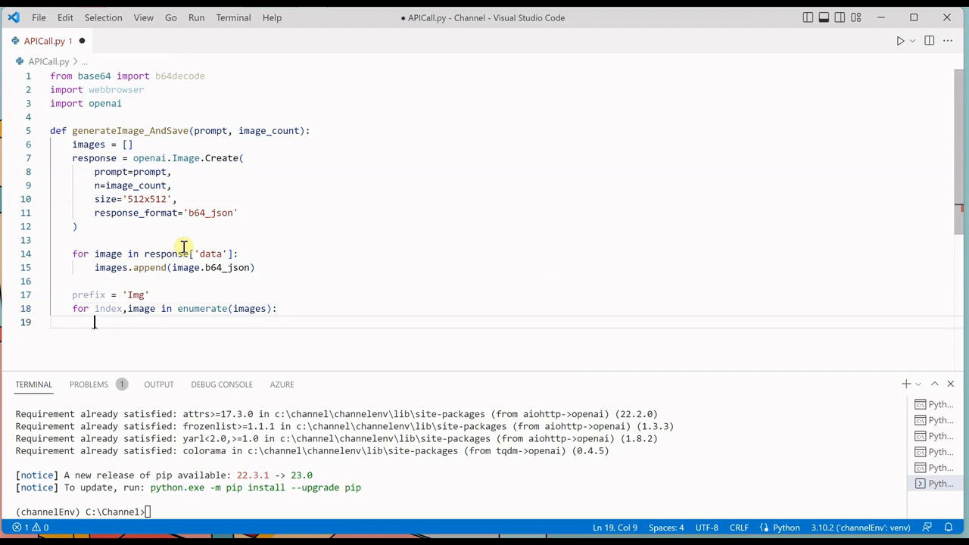
{"action": "type", "text": "with"}
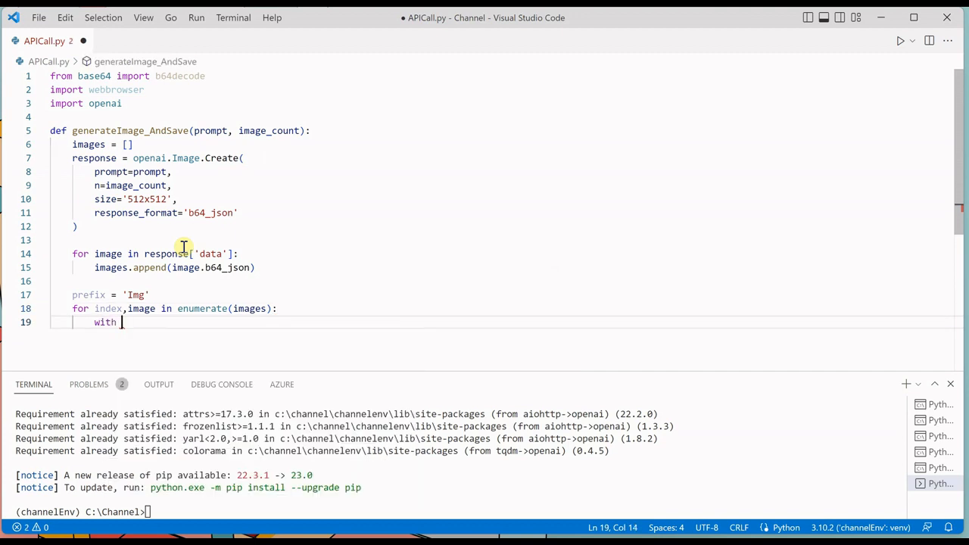
Open f'{prefix}_{index}.jpg' in 'wb' mode as file within the with statement
{"action": "type", "text": "open("}
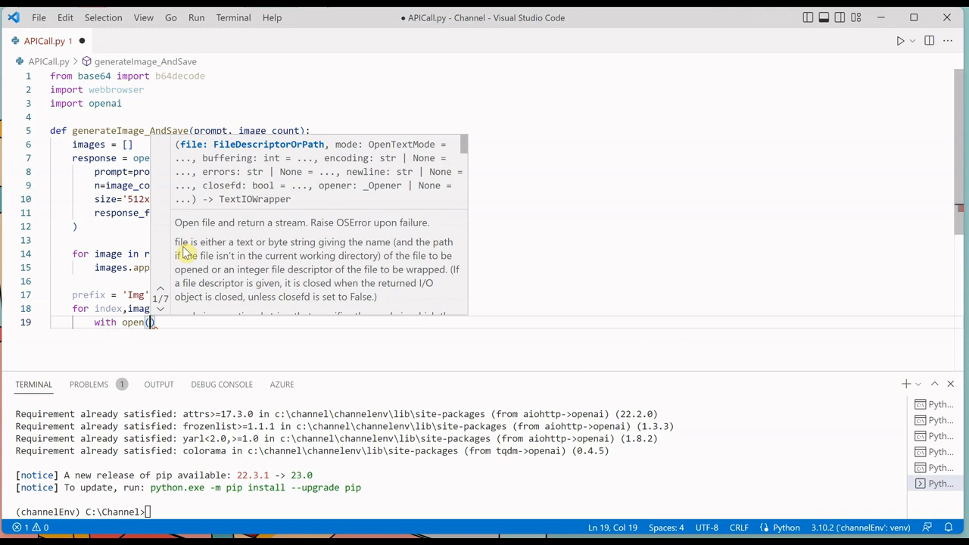
{"action": "type", "text": "f'{"}
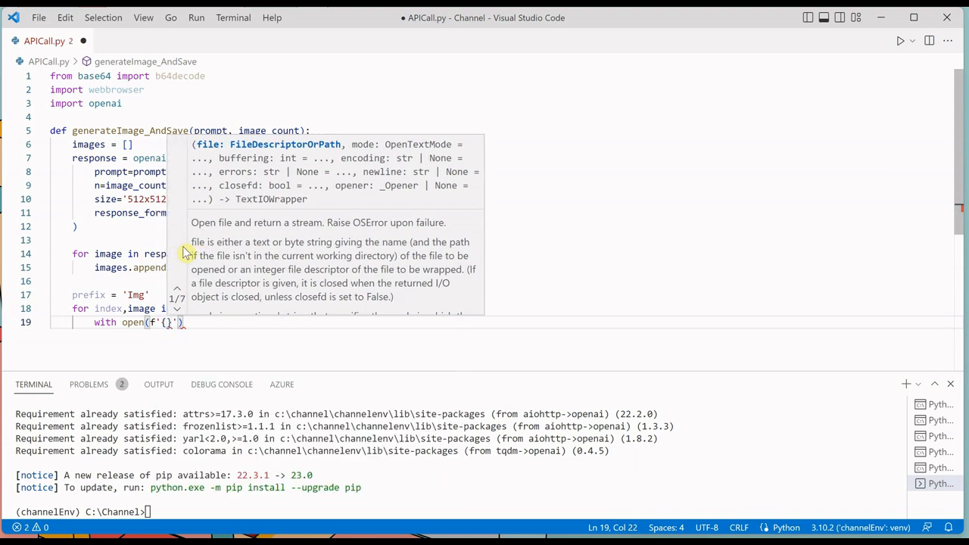
{"action": "type", "text": "prefix}_{index"}
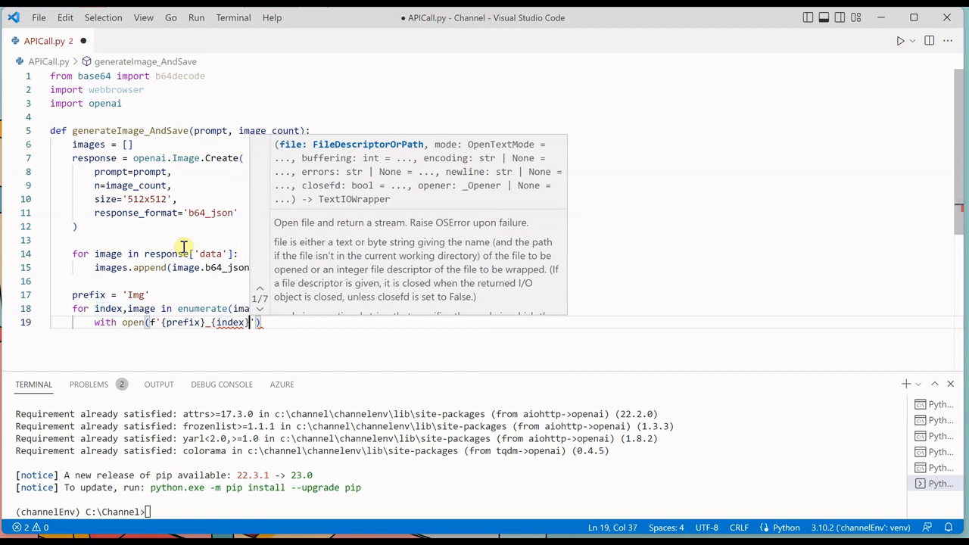
{"action": "type", "text": "'"}
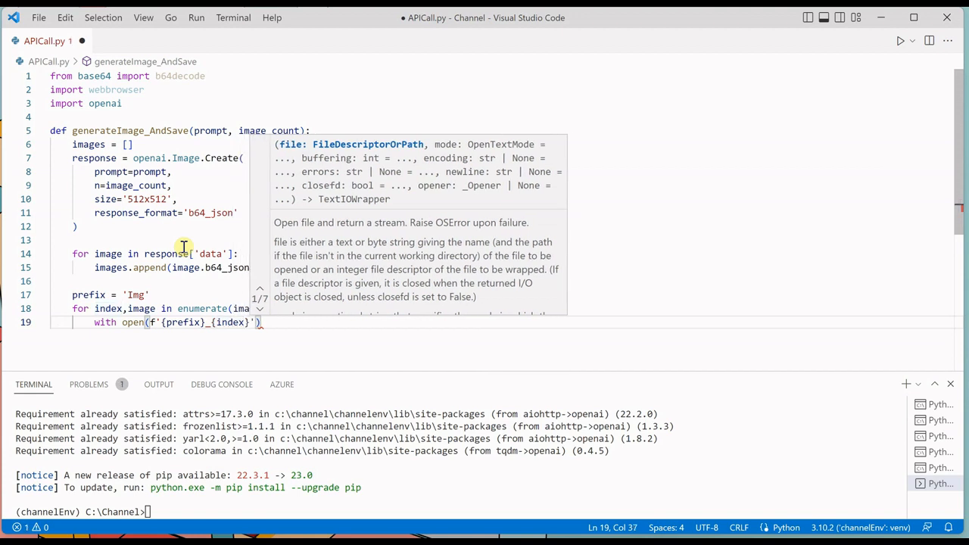
{"action": "type", "text": ".jpg"}
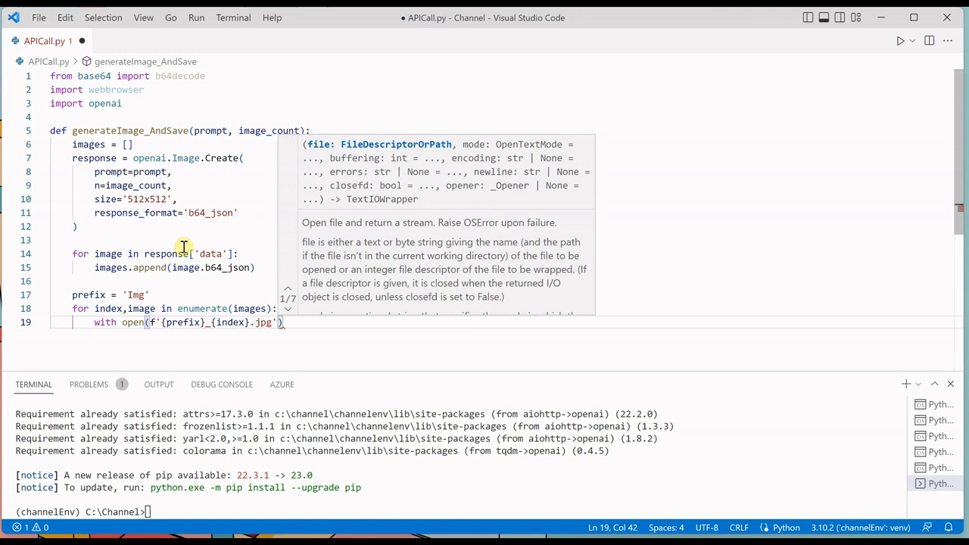
{"action": "type", "text": ",'wb'"}
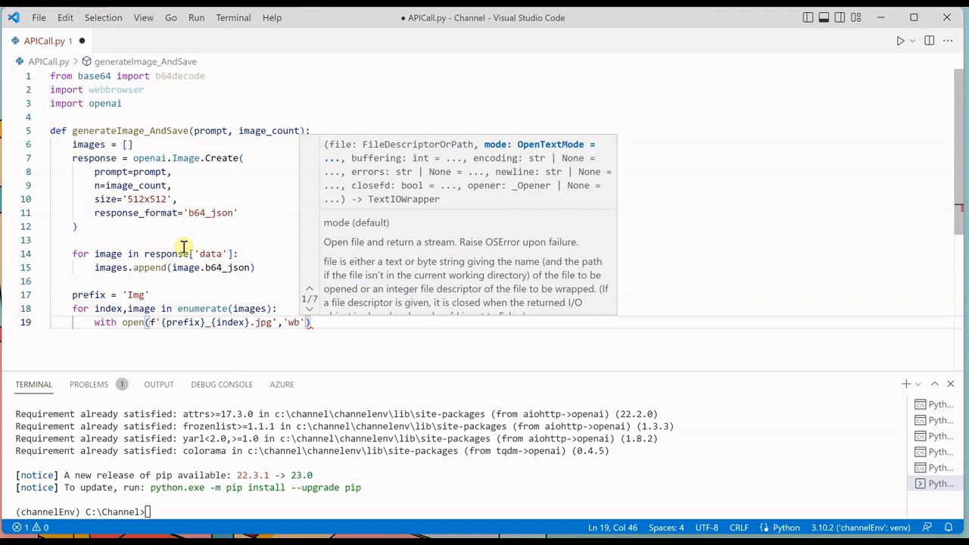
{"action": "type", "text": "as"}
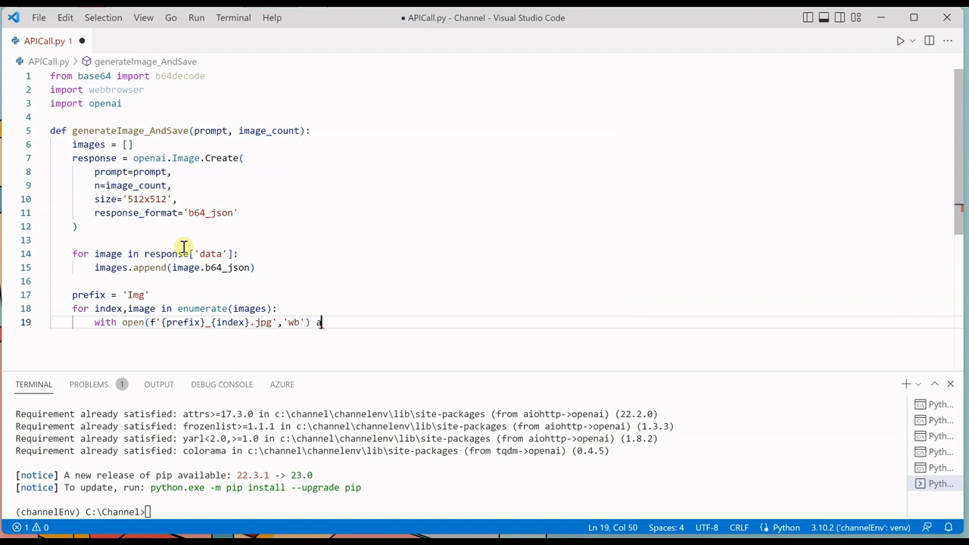
{"action": "type", "text": "s file:"}
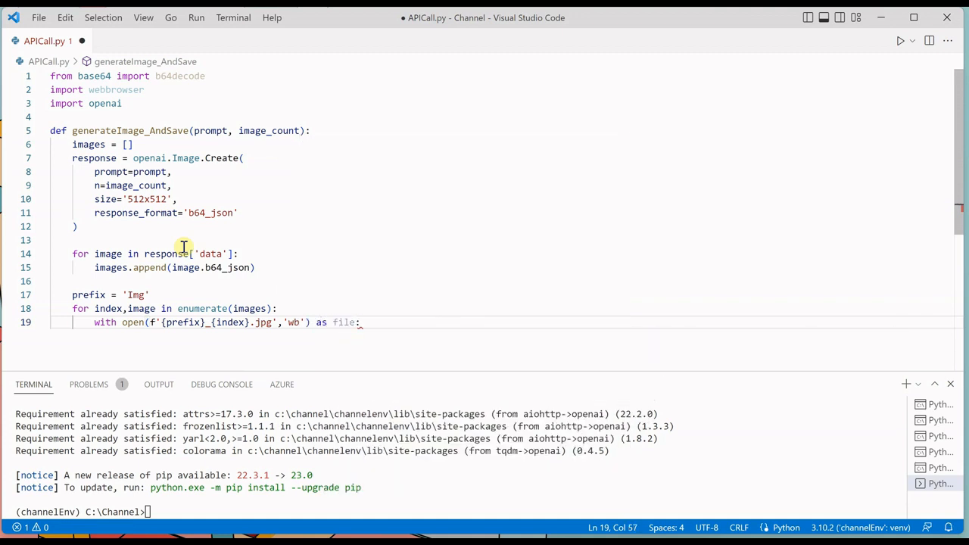
{"action": "key", "text": "enter"}
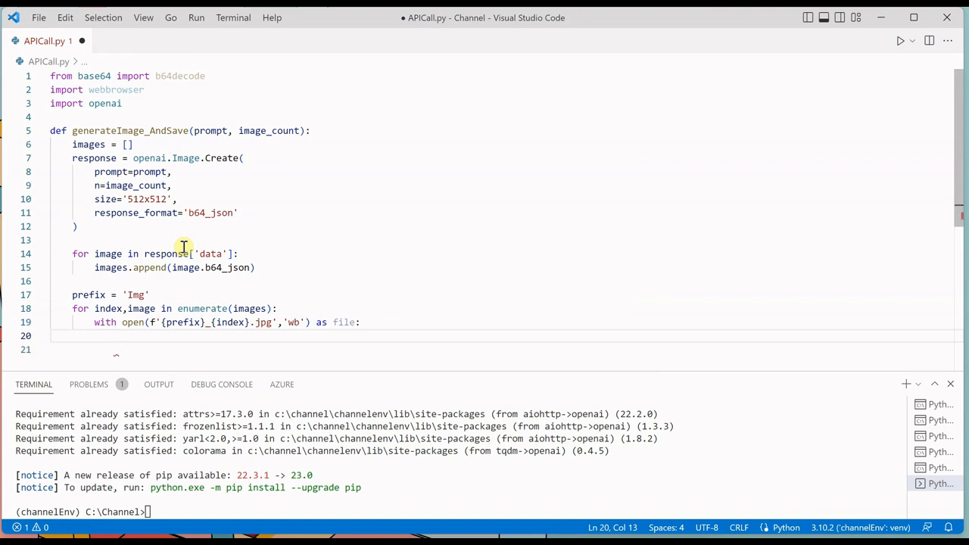
Write the base64-decoded image into the file with file.write(b64decode(image))
{"action": "type", "text": "file"}
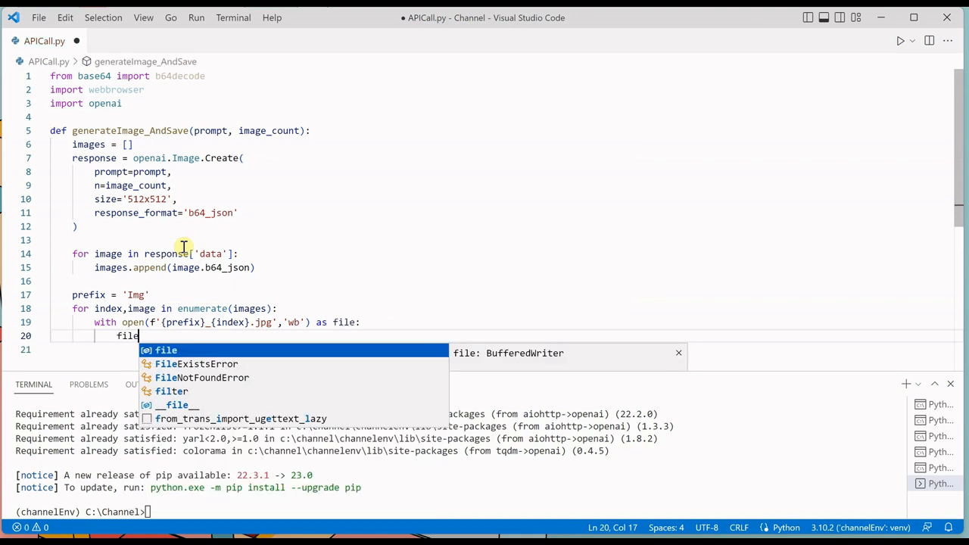
{"action": "type", "text": ".write(b64decode(image"}
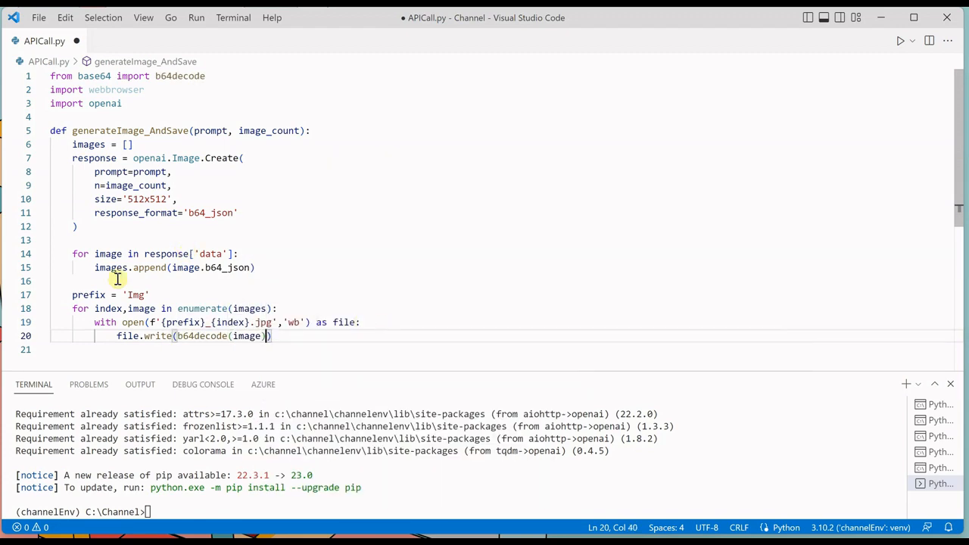
{"action": "left_click", "coordinate": [151, 293]}
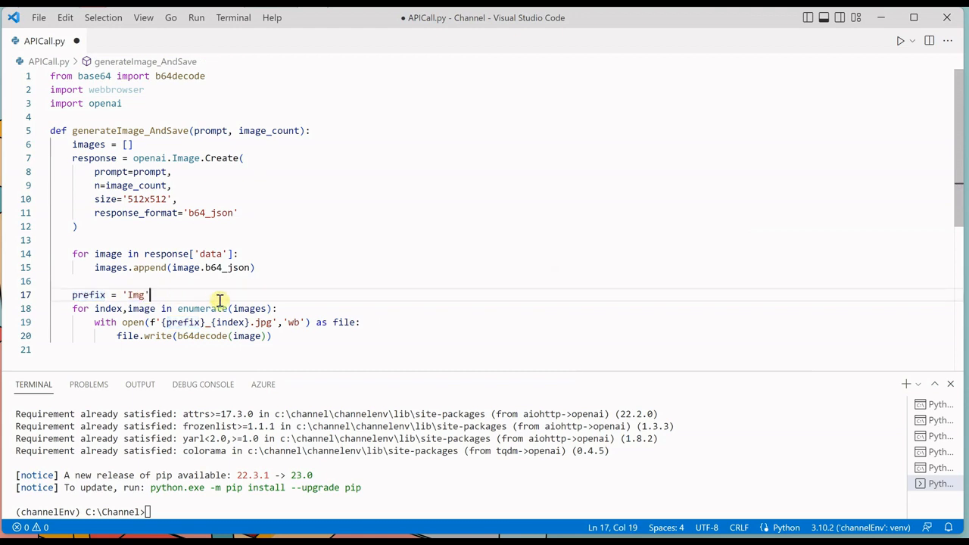
{"action": "mouse_move", "coordinate": [106, 309]}
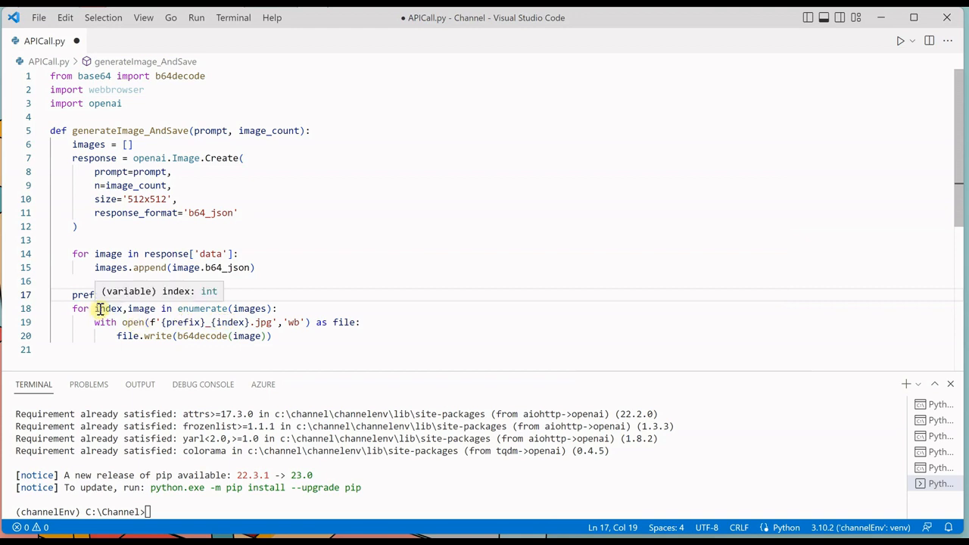
{"action": "double_click", "coordinate": [109, 309]}
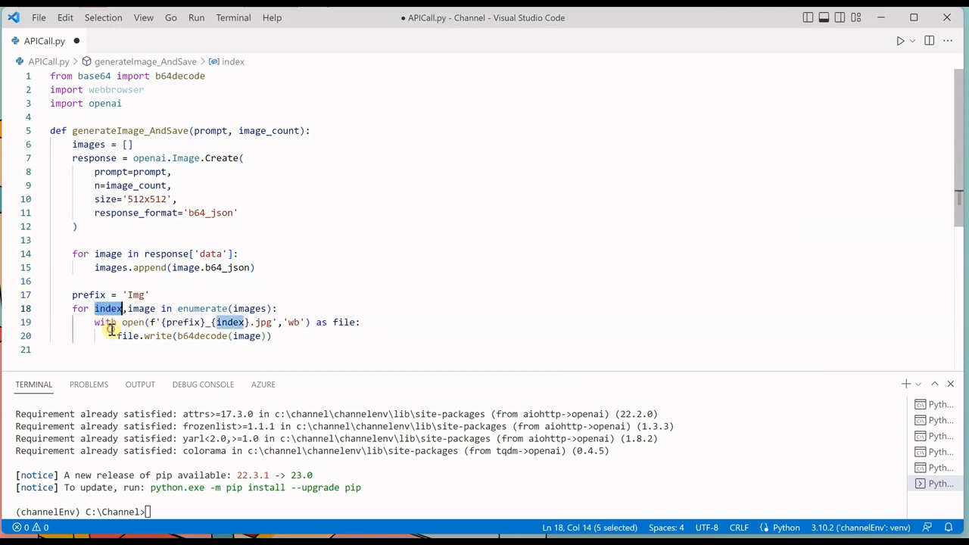
{"action": "double_click", "coordinate": [142, 309]}
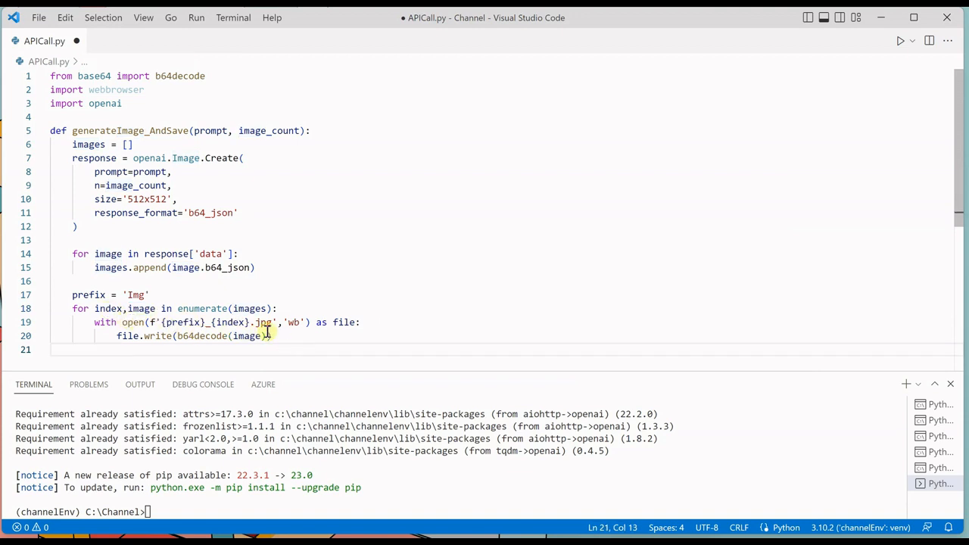
{"action": "mouse_move", "coordinate": [251, 336]}
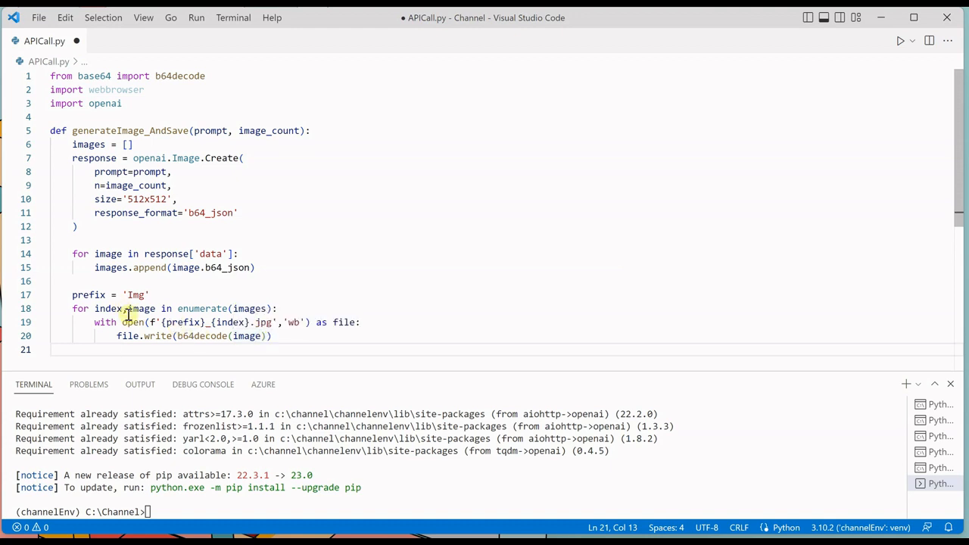
{"action": "left_click", "coordinate": [266, 336]}
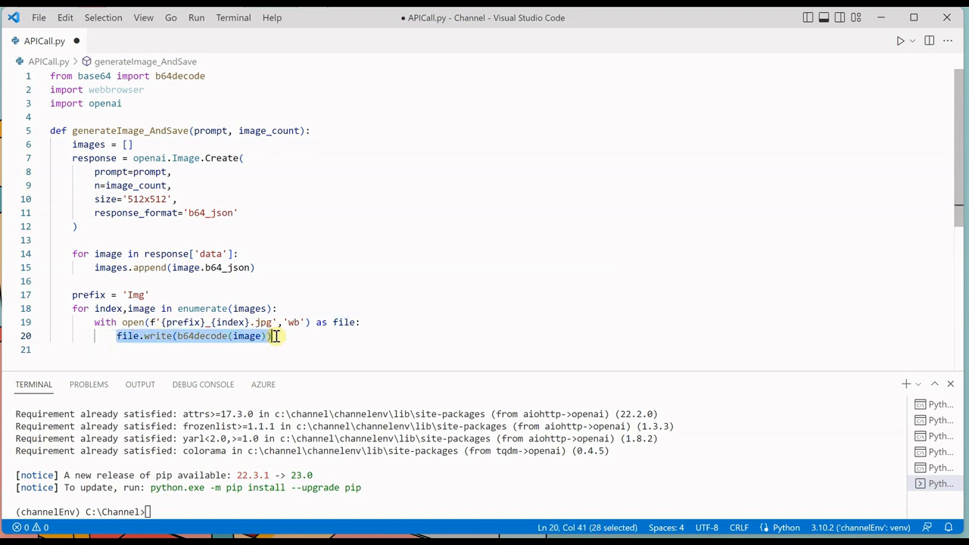
{"action": "left_click", "coordinate": [306, 336]}
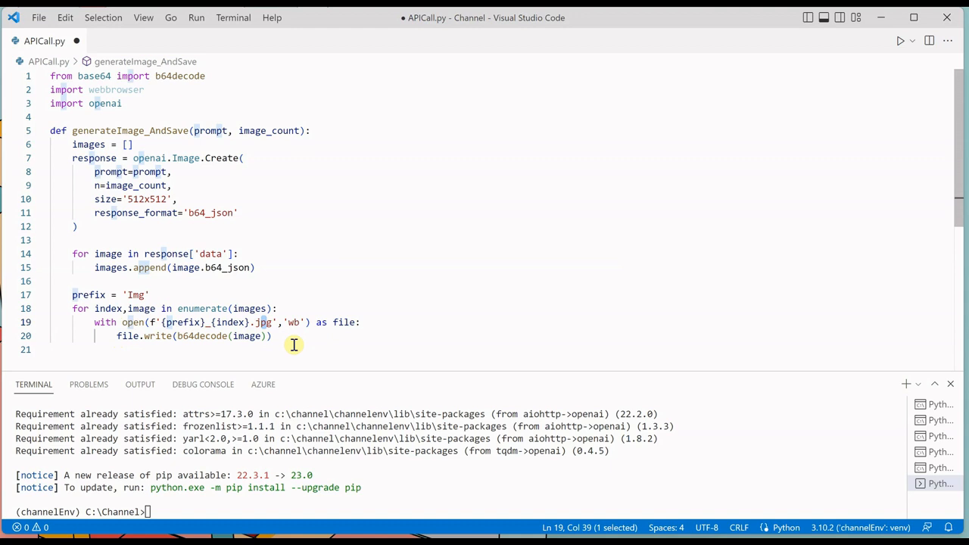
{"action": "left_click", "coordinate": [271, 336]}
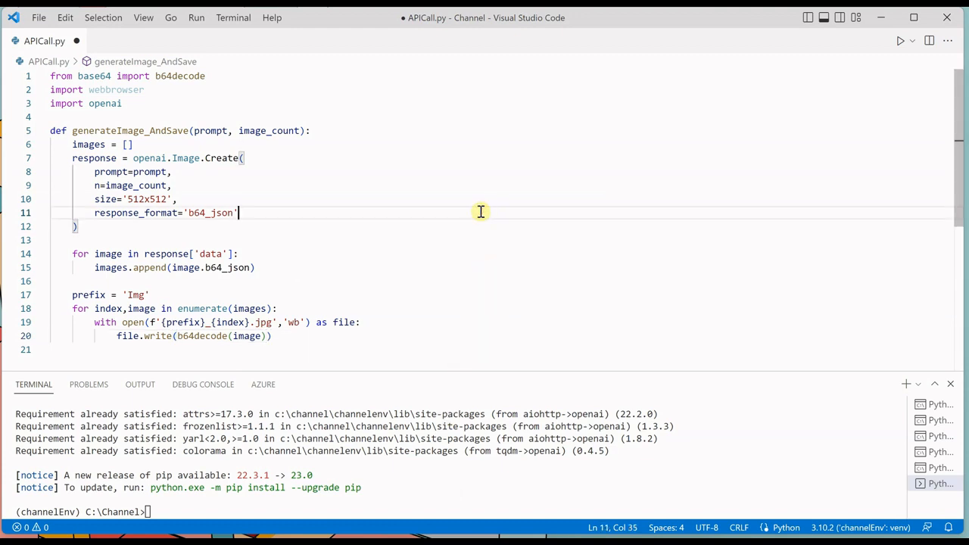
Add a top-level openai.api_key = "" line with an empty key below the function
{"action": "left_click", "coordinate": [277, 309]}
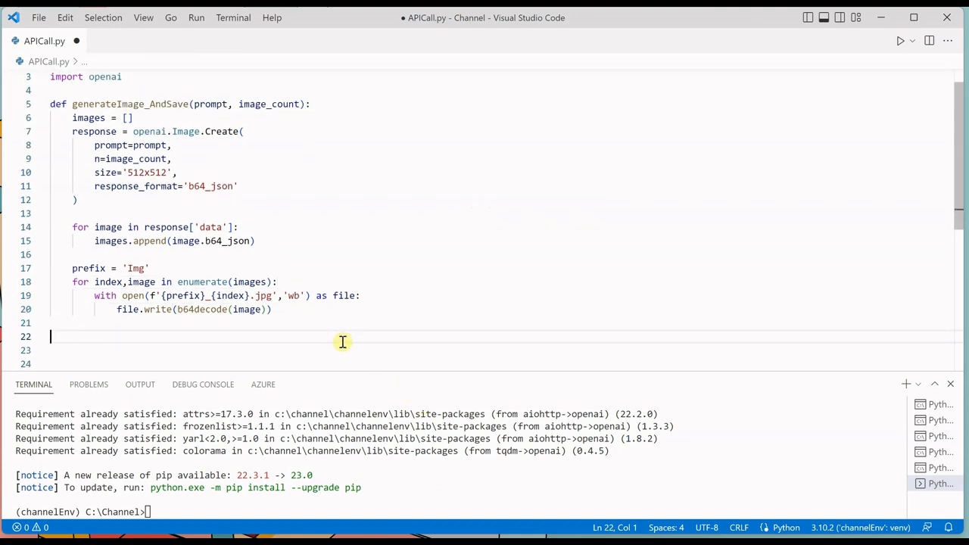
{"action": "type", "text": "op"}
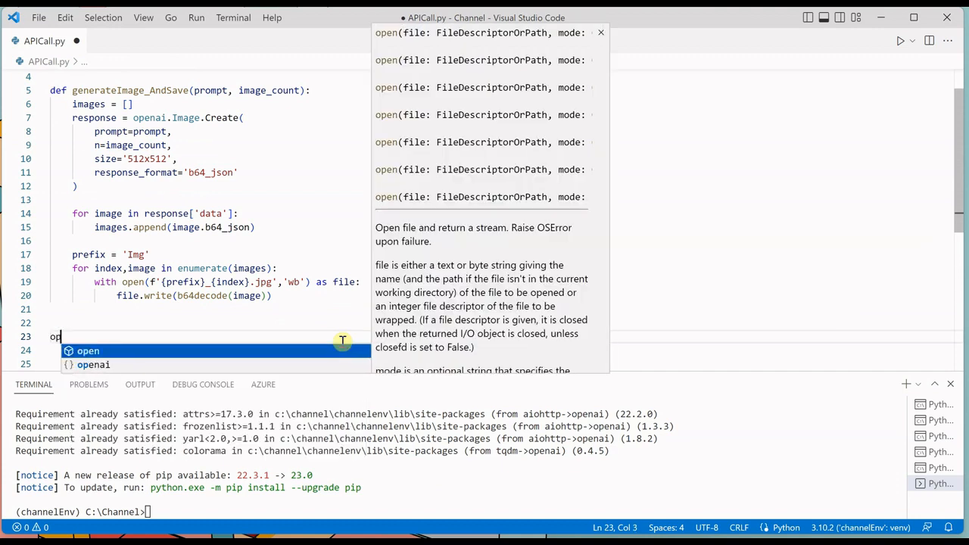
{"action": "type", "text": "enai.api_key = \""}
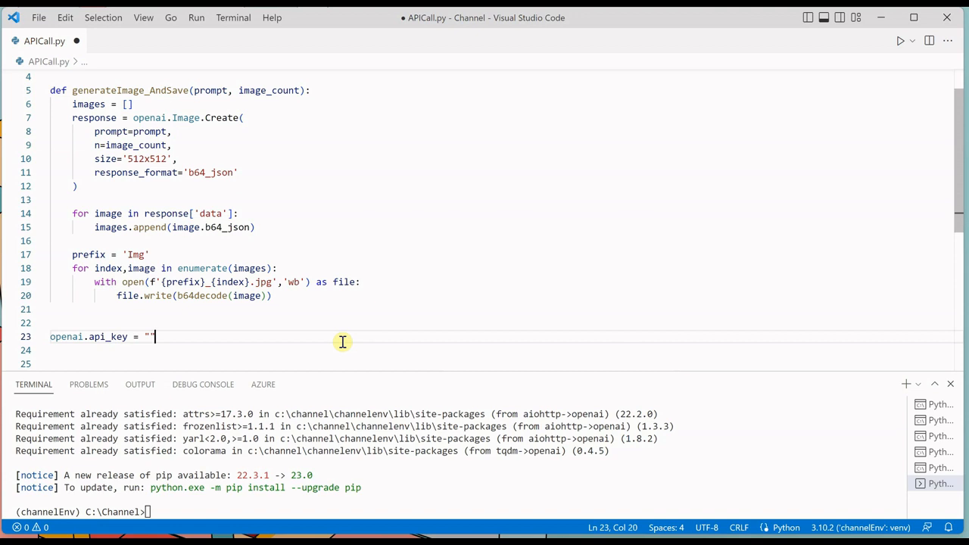
{"action": "key", "text": "Return"}
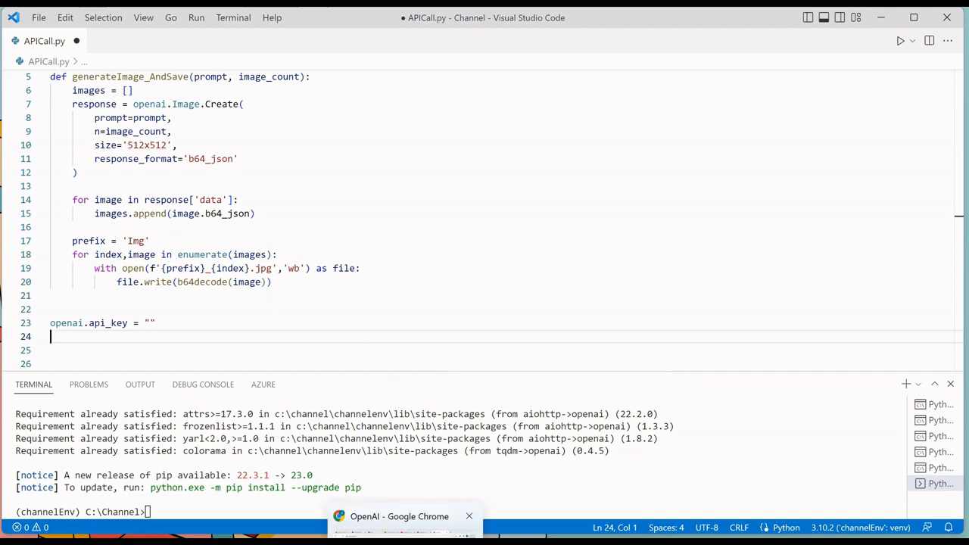
Switch to Chrome and log in to the OpenAI platform from the API page
{"action": "left_click", "coordinate": [400, 516]}
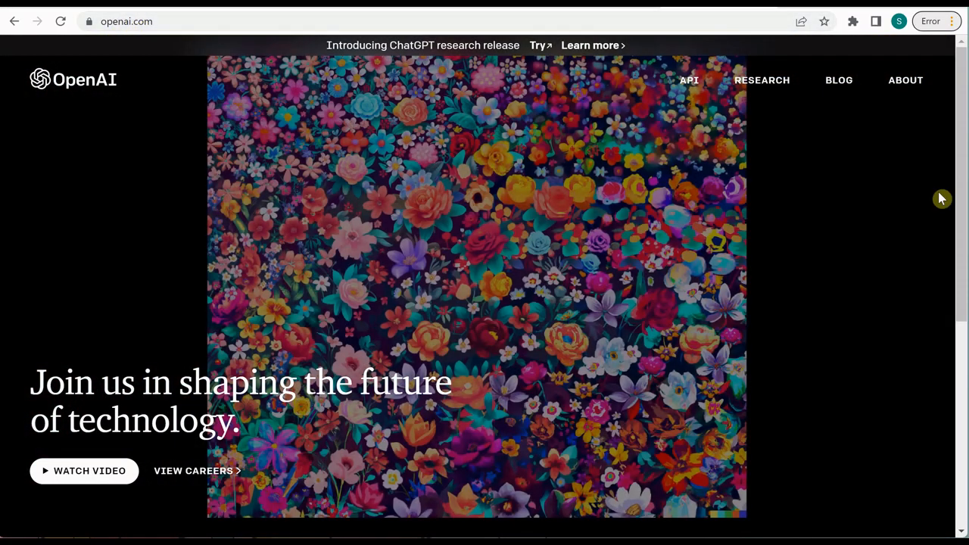
{"action": "left_click", "coordinate": [687, 79]}
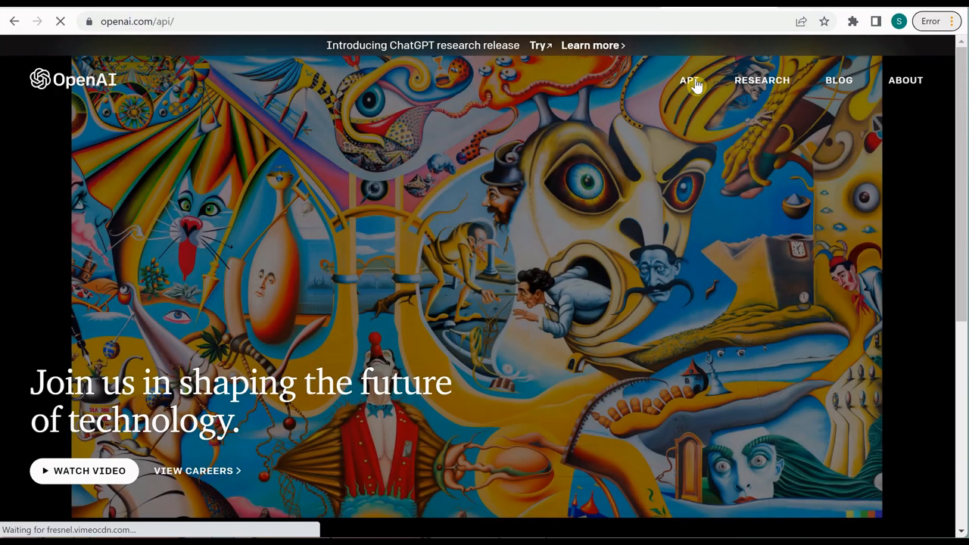
{"action": "left_click", "coordinate": [690, 79]}
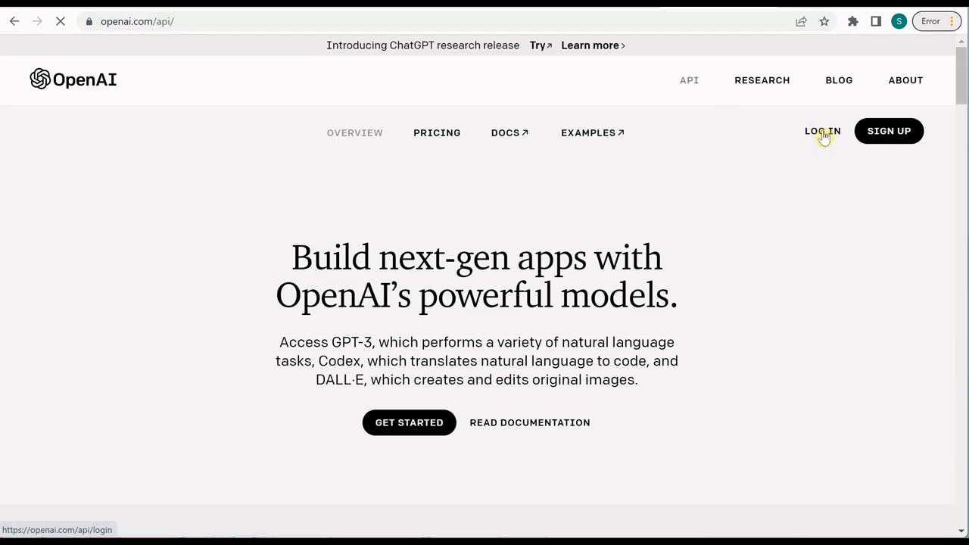
{"action": "left_click", "coordinate": [823, 130]}
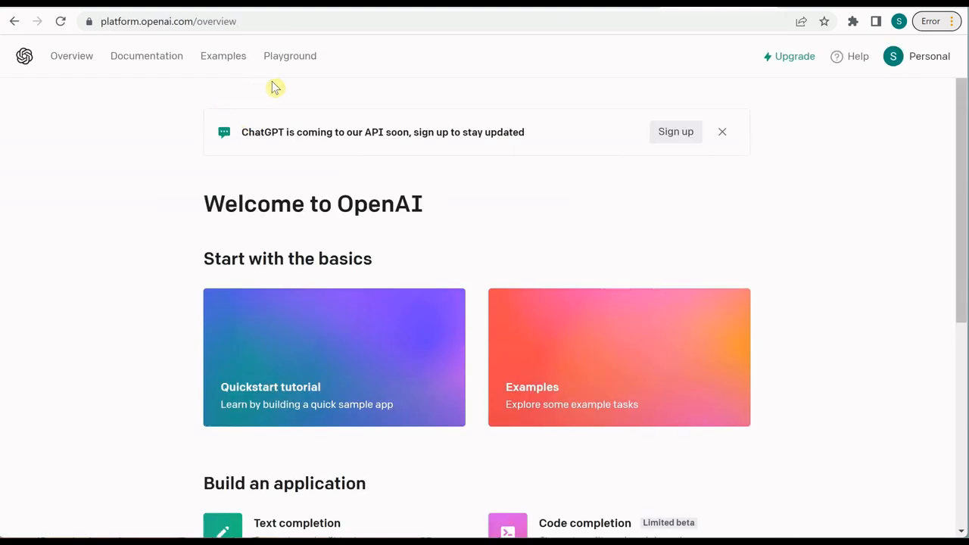
Reach the API keys page via Playground's View code sample and its 'here' link
{"action": "left_click", "coordinate": [291, 54]}
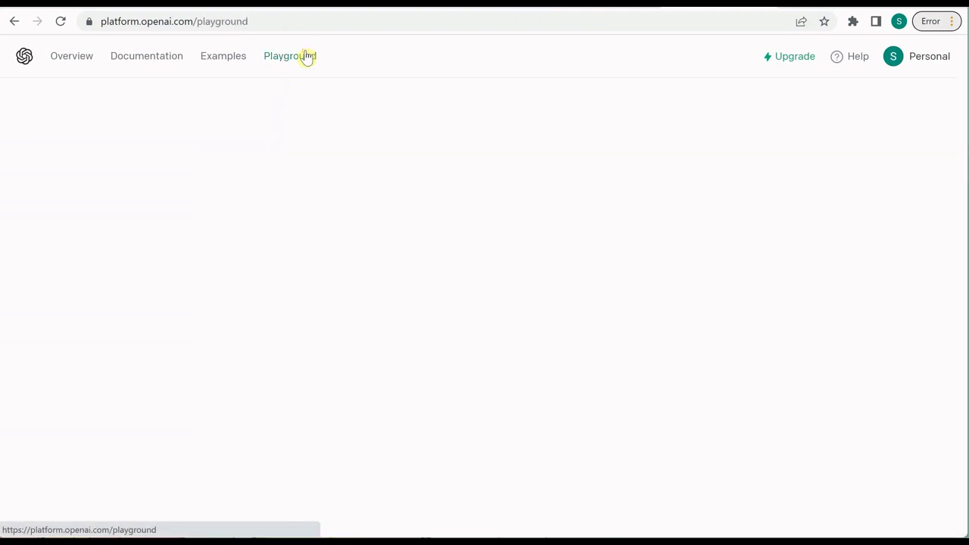
{"action": "left_click", "coordinate": [290, 54]}
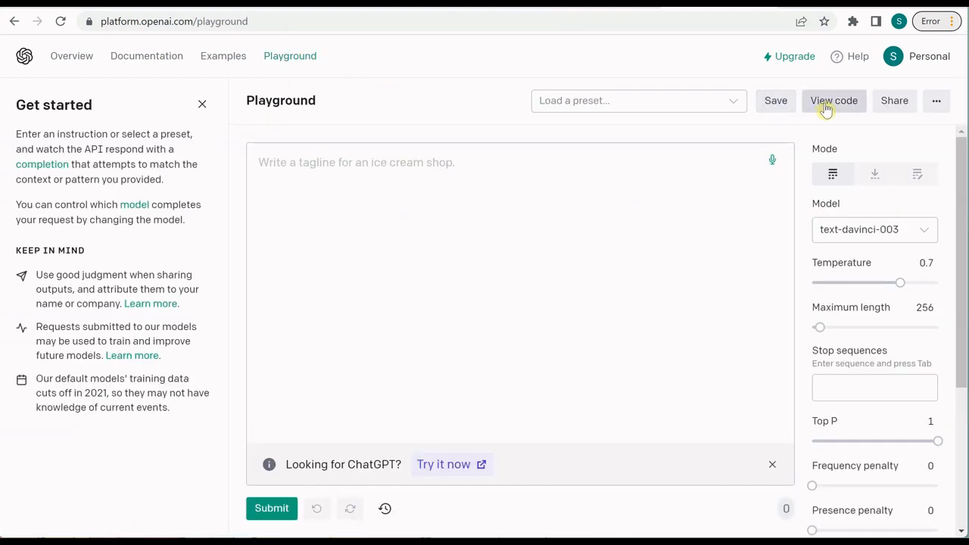
{"action": "left_click", "coordinate": [833, 100]}
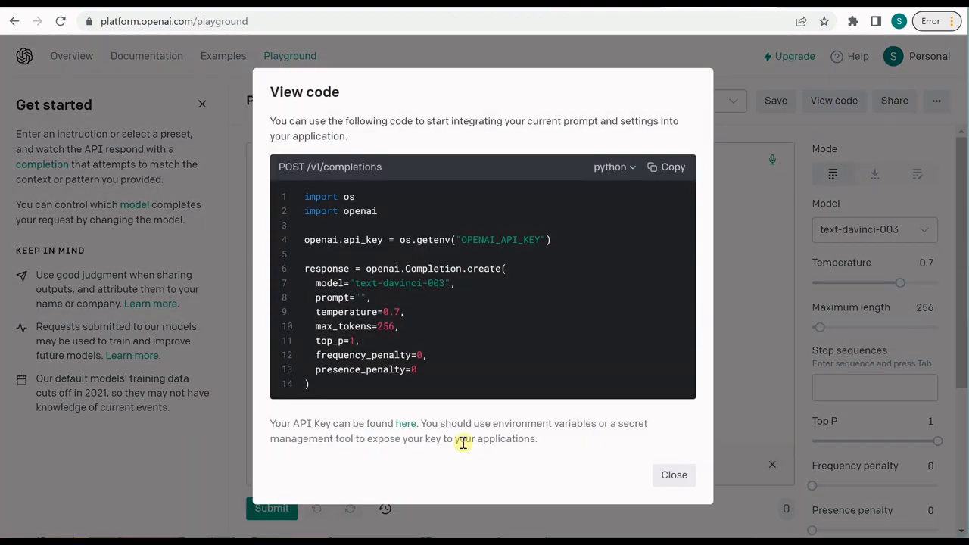
{"action": "mouse_move", "coordinate": [406, 424]}
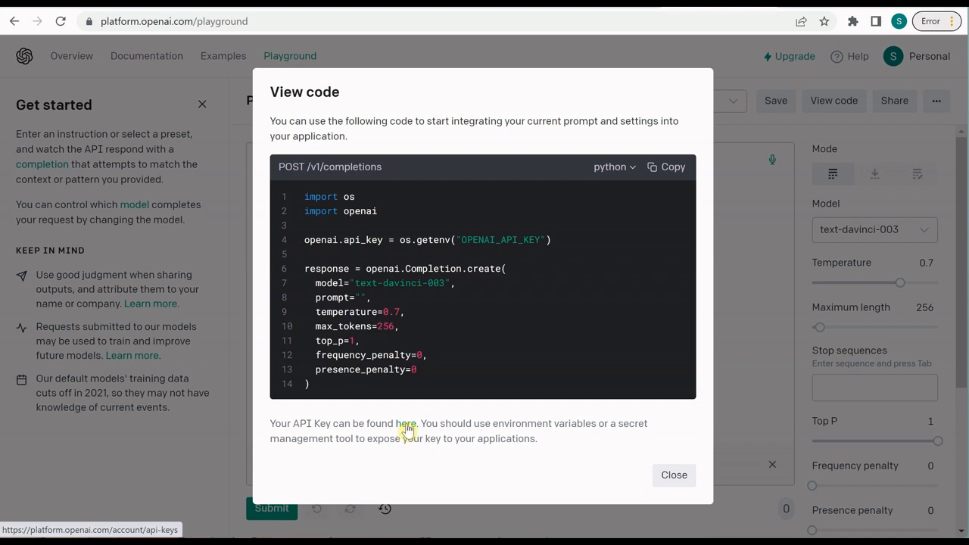
{"action": "left_click", "coordinate": [406, 424]}
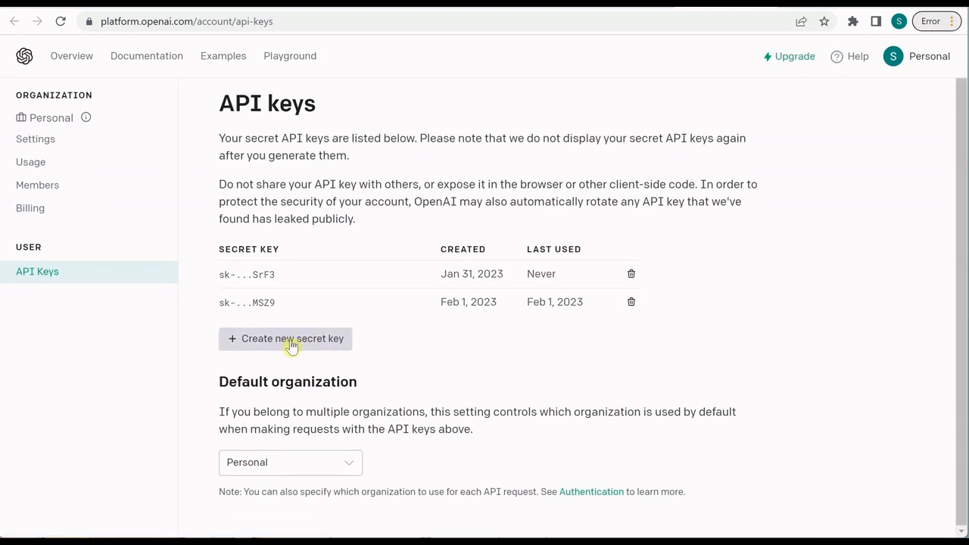
{"action": "mouse_move", "coordinate": [430, 360]}
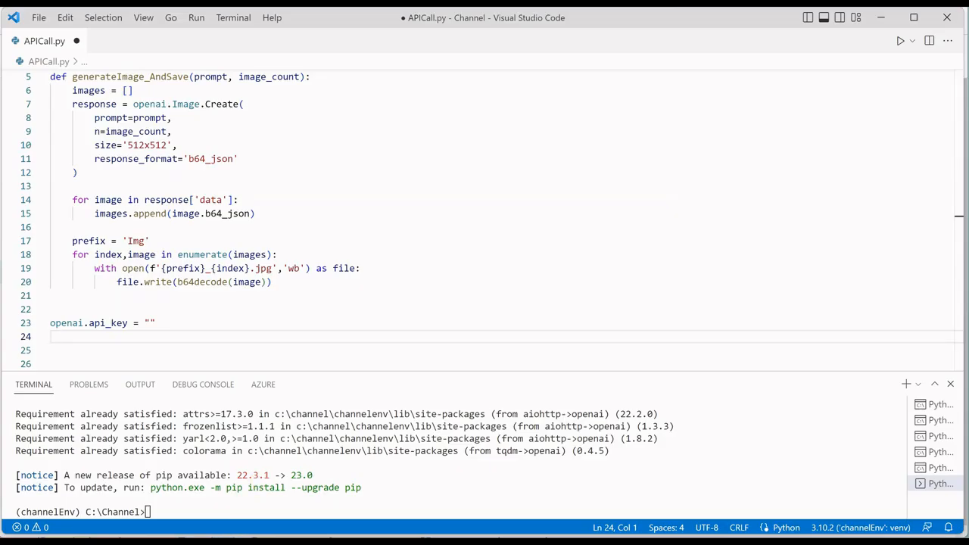
Add the openai.api_key assignment line at the top of APICall.py
{"action": "left_click", "coordinate": [527, 243]}
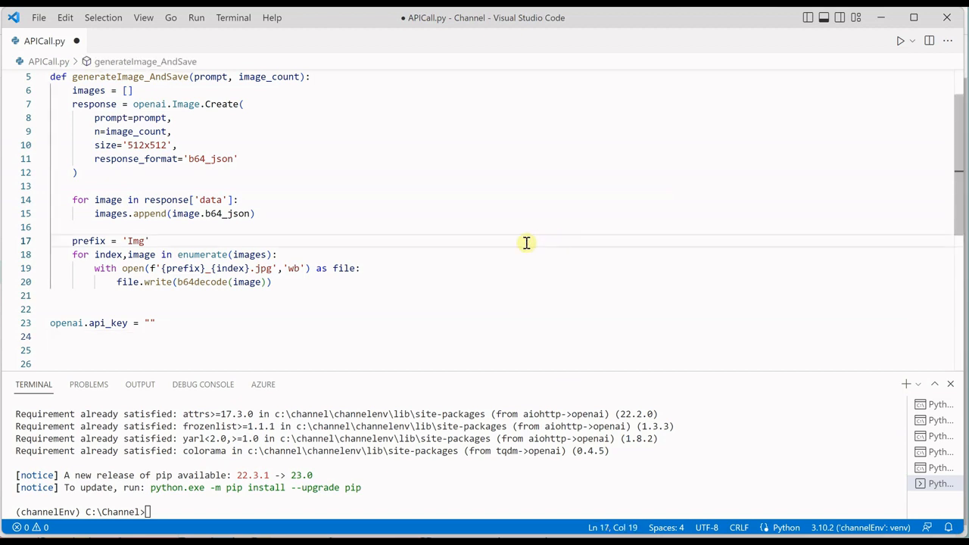
{"action": "left_click", "coordinate": [42, 130]}
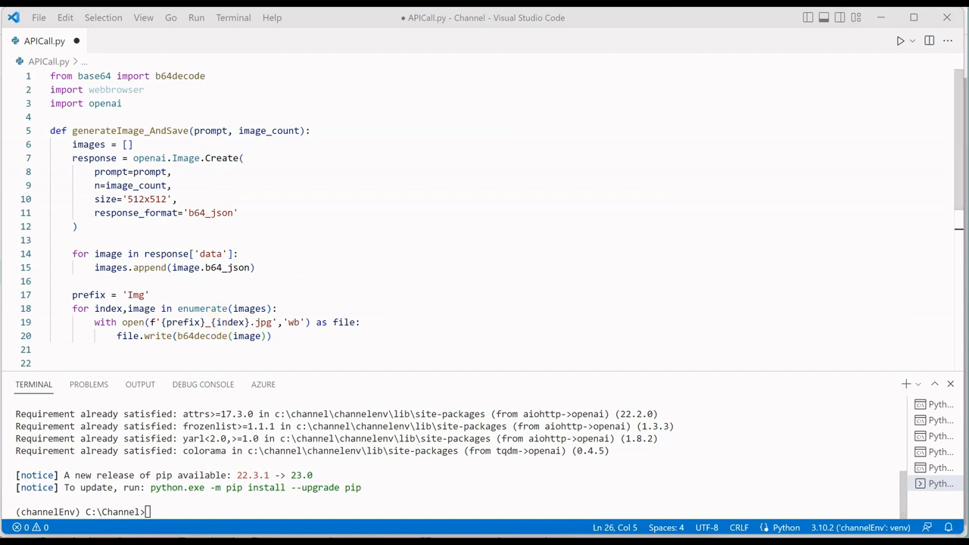
{"action": "type", "text": "openai.api_key = \"\""}
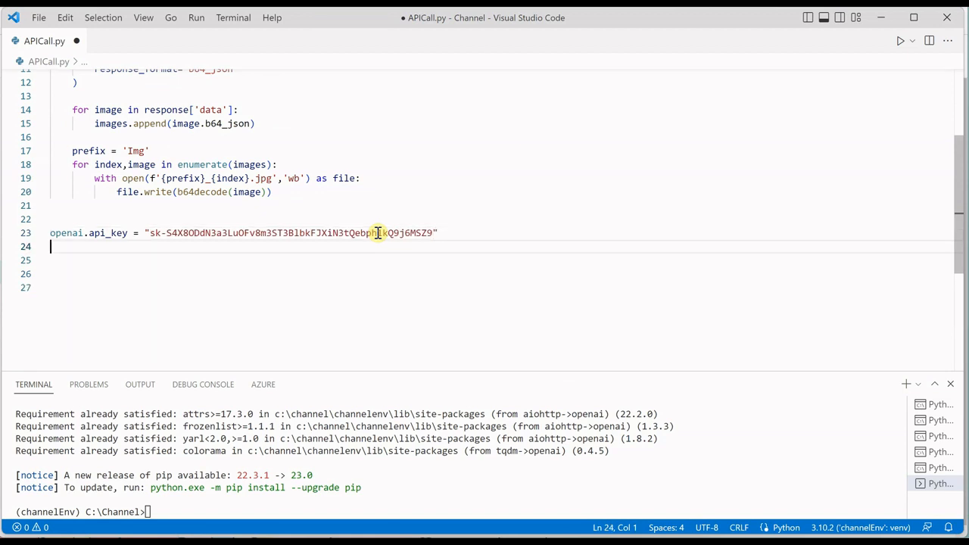
Call generateImage_AndSave('Smokey mountains', image_count=1) below the API key line
{"action": "type", "text": "gene"}
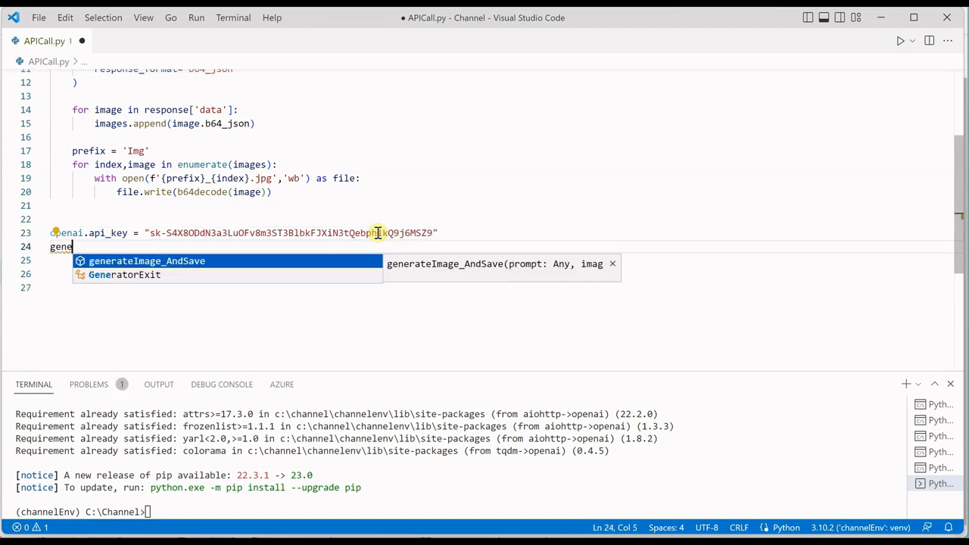
{"action": "left_click", "coordinate": [147, 261]}
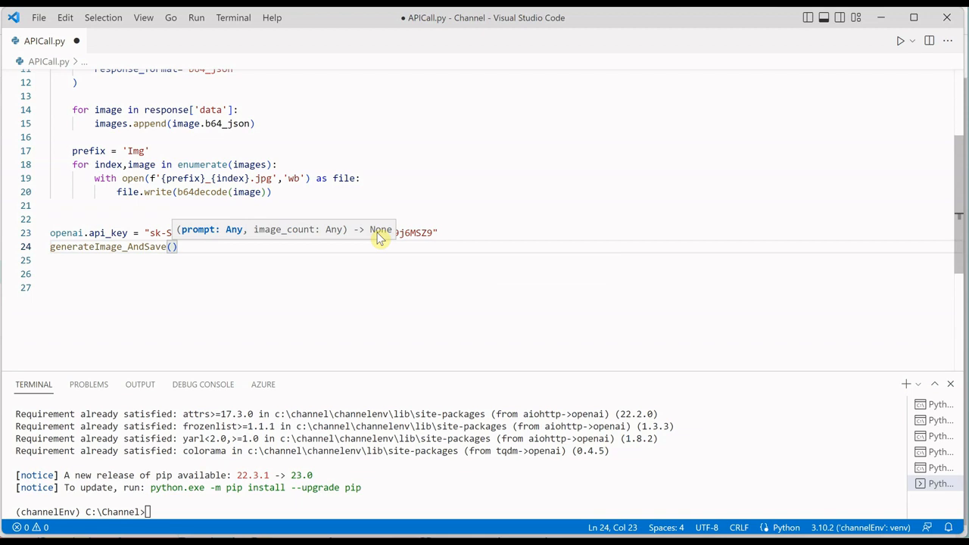
{"action": "type", "text": "'"}
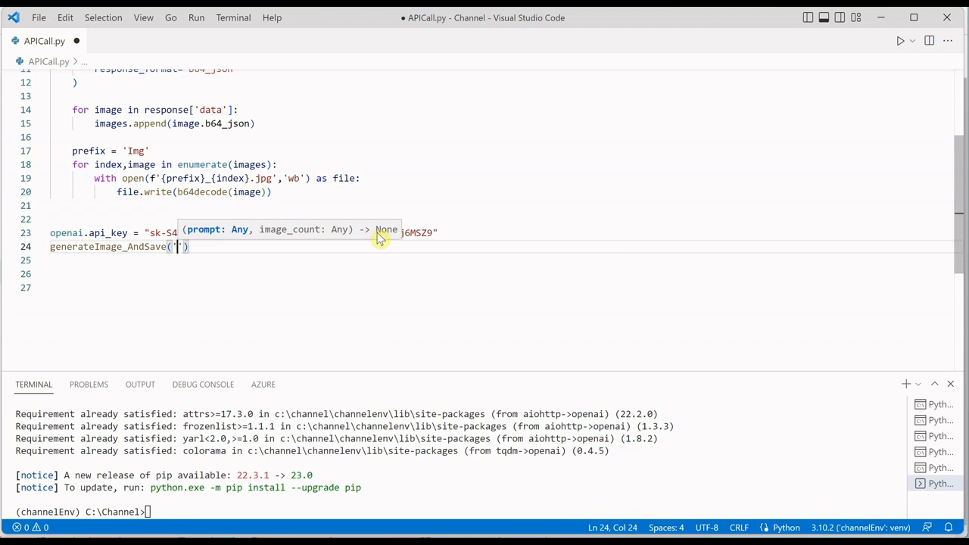
{"action": "type", "text": "S"}
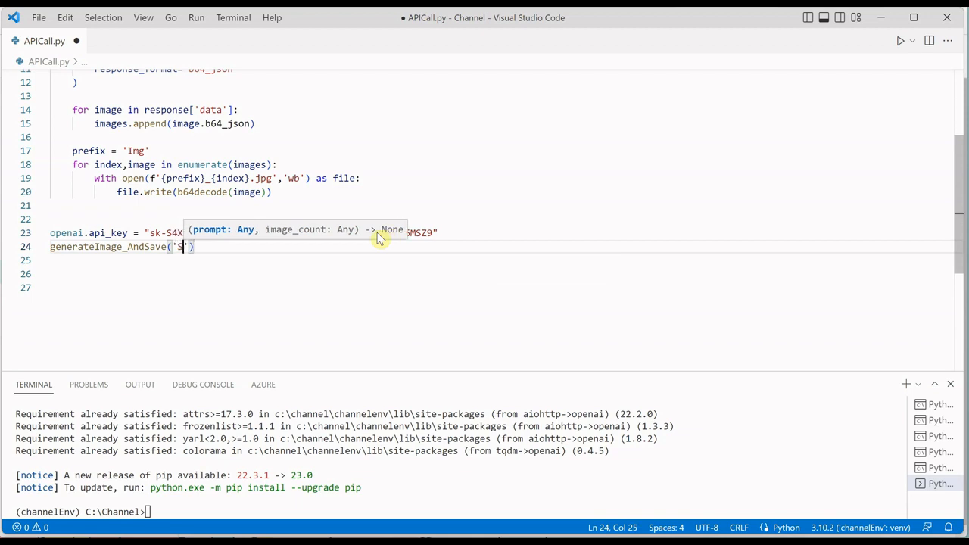
{"action": "type", "text": "Smokey"}
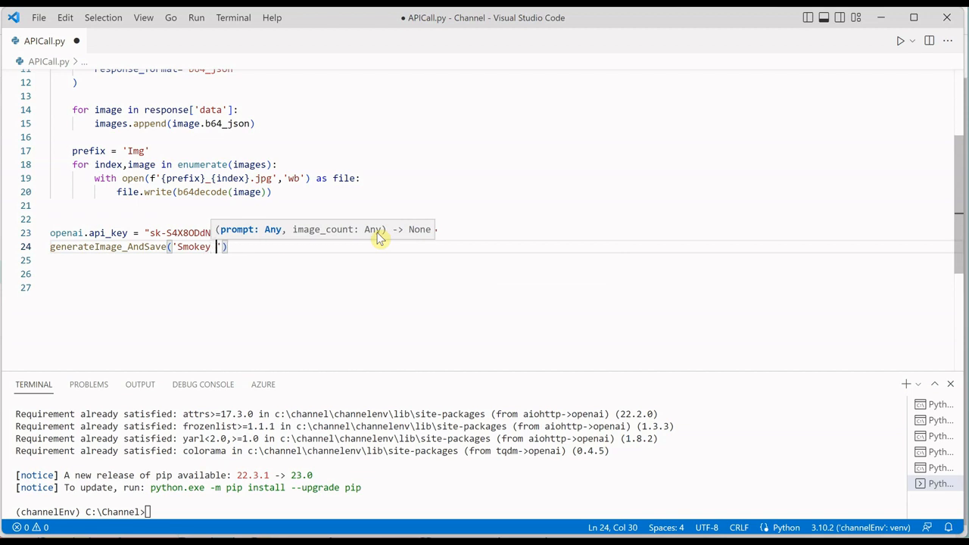
{"action": "type", "text": "mountains"}
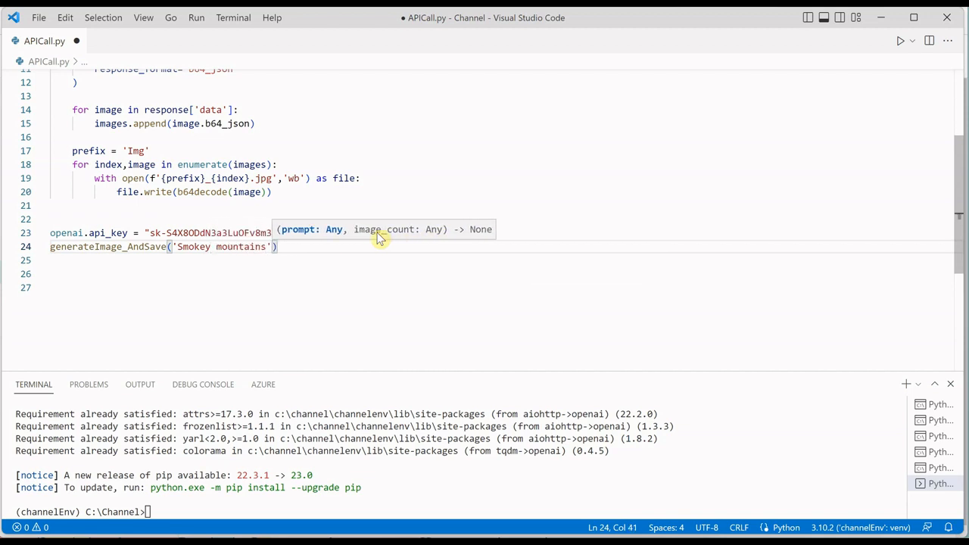
{"action": "type", "text": ",image_count="}
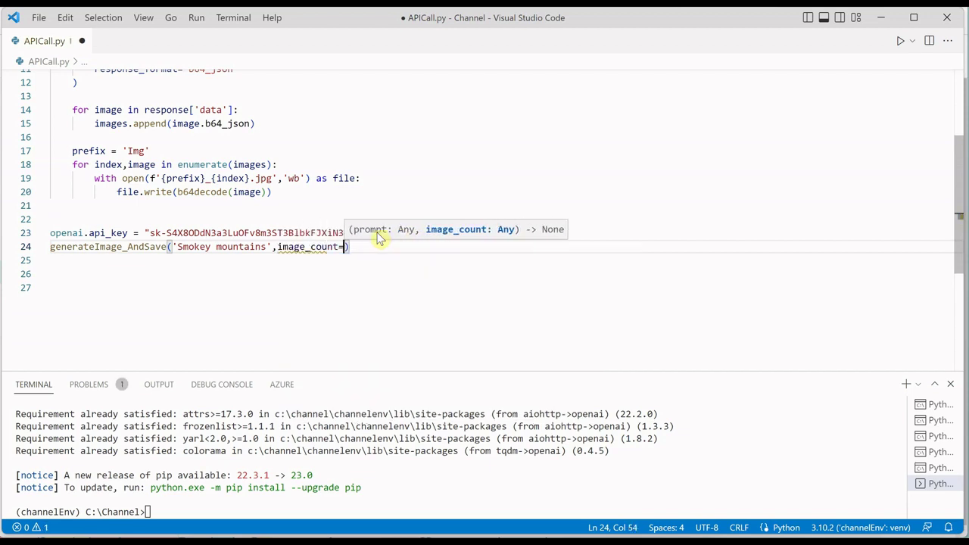
{"action": "type", "text": "1"}
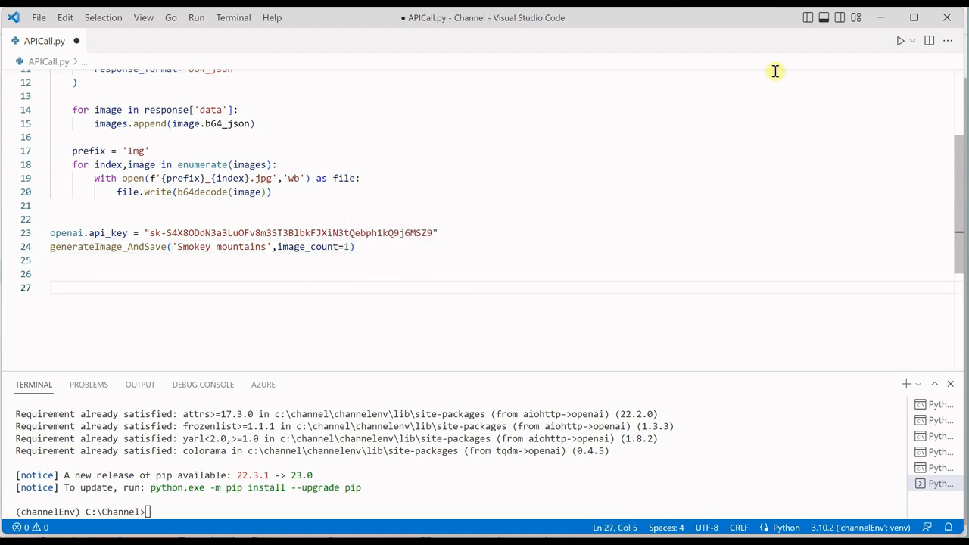
Run APICall.py, correct Image.Create to openai.Image.create, rerun it, and show the Explorer file list
{"action": "left_click", "coordinate": [899, 41]}
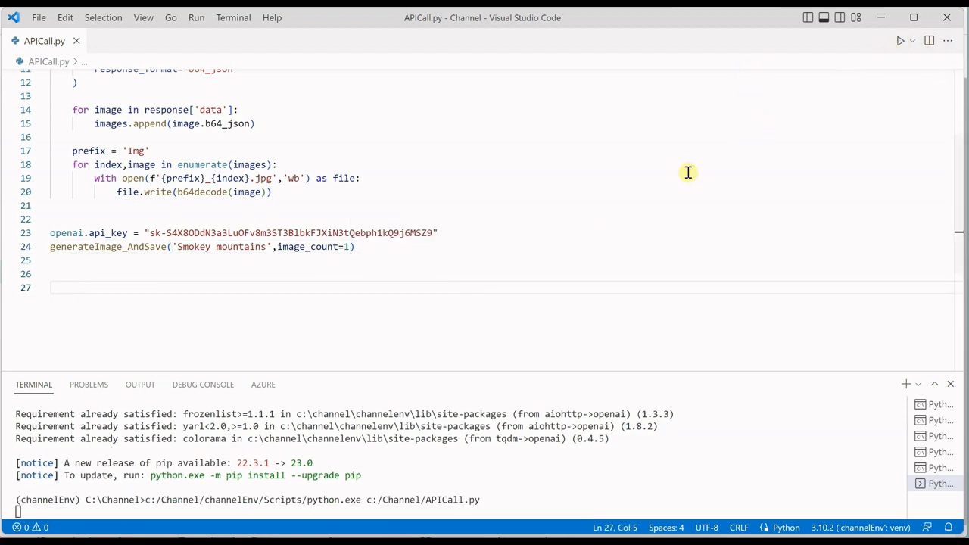
{"action": "mouse_move", "coordinate": [622, 212]}
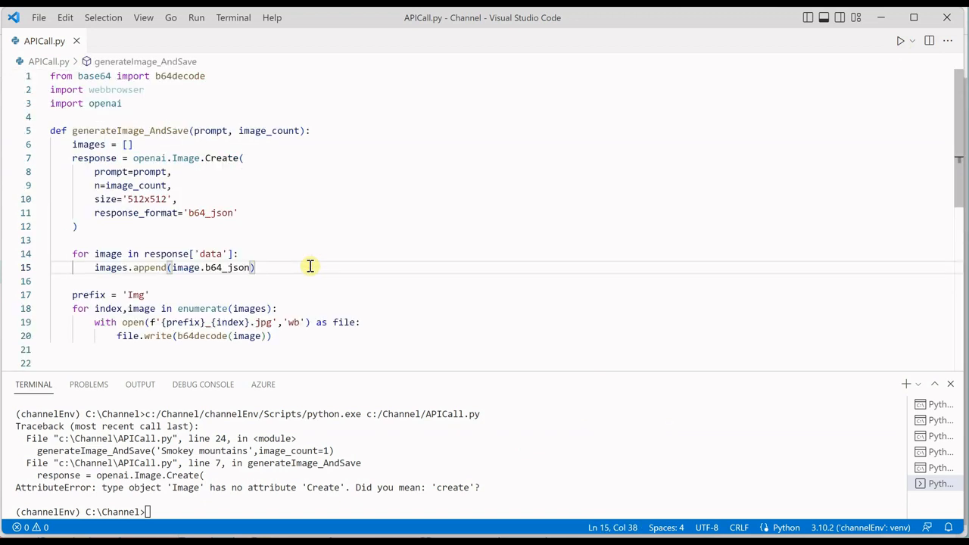
{"action": "left_click", "coordinate": [209, 158]}
{"action": "type", "text": "c"}
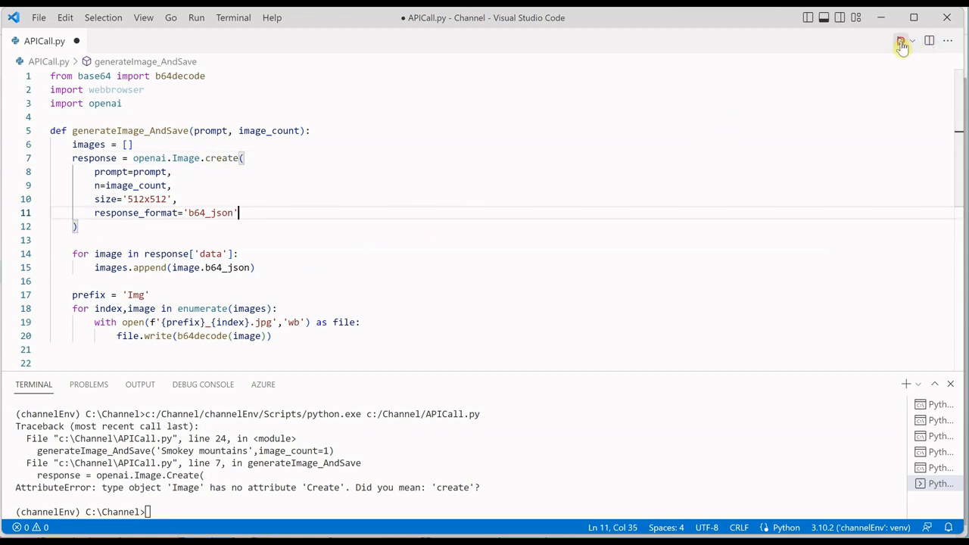
{"action": "left_click", "coordinate": [900, 41]}
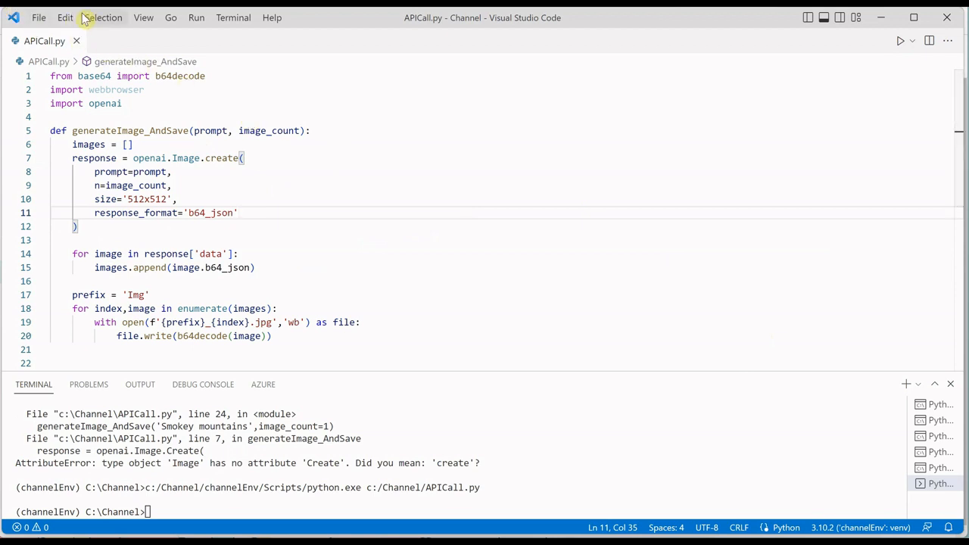
{"action": "left_click", "coordinate": [142, 18]}
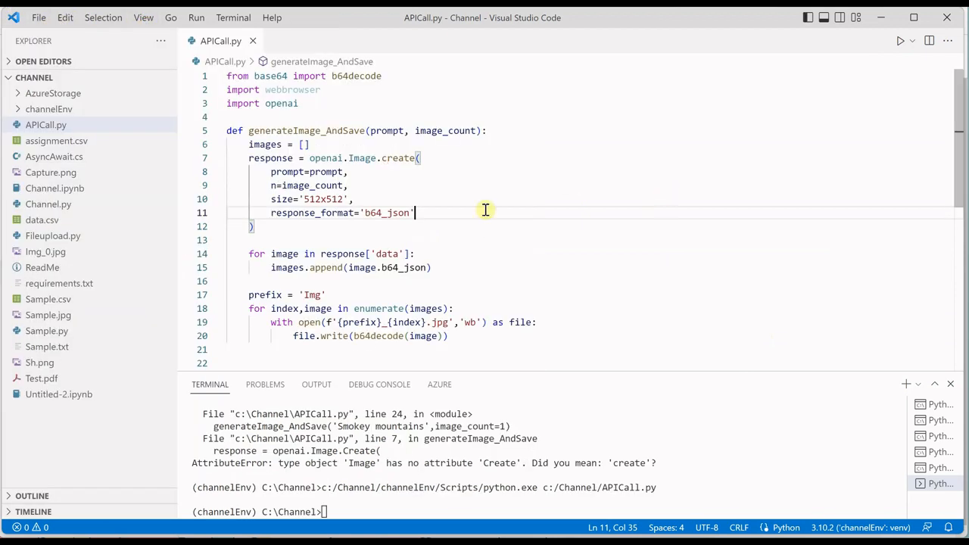
Preview the generated Img_0.jpg mountain landscape from the Explorer
{"action": "left_click", "coordinate": [46, 252]}
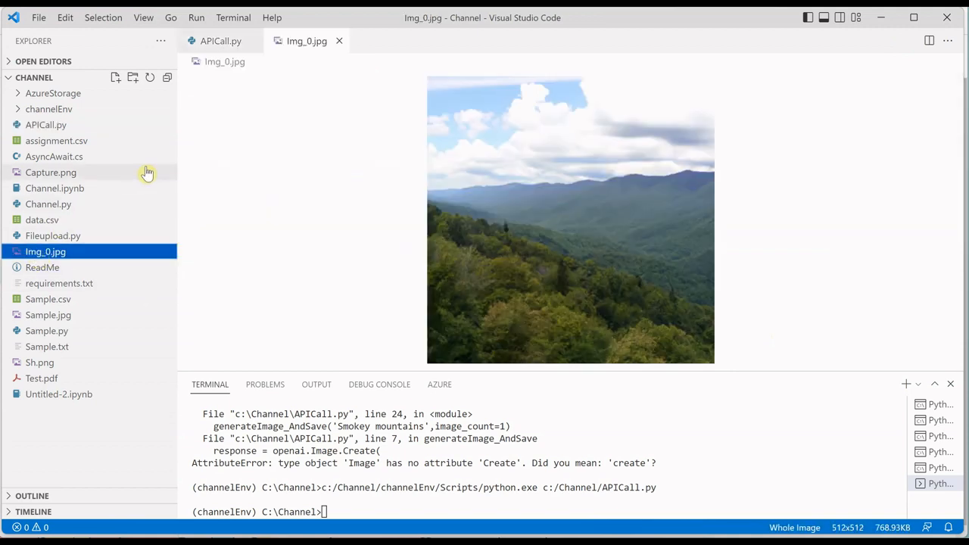
{"action": "mouse_move", "coordinate": [43, 261]}
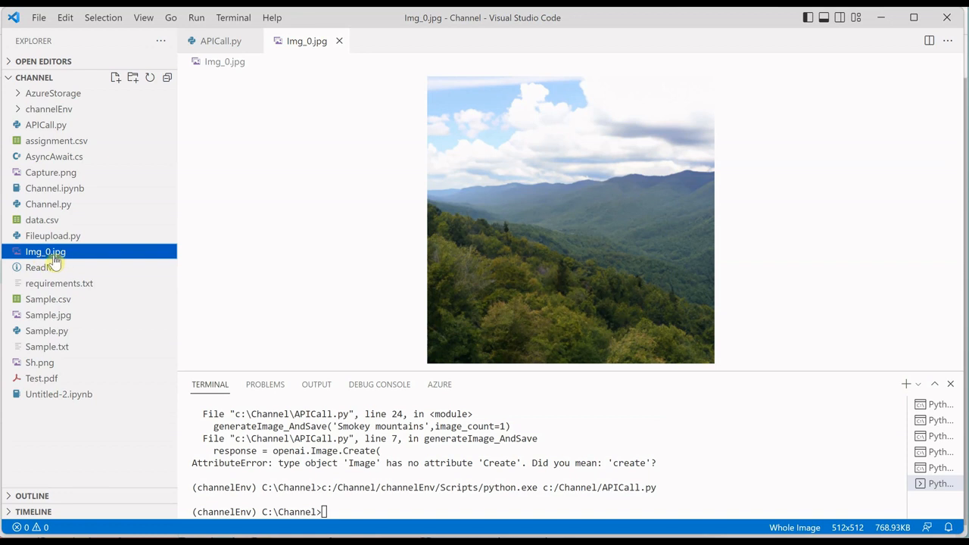
{"action": "mouse_move", "coordinate": [224, 187]}
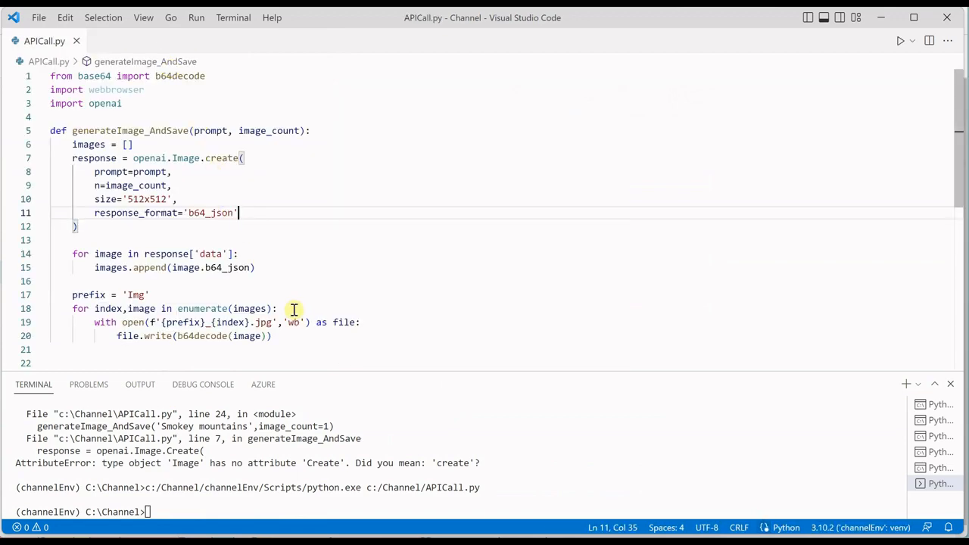
Duplicate the generateImage_AndSave function below itself as the base for generateImage_AndOpen
{"action": "scroll", "scroll_direction": "down", "scroll_amount": 3}
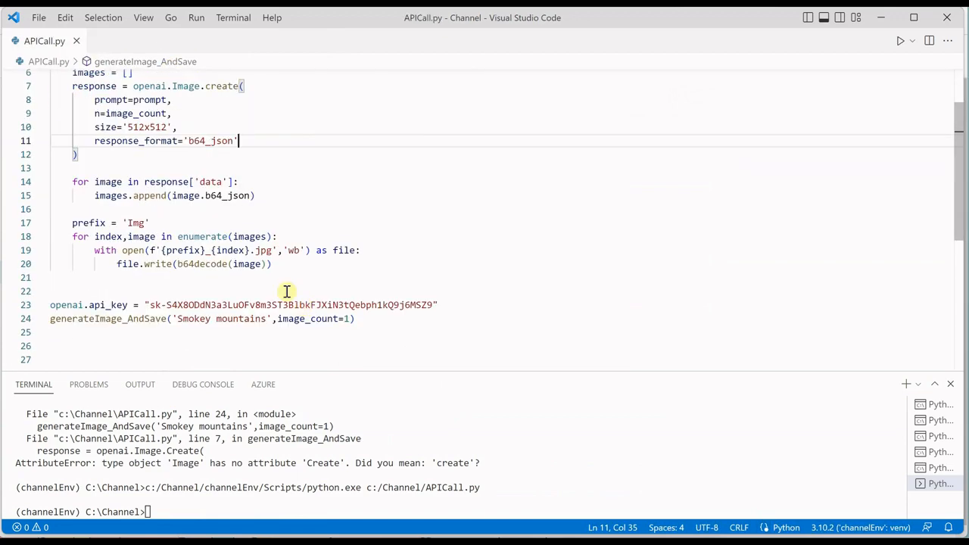
{"action": "scroll", "scroll_direction": "up", "scroll_amount": 3}
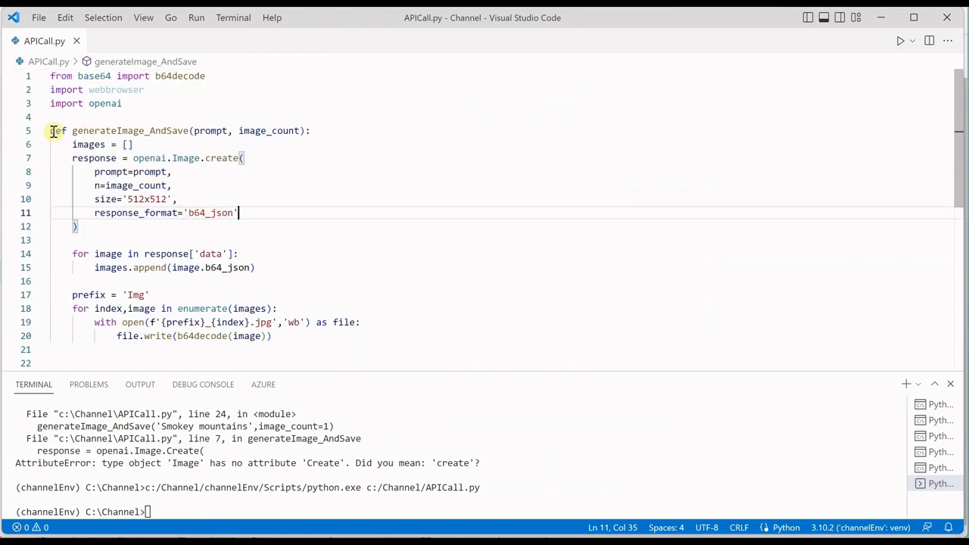
{"action": "left_click_drag", "start_coordinate": [50, 130], "coordinate": [271, 336]}
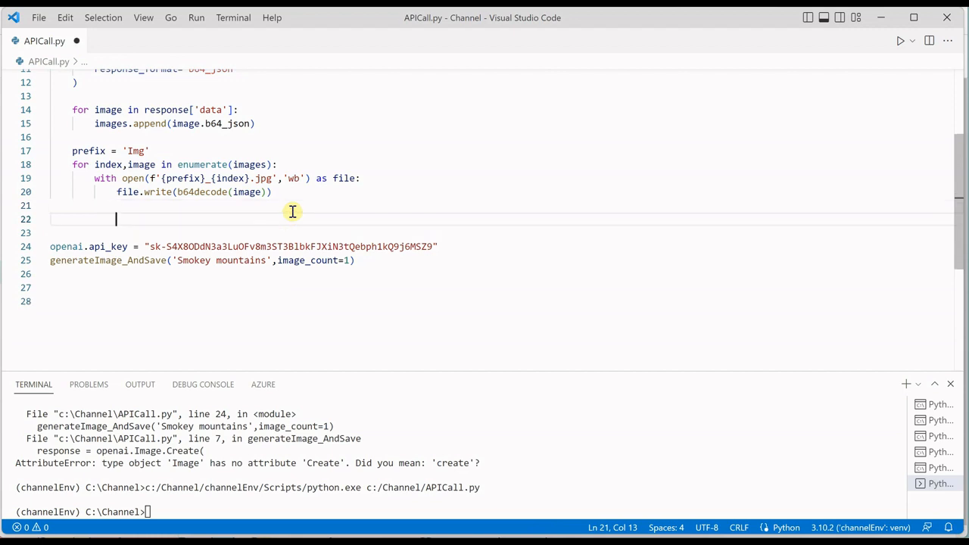
{"action": "key", "text": "Enter"}
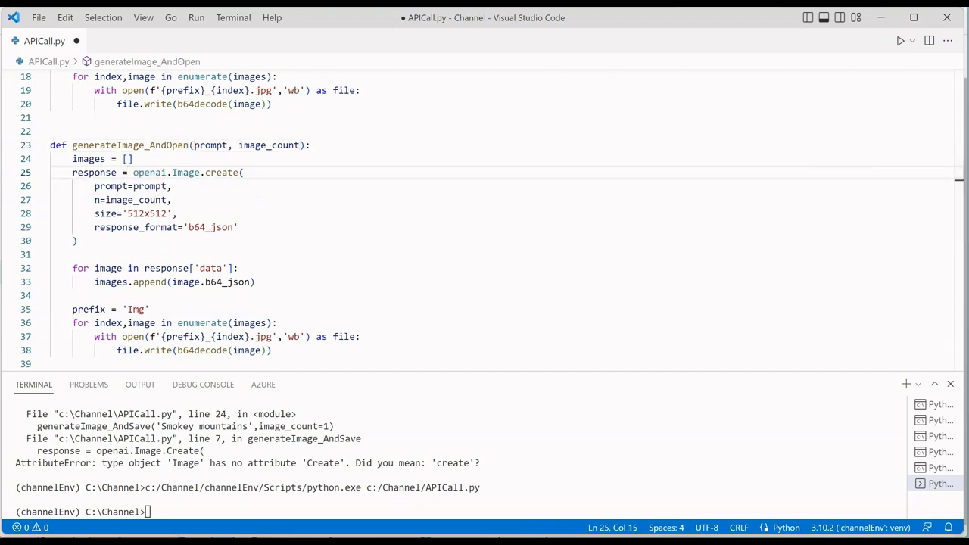
Make the copy request response_format='url' and open each image.url with webbrowser.open
{"action": "left_click_drag", "start_coordinate": [72, 309], "coordinate": [187, 336]}
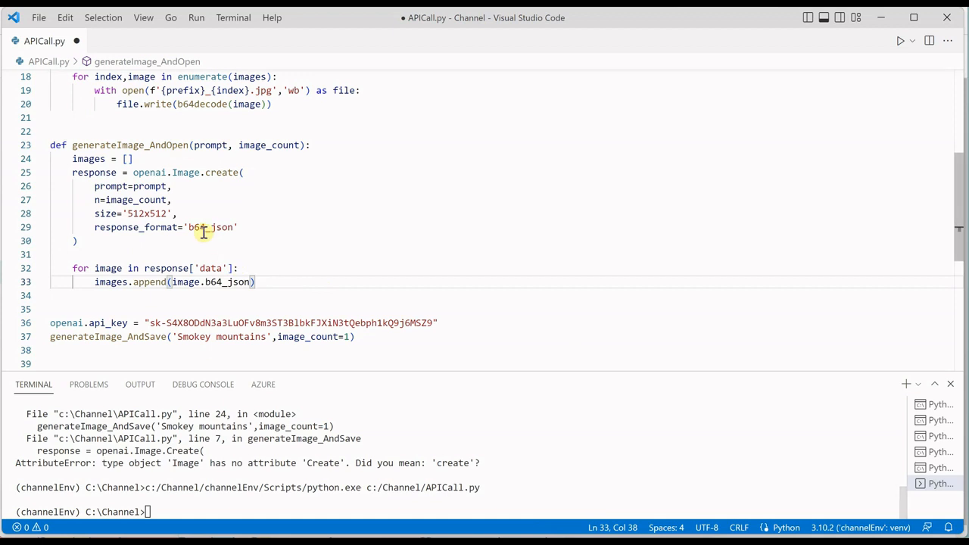
{"action": "double_click", "coordinate": [210, 227]}
{"action": "type", "text": "url"}
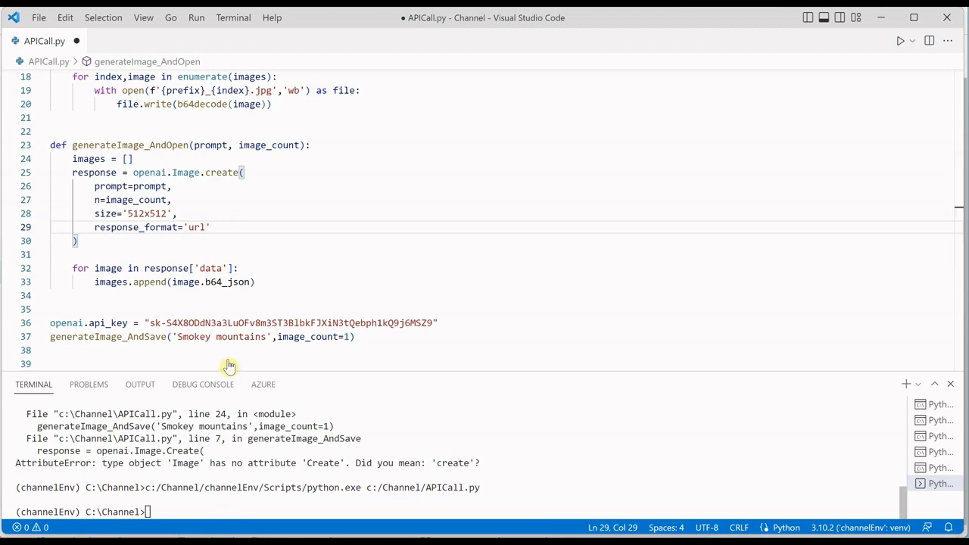
{"action": "mouse_move", "coordinate": [103, 282]}
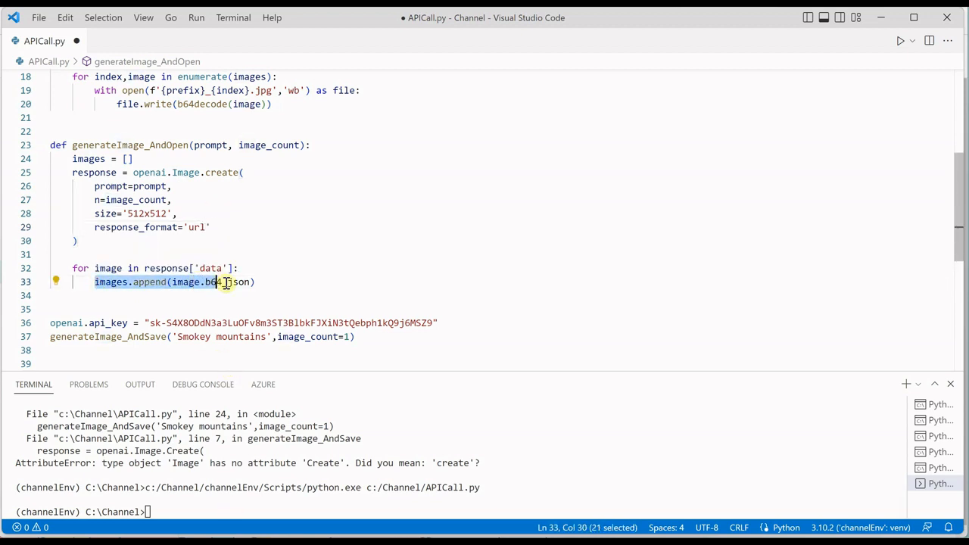
{"action": "type", "text": "webbrowser.open("}
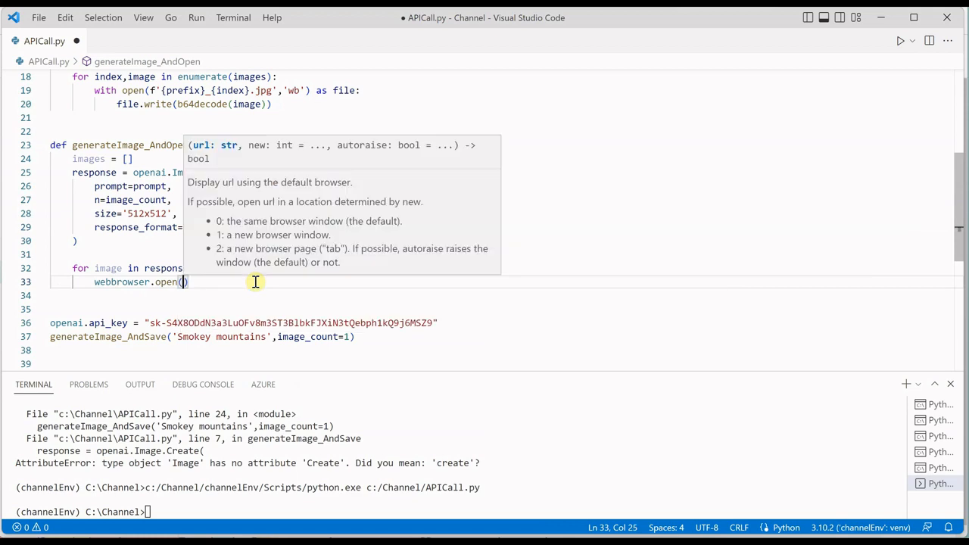
{"action": "type", "text": "image.url"}
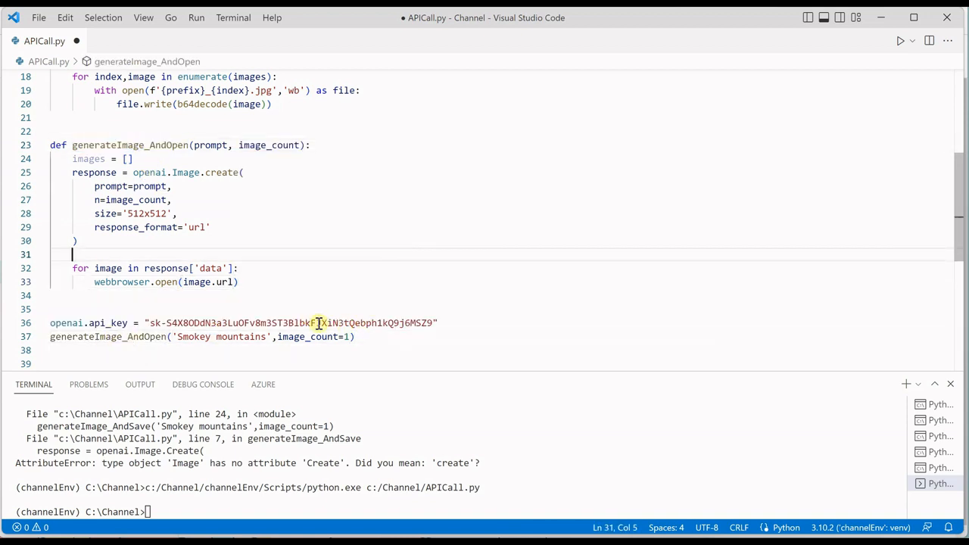
Run the script with generateImage_AndOpen, then change image_count from 1 to 2
{"action": "left_click", "coordinate": [350, 337]}
{"action": "type", "text": "2"}
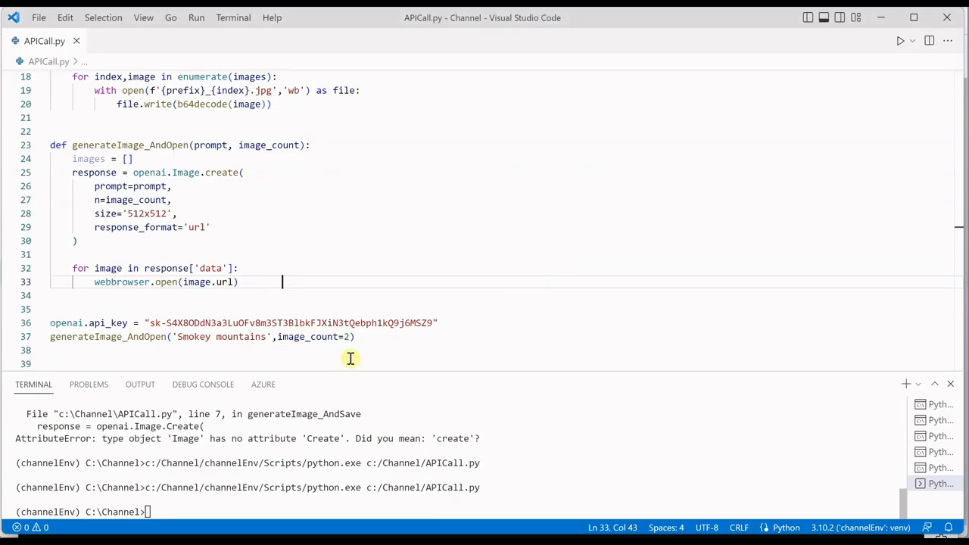
{"action": "left_click", "coordinate": [349, 337]}
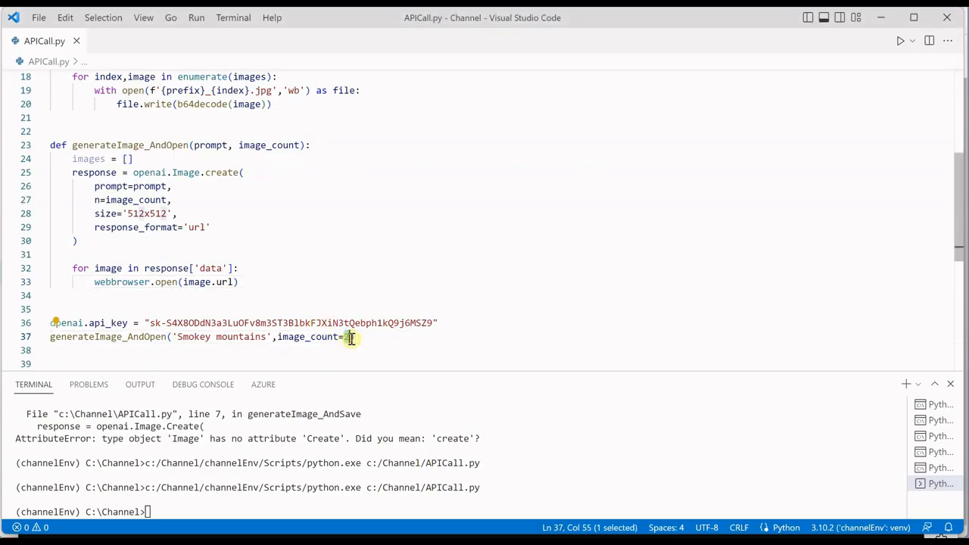
{"action": "type", "text": "2)"}
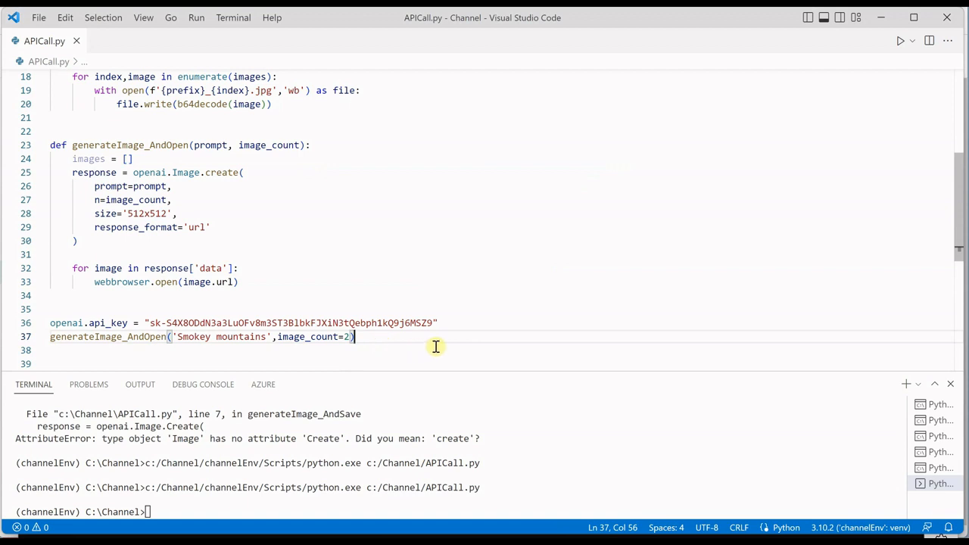
{"action": "mouse_move", "coordinate": [508, 303]}
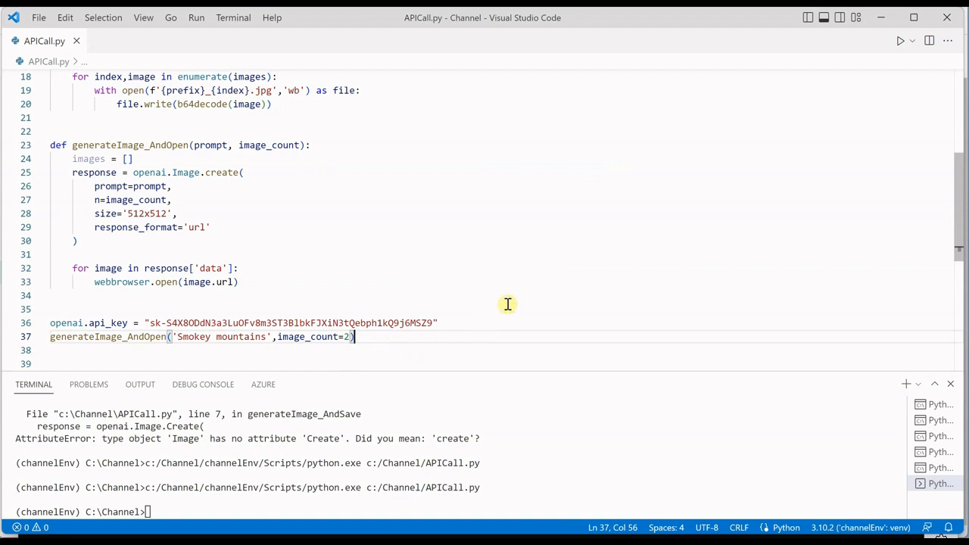
{"action": "mouse_move", "coordinate": [542, 227]}
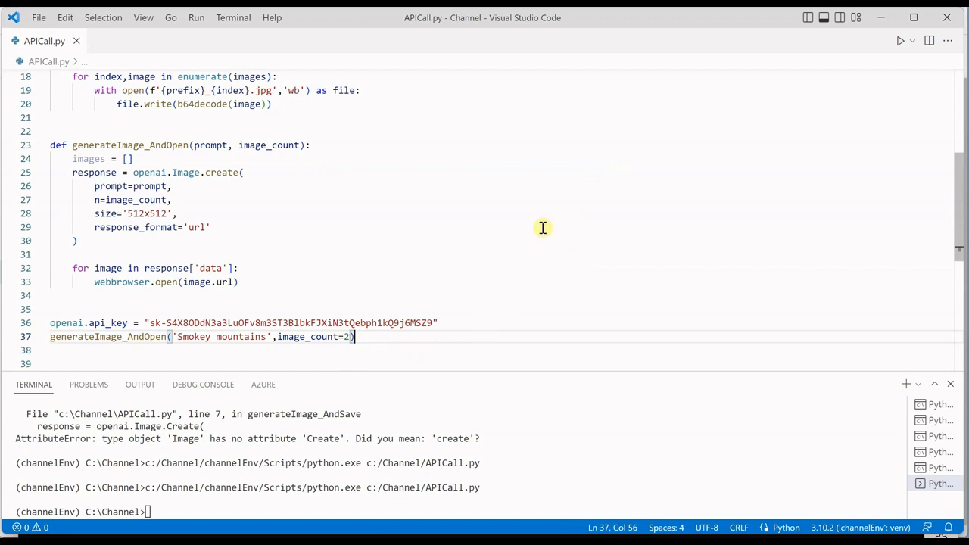